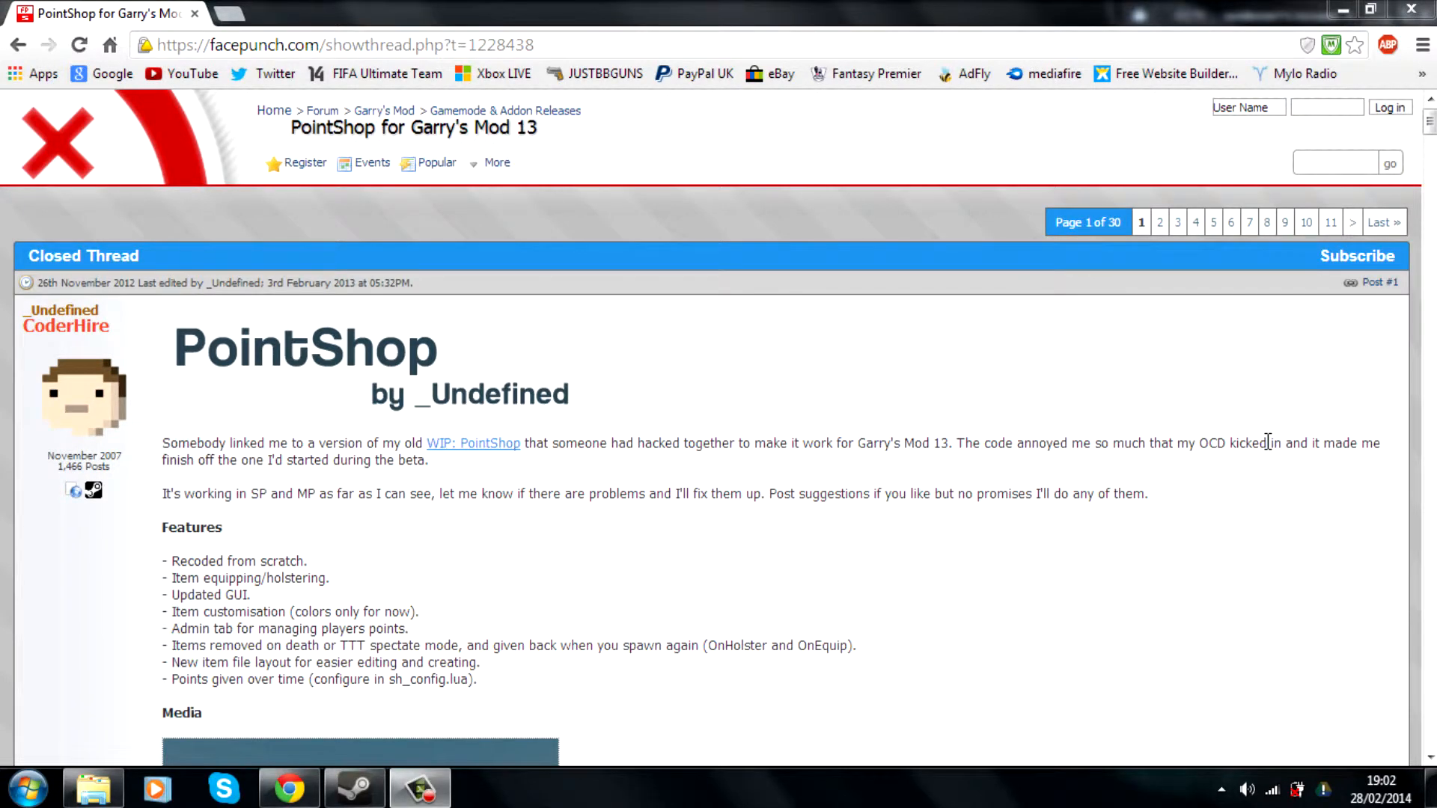
mouse_move(1216, 315)
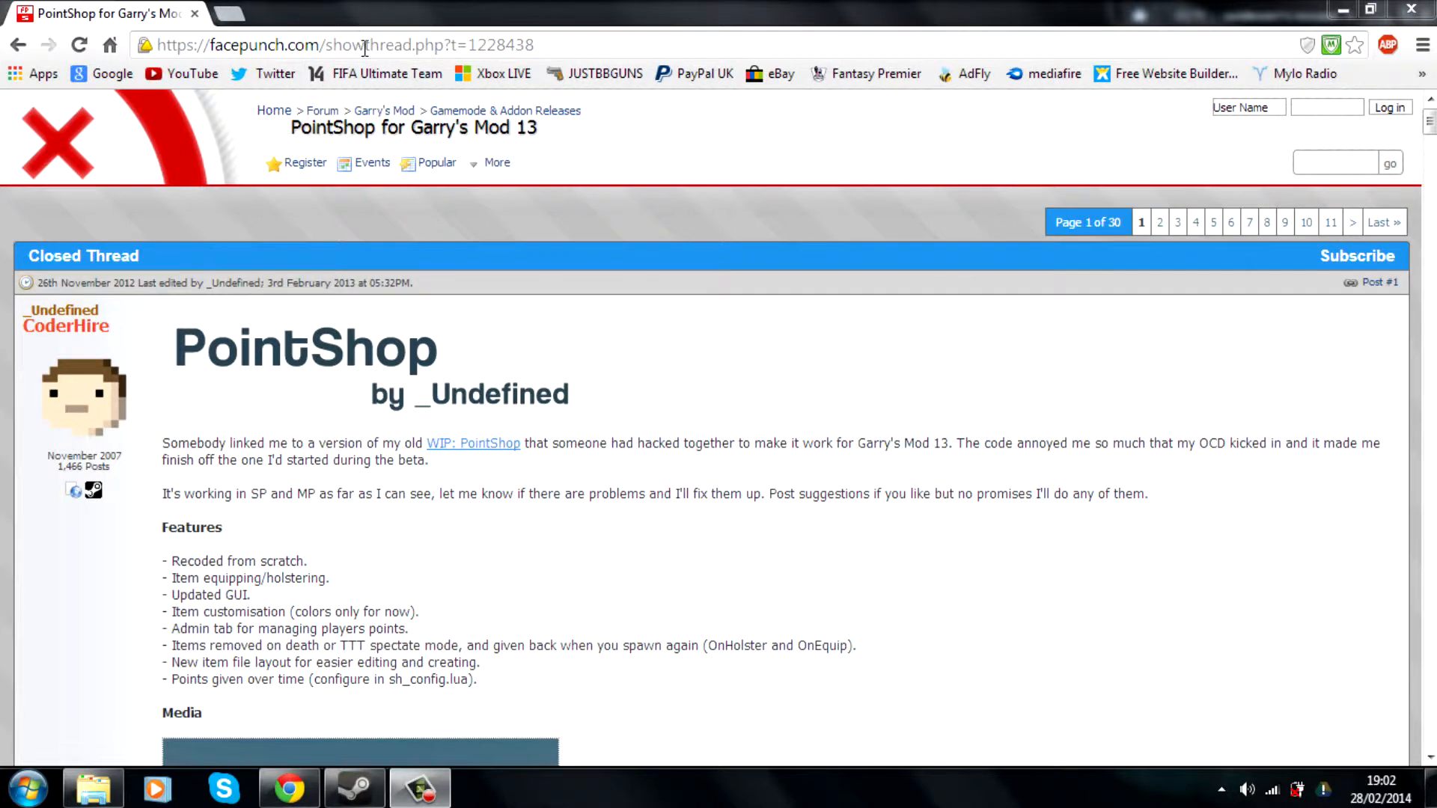
mouse_move(321, 357)
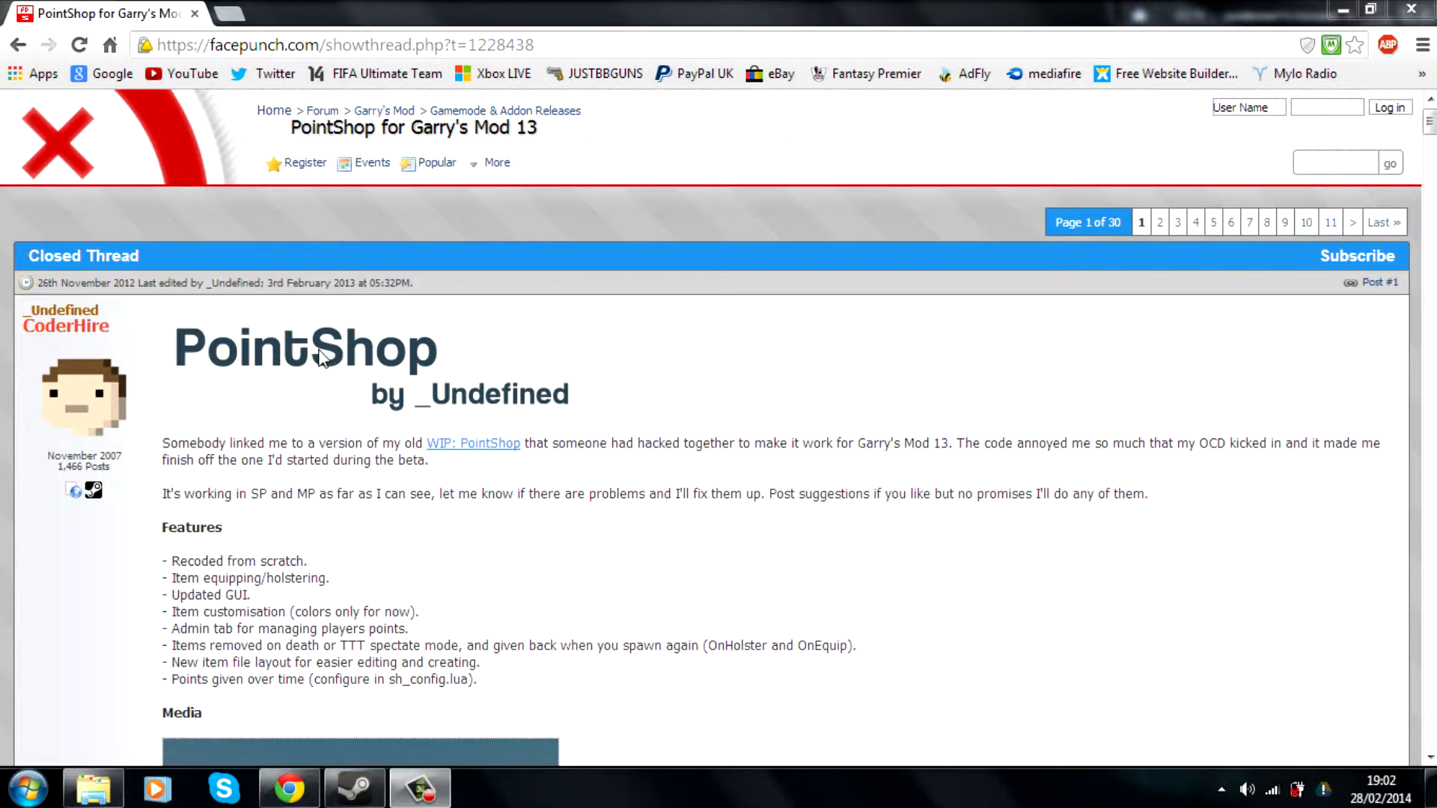
mouse_move(1426, 139)
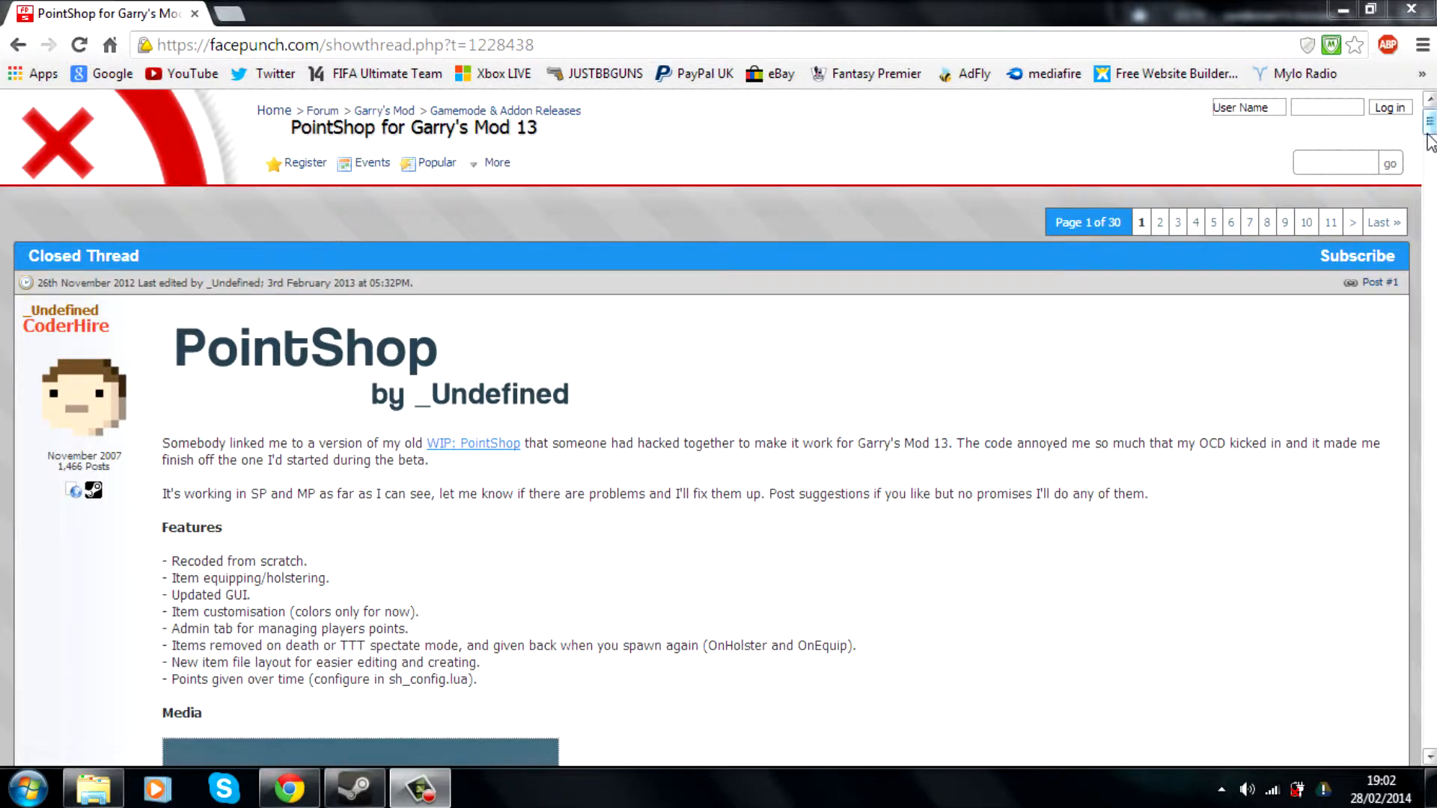
Bring the thread's Download / Install section with its GitHub and zip links into view
scroll("down", 3)
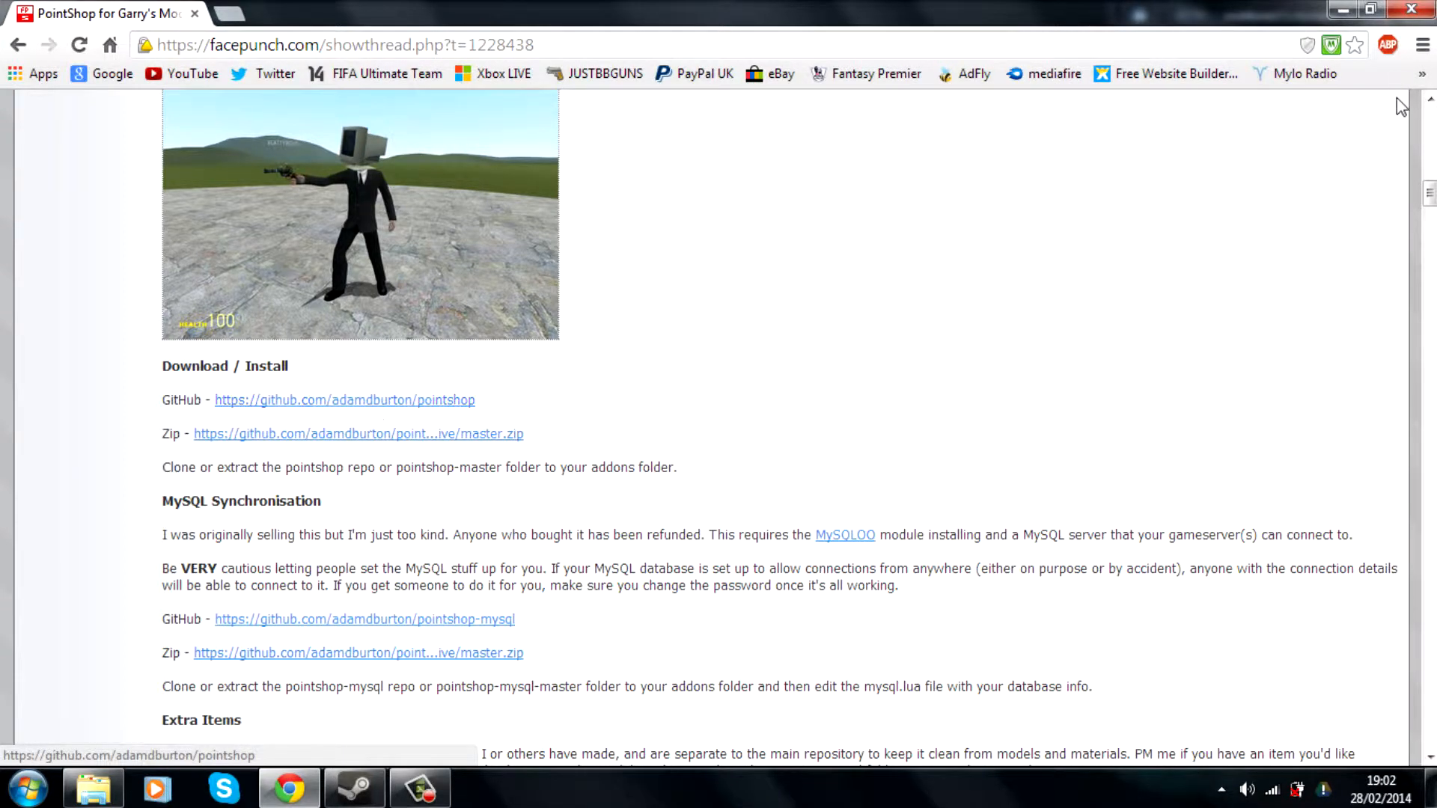
left_click(353, 789)
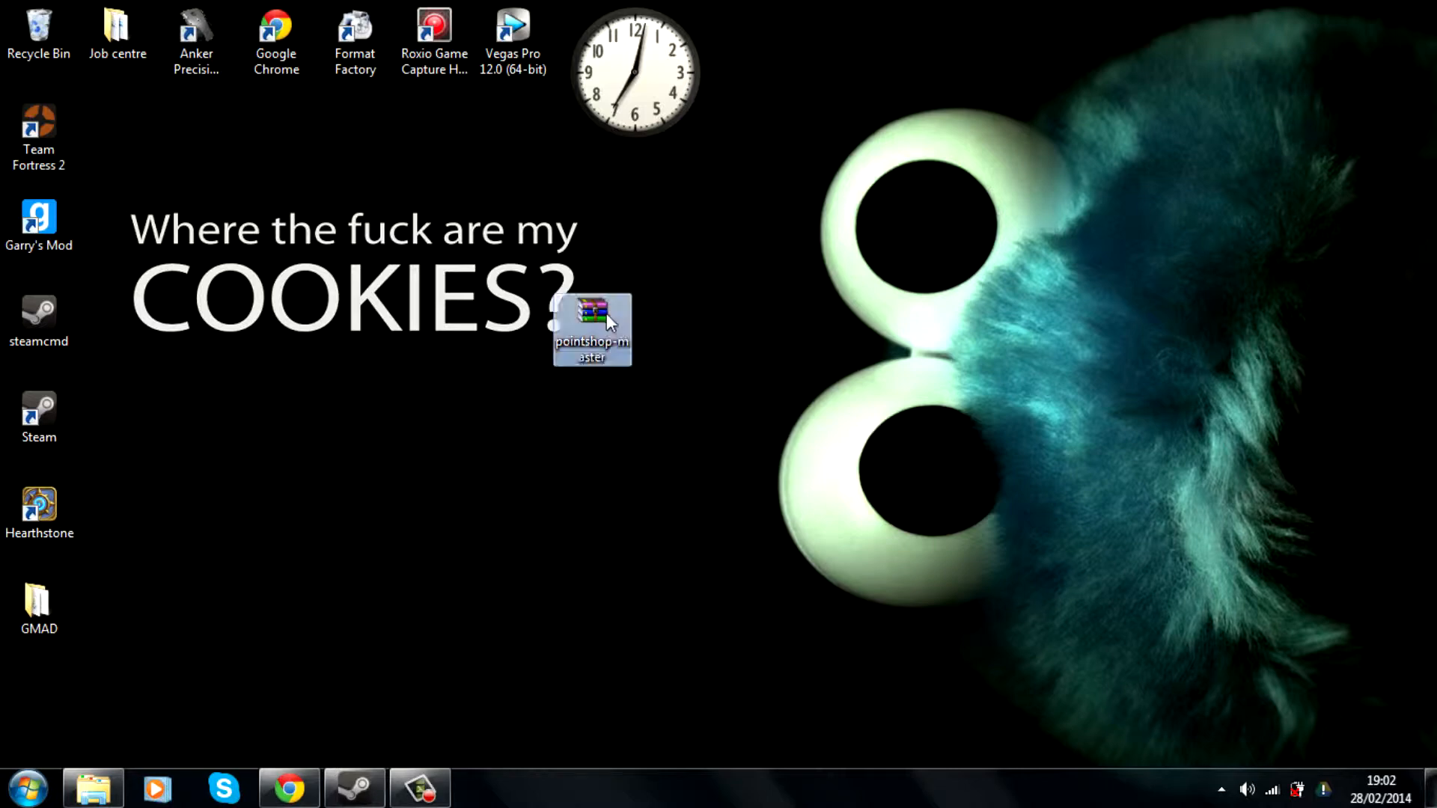
Extract the pointshop-master folder from the zip into the garrysmod addons folder and close WinRAR
double_click(593, 328)
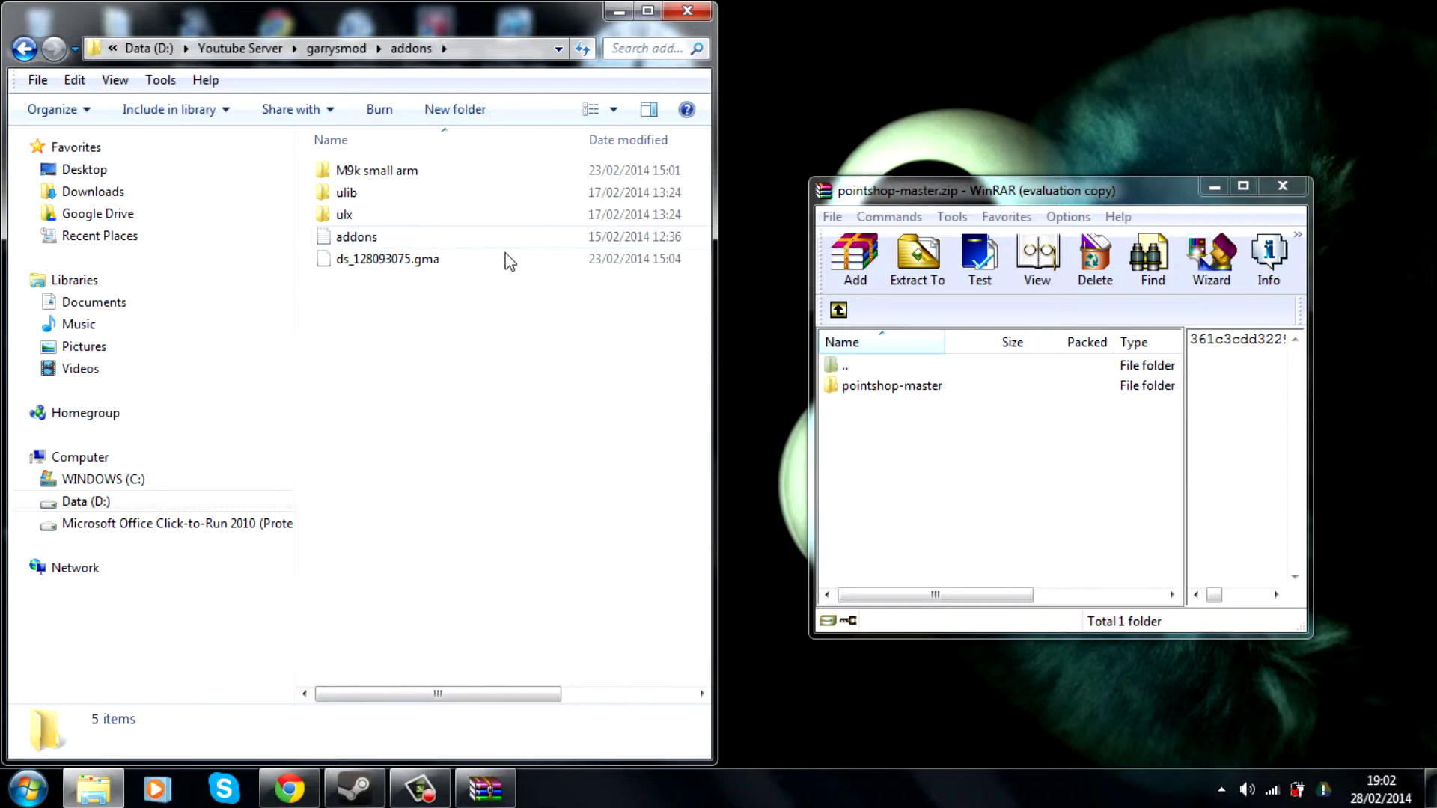
mouse_move(566, 332)
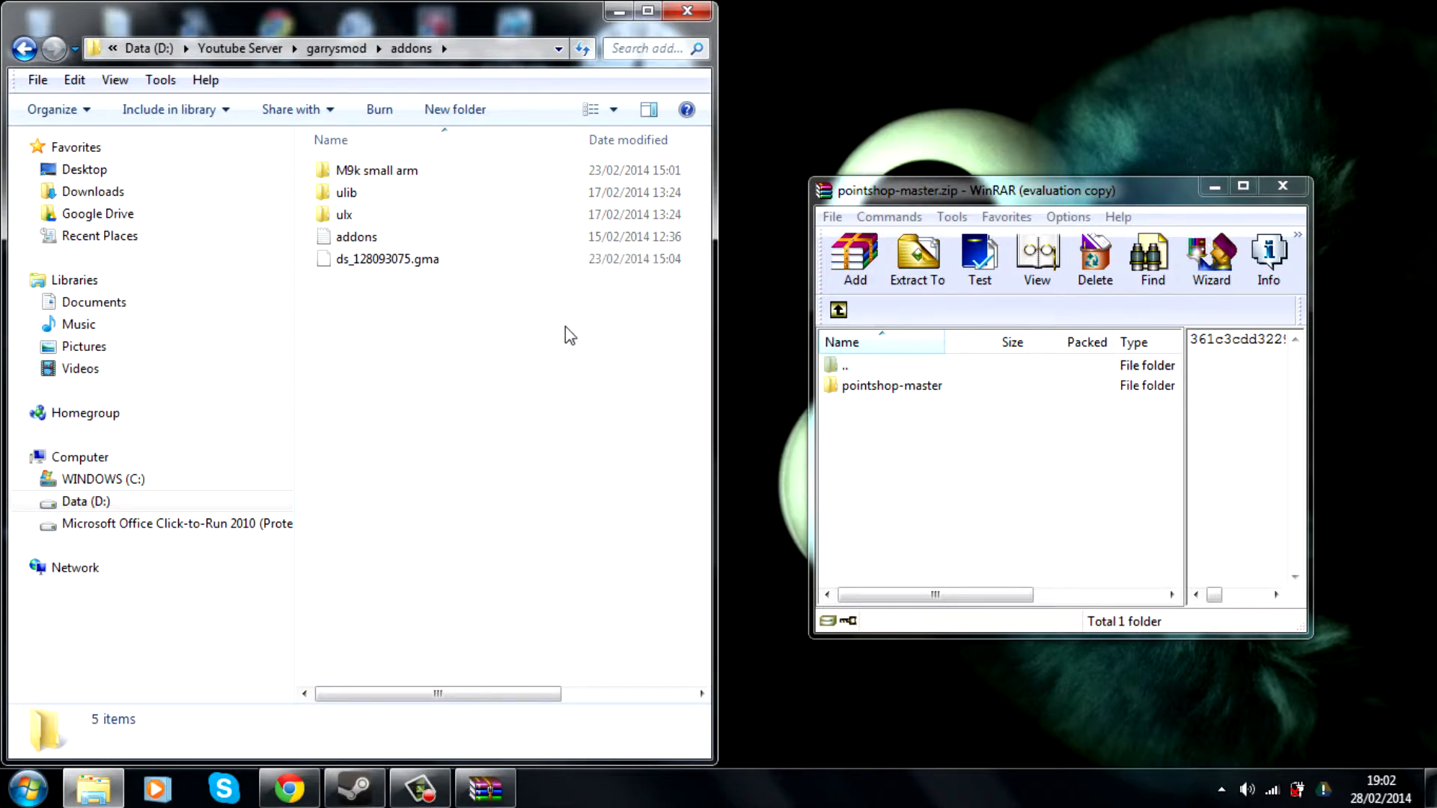
mouse_move(795, 395)
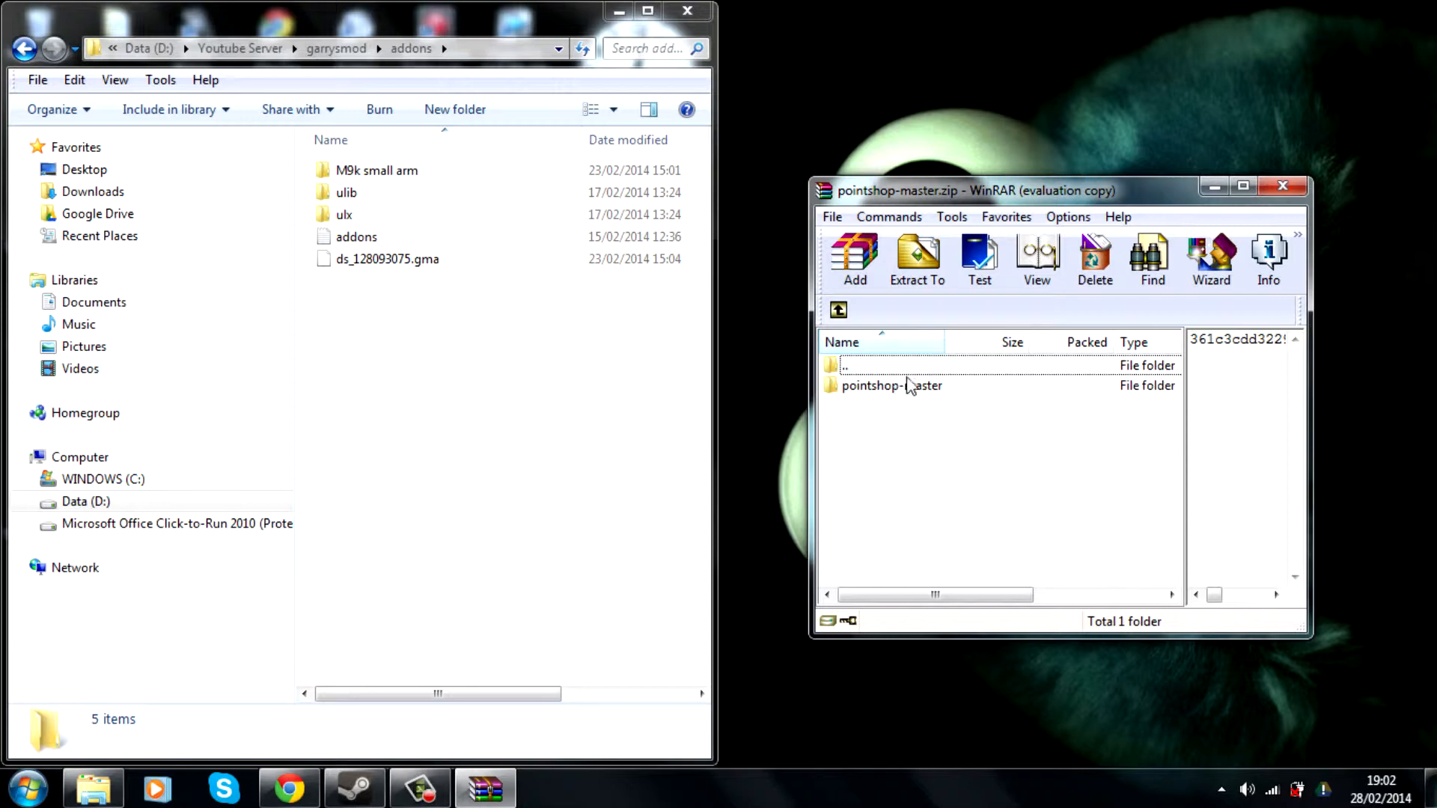
left_click(1244, 186)
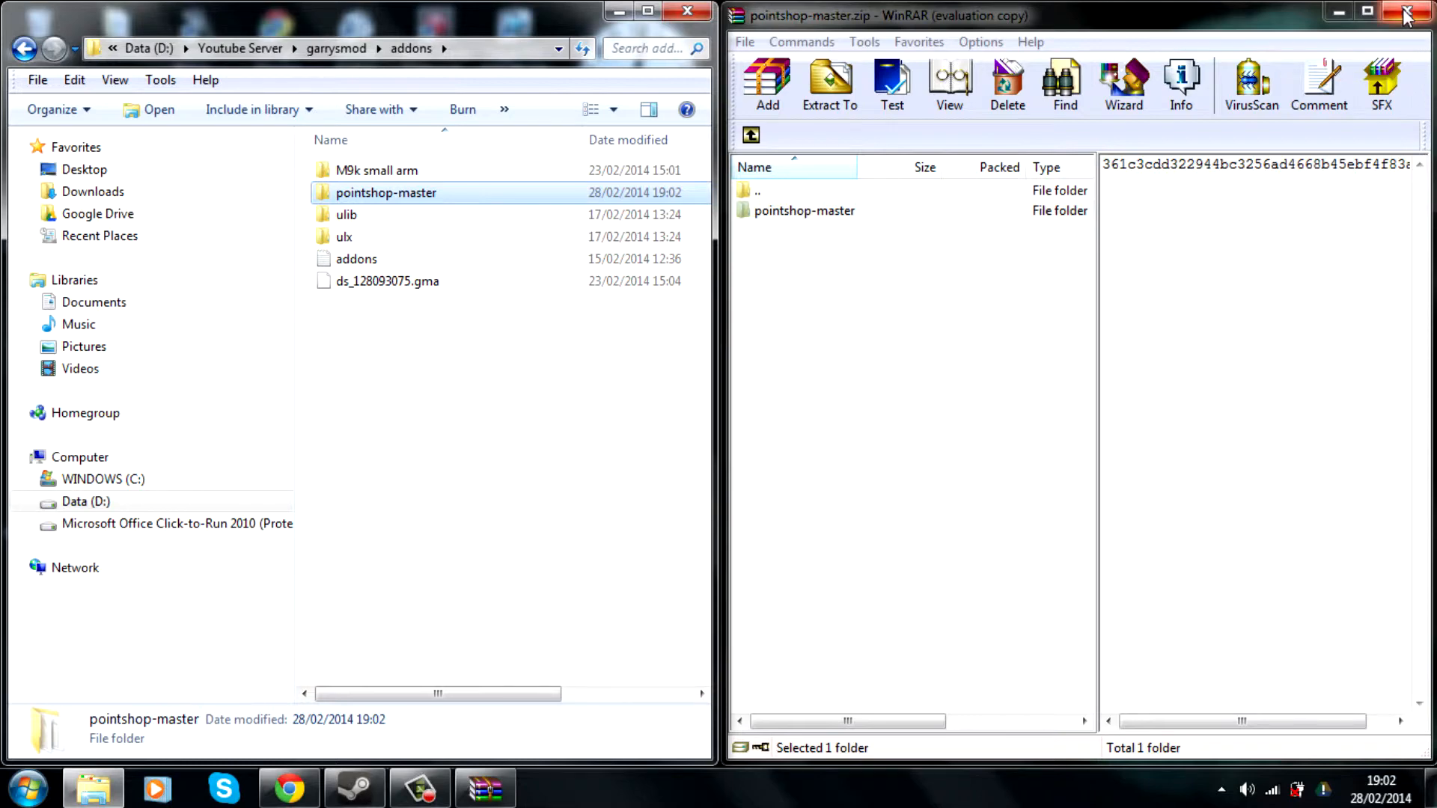
left_click(1404, 15)
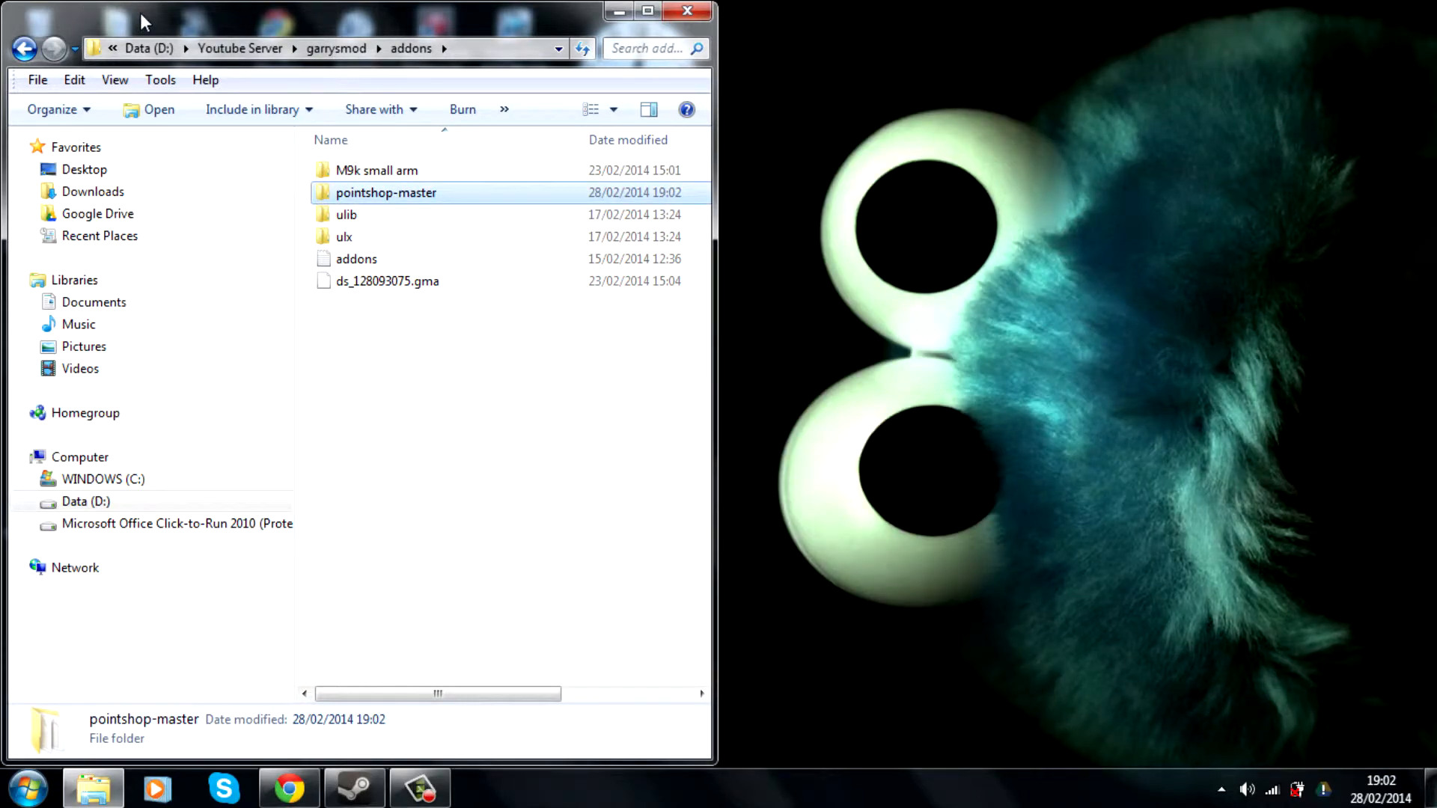
mouse_move(200, 16)
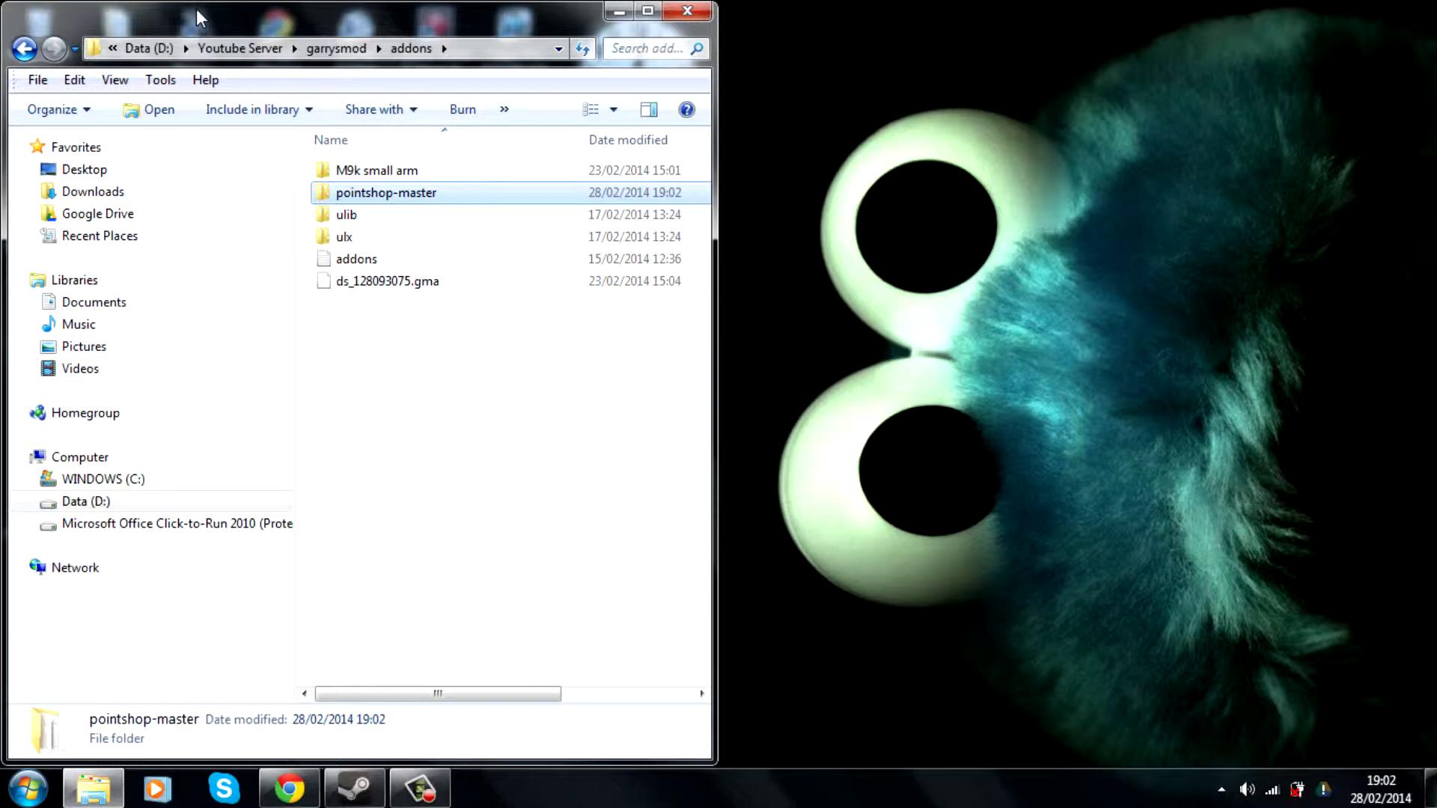
Navigate into pointshop-master\lua and bring up the file actions for sh_config.lua
left_click(647, 11)
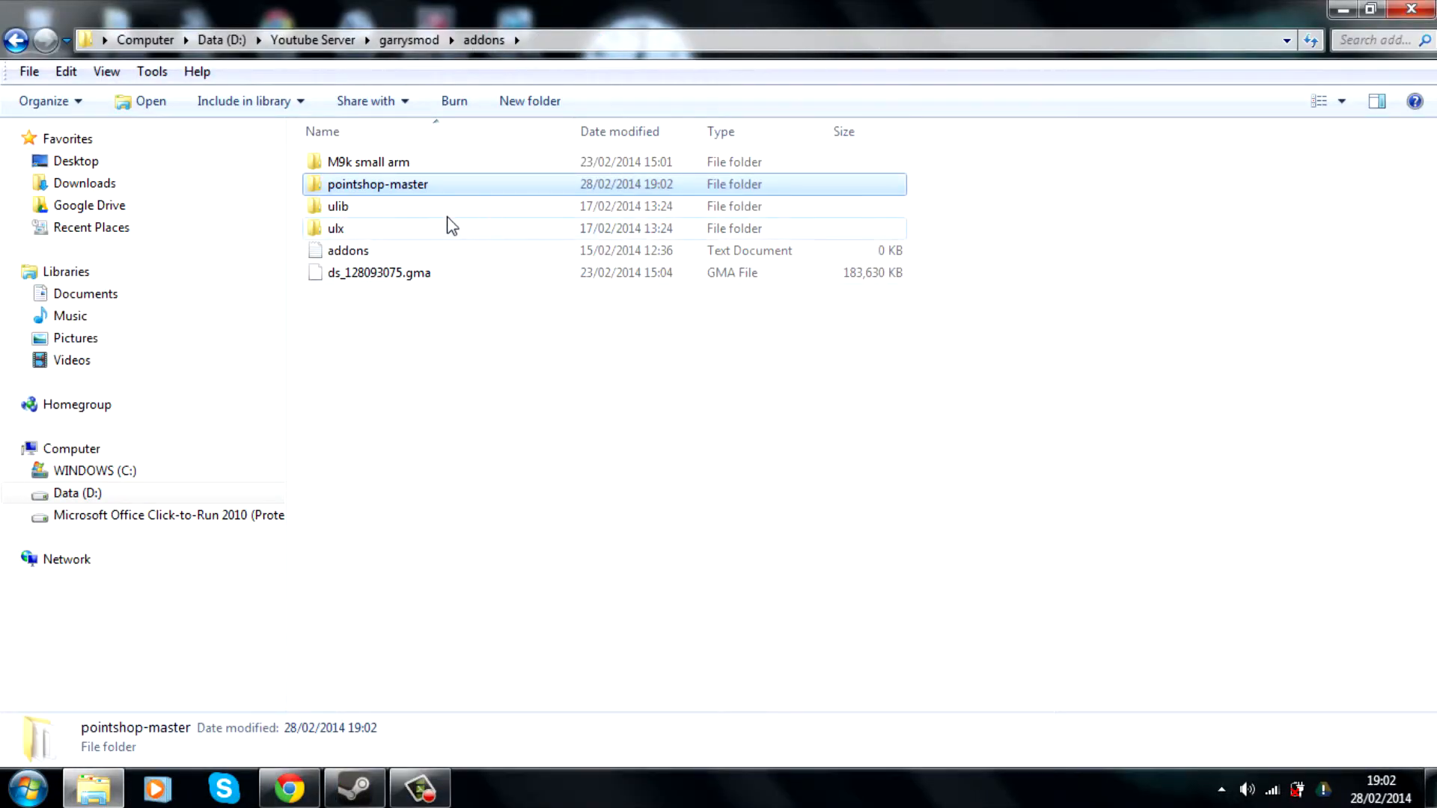
mouse_move(398, 190)
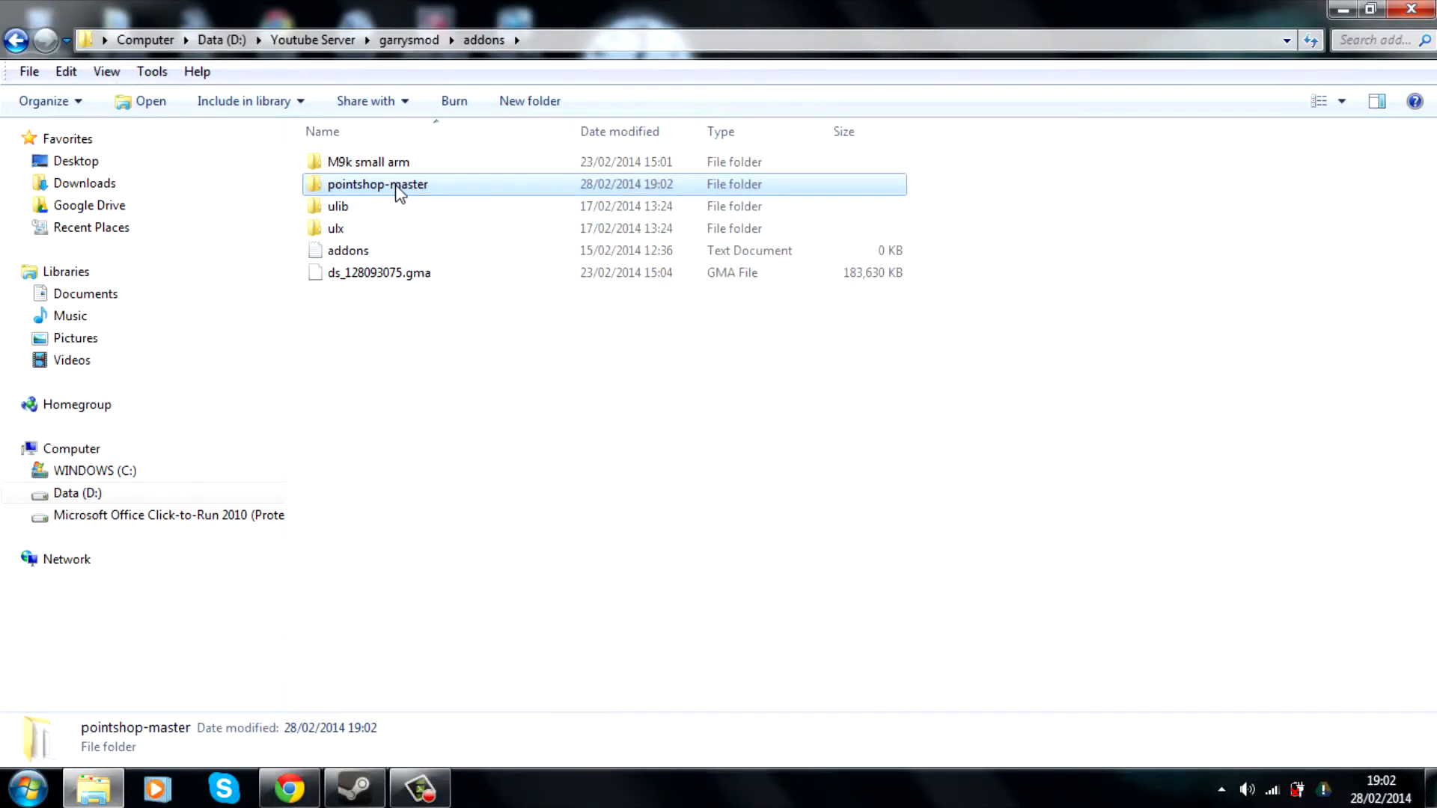
mouse_move(377, 184)
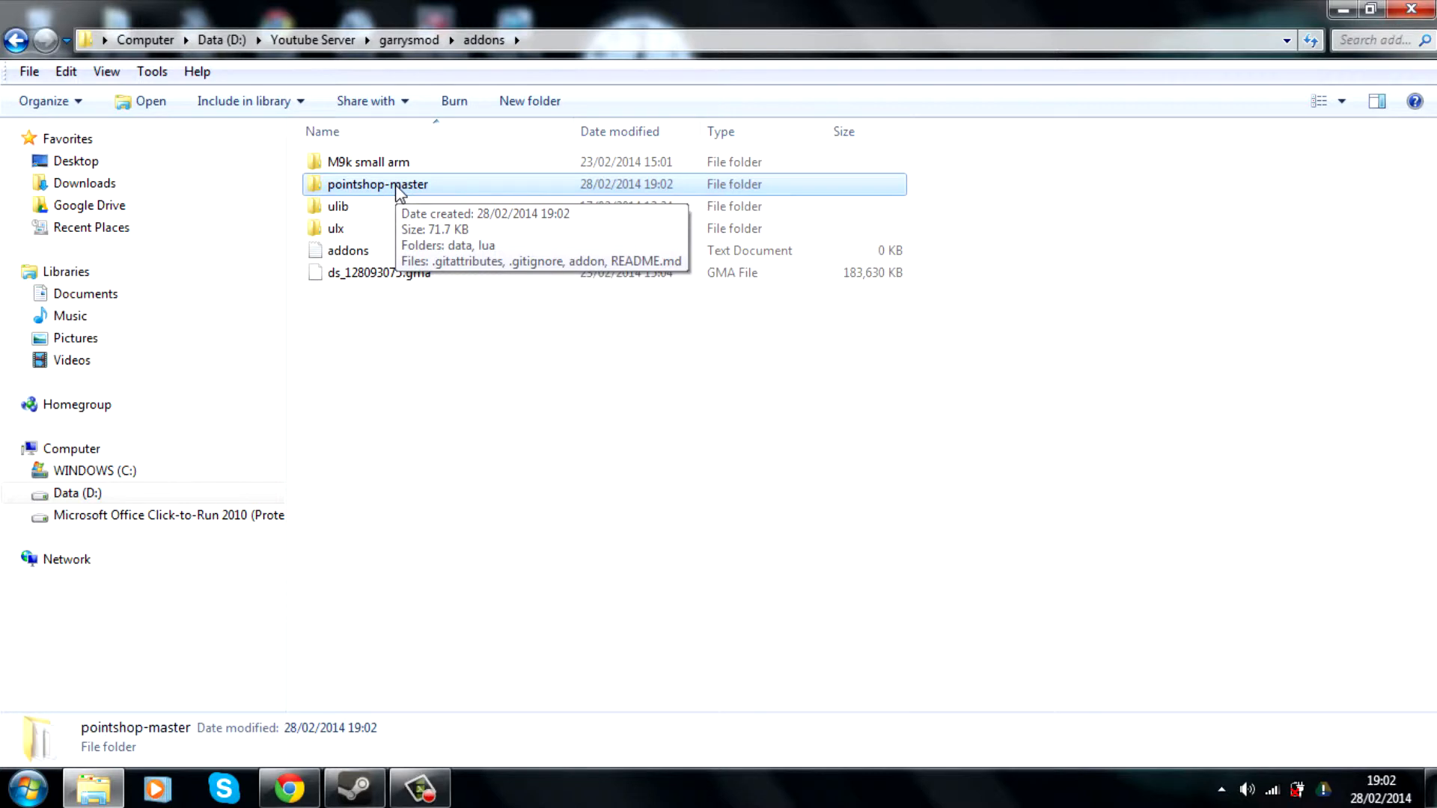
mouse_move(371, 234)
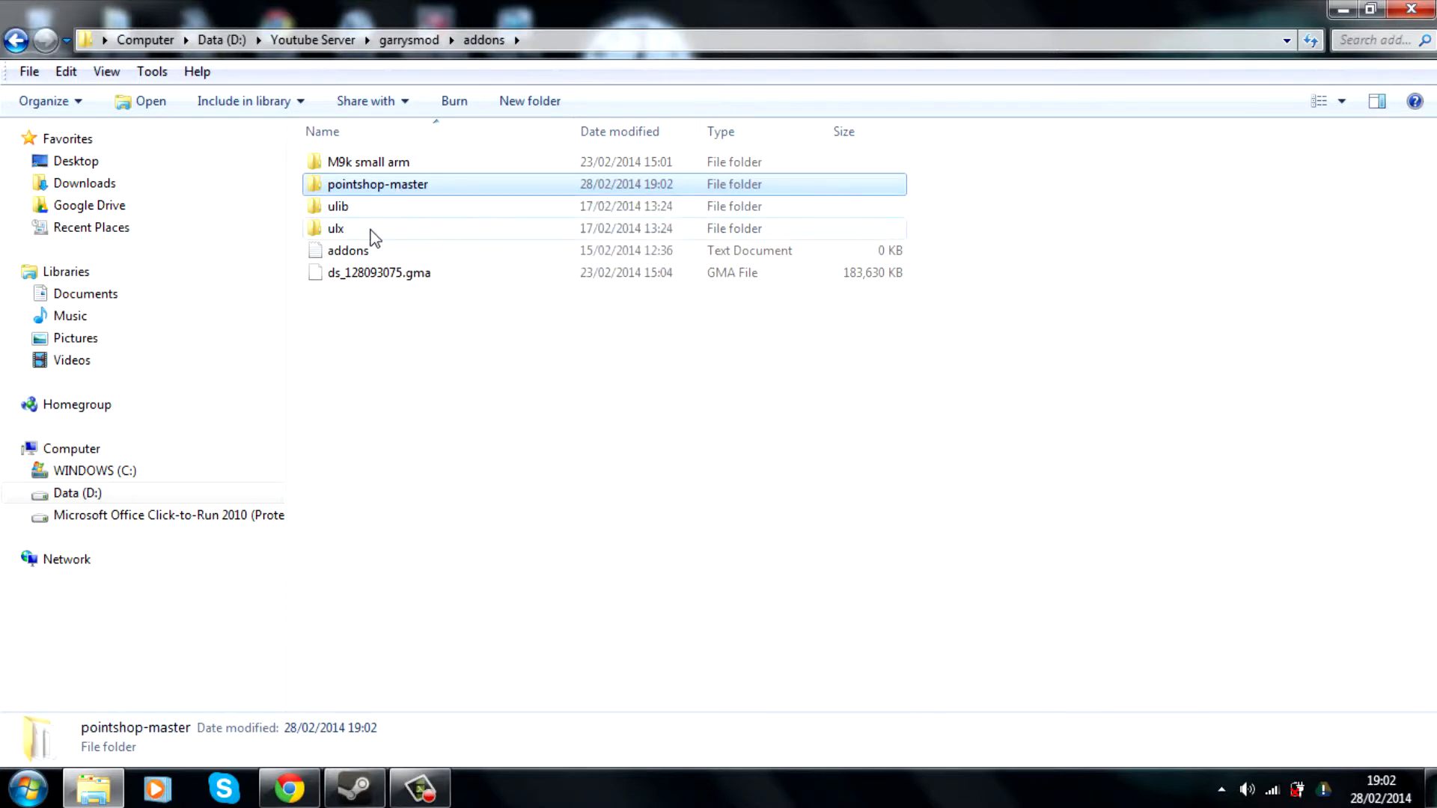
double_click(377, 184)
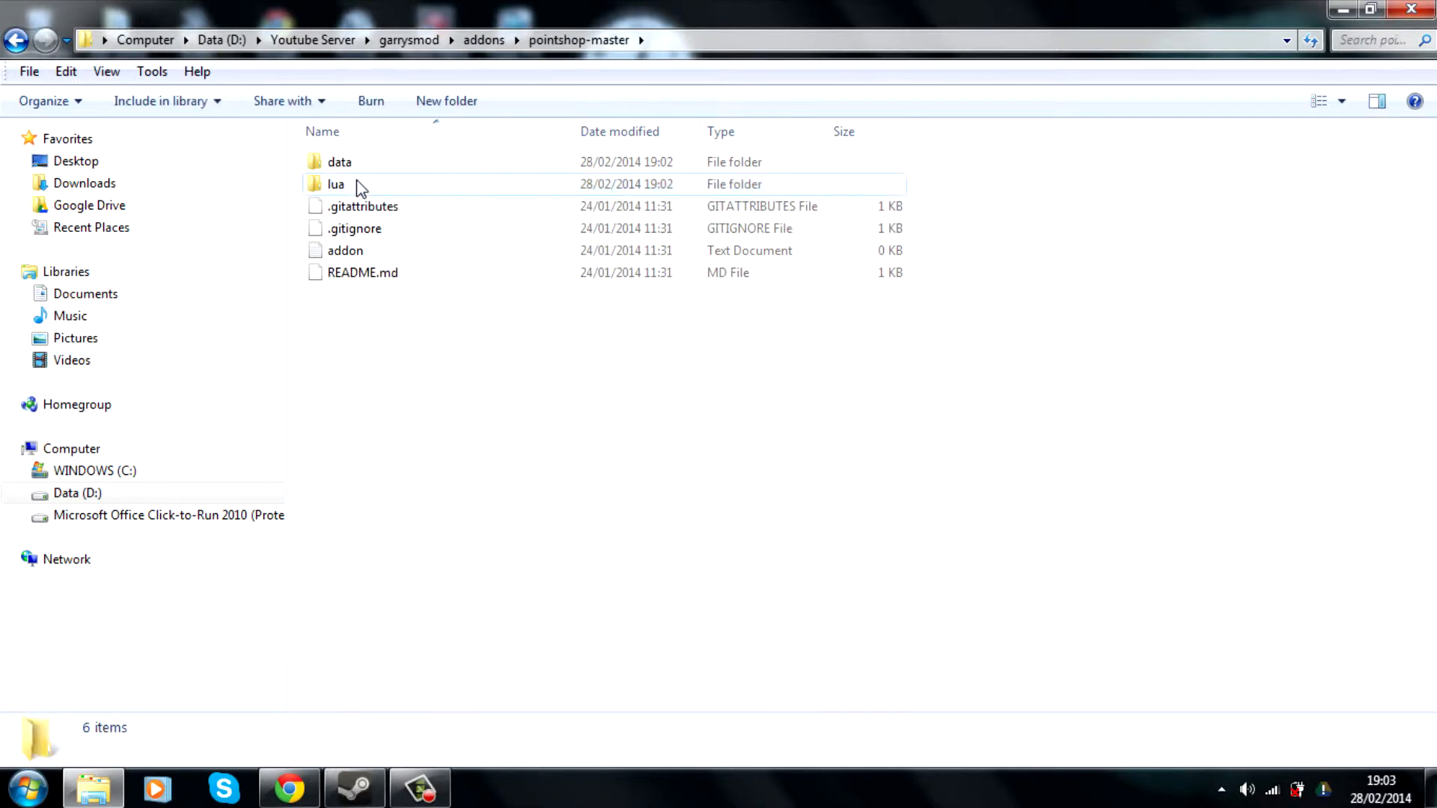
mouse_move(337, 184)
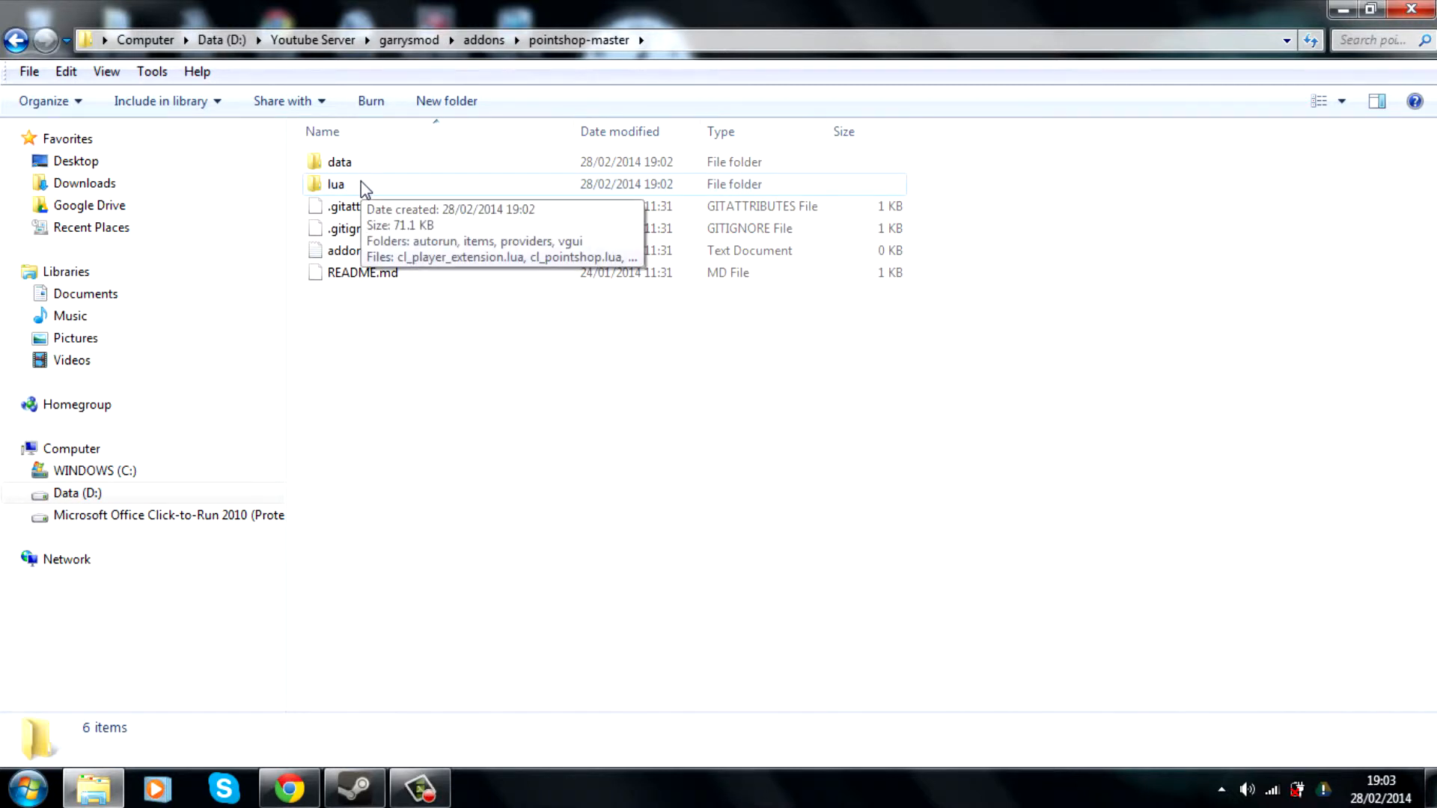
double_click(335, 184)
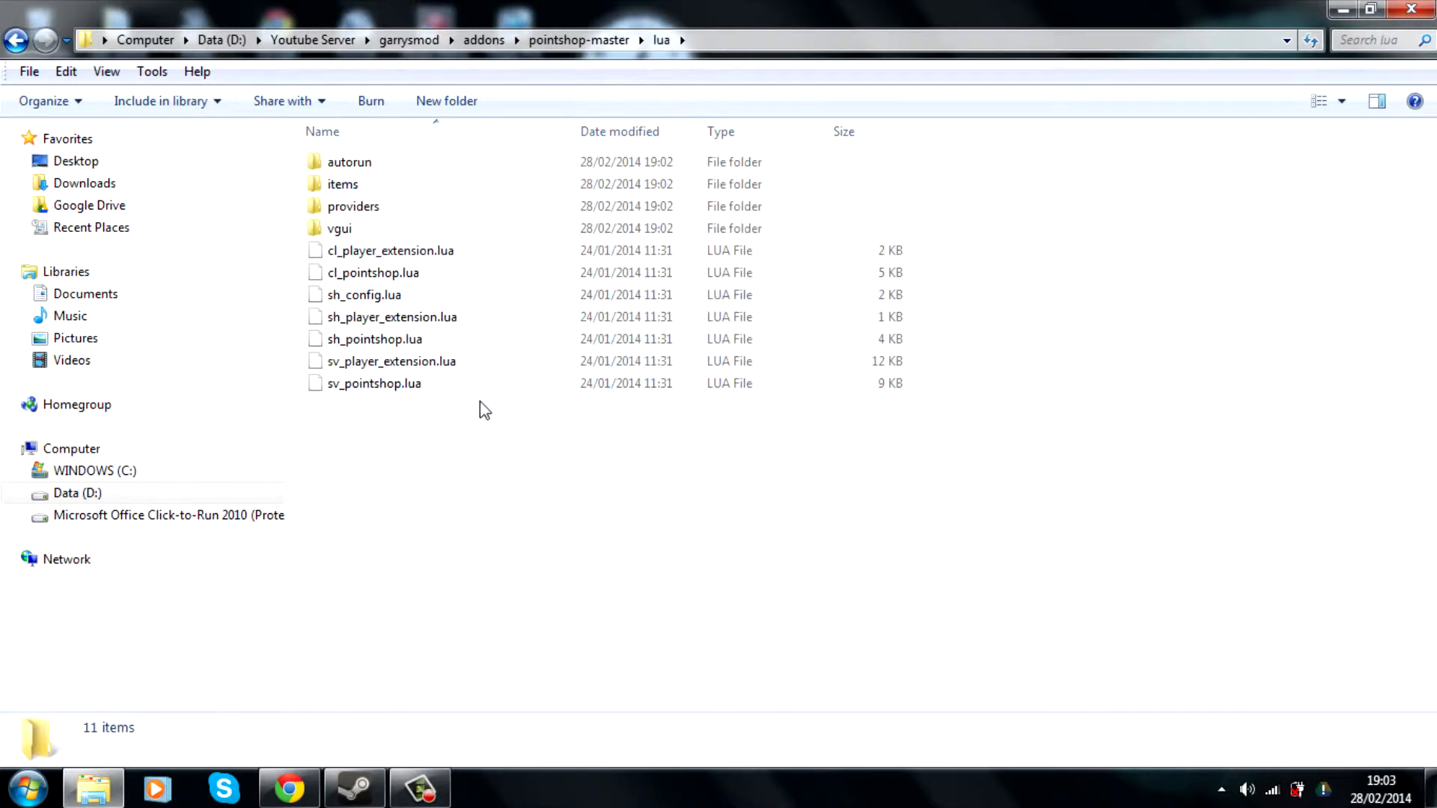
mouse_move(424, 361)
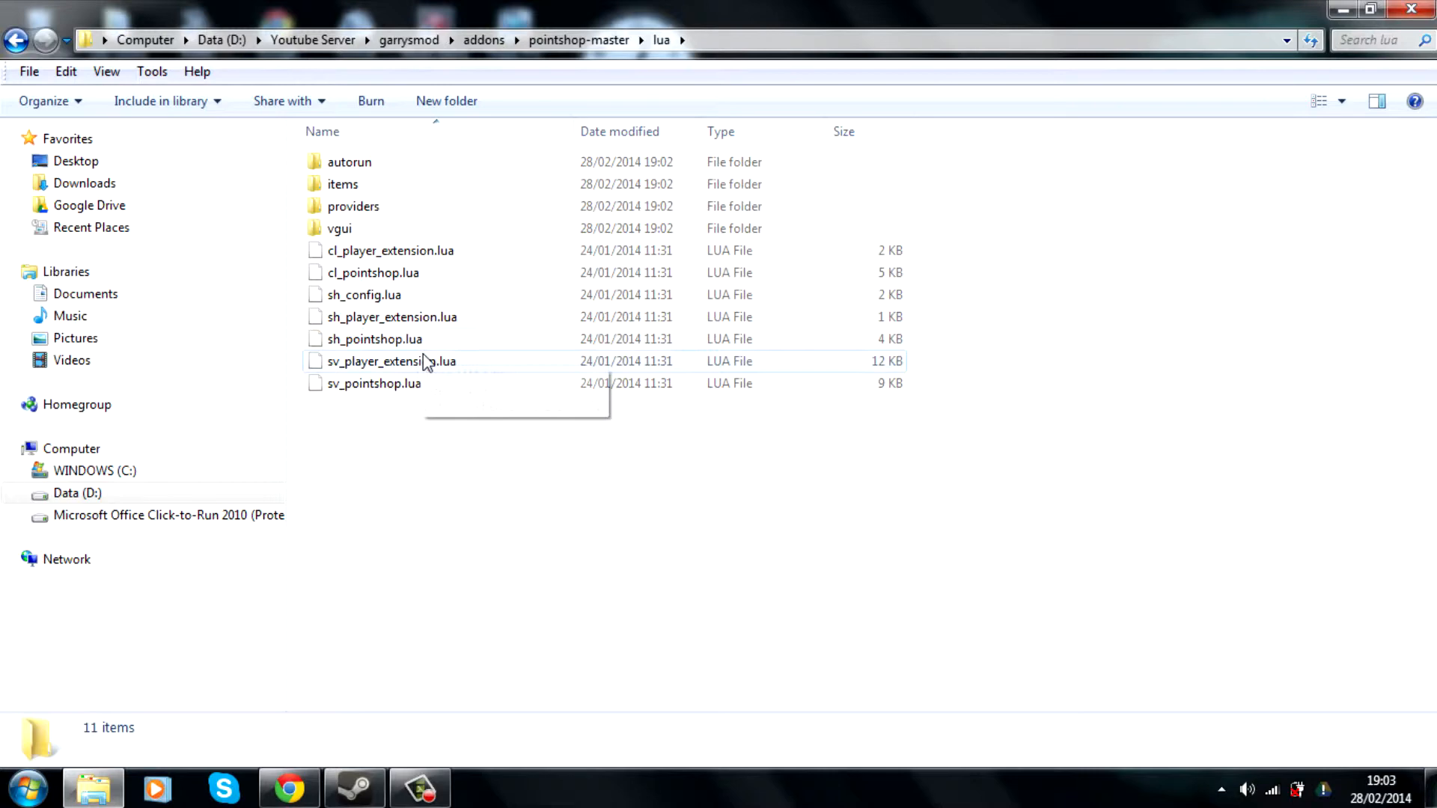
right_click(364, 295)
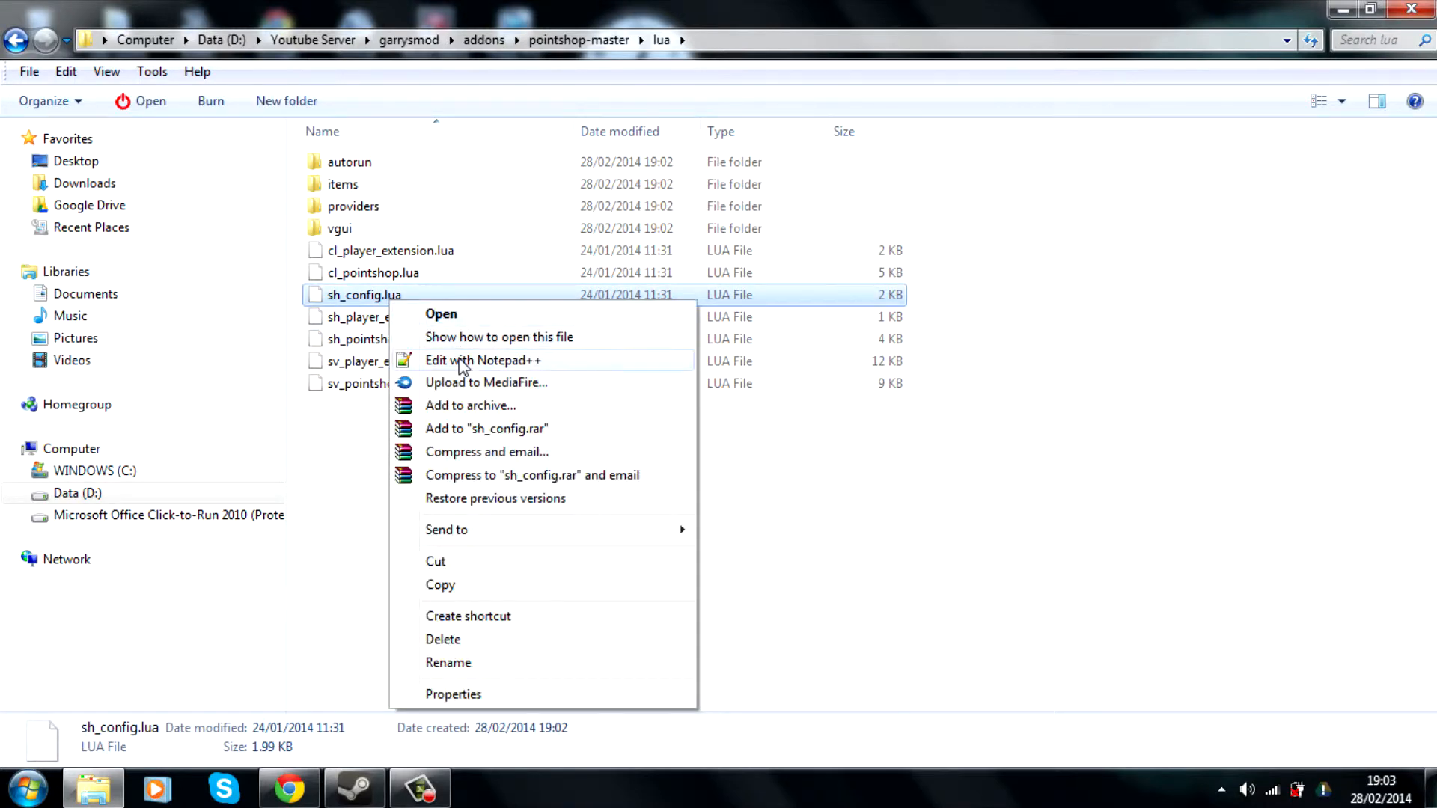
Edit sh_config.lua in Notepad++ so PS.Config.ShopKey reads 'F4' instead of 'F3'
left_click(481, 360)
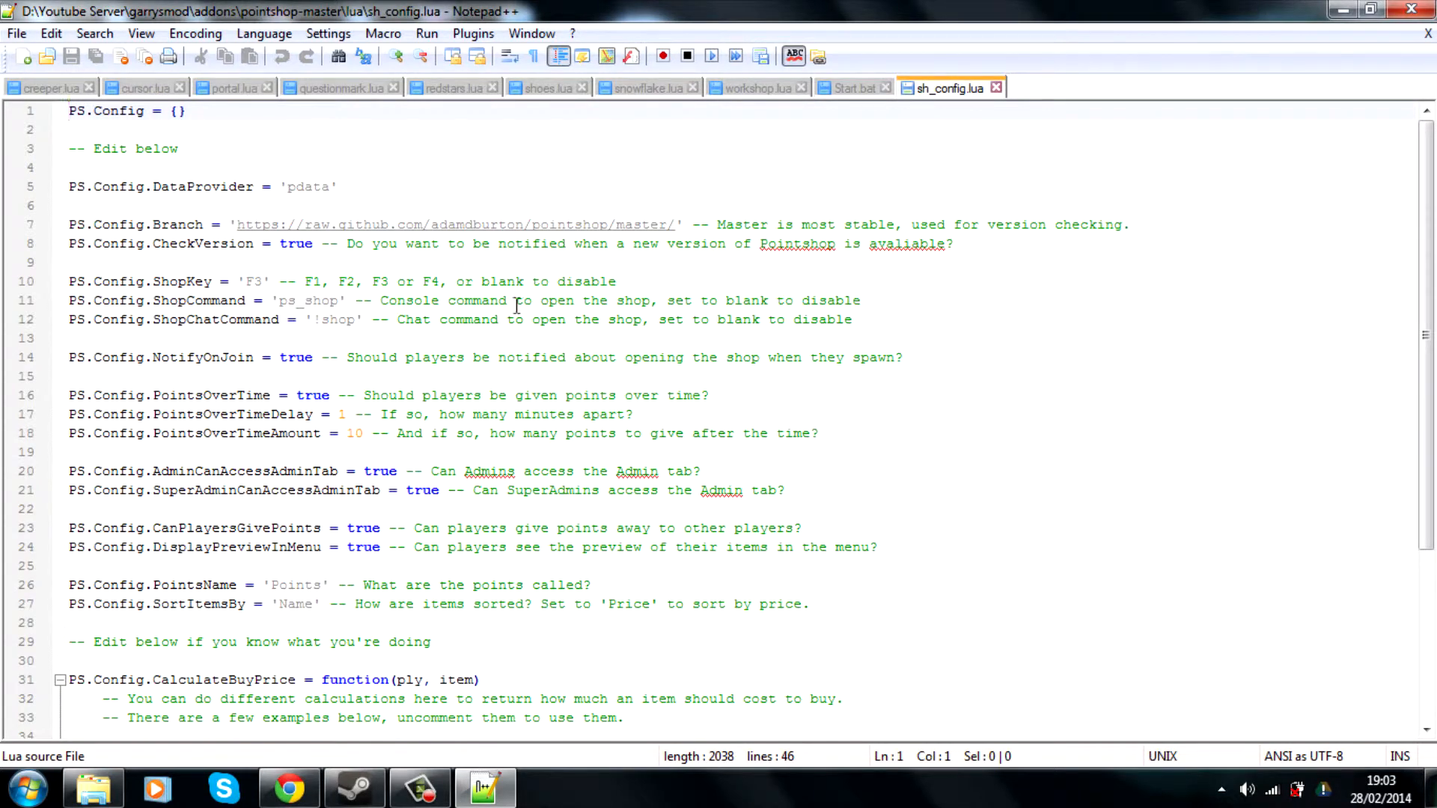
mouse_move(266, 281)
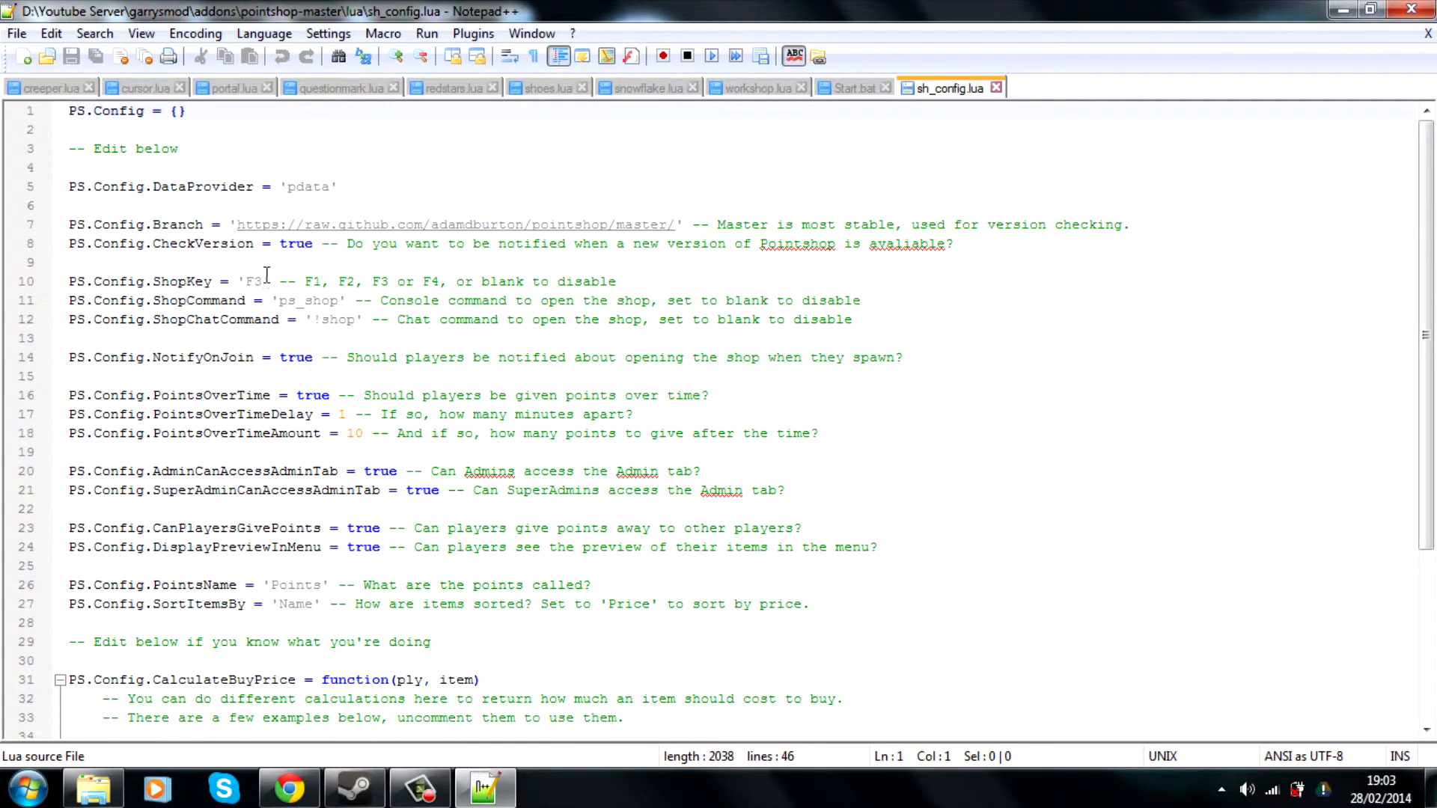
left_click(256, 282)
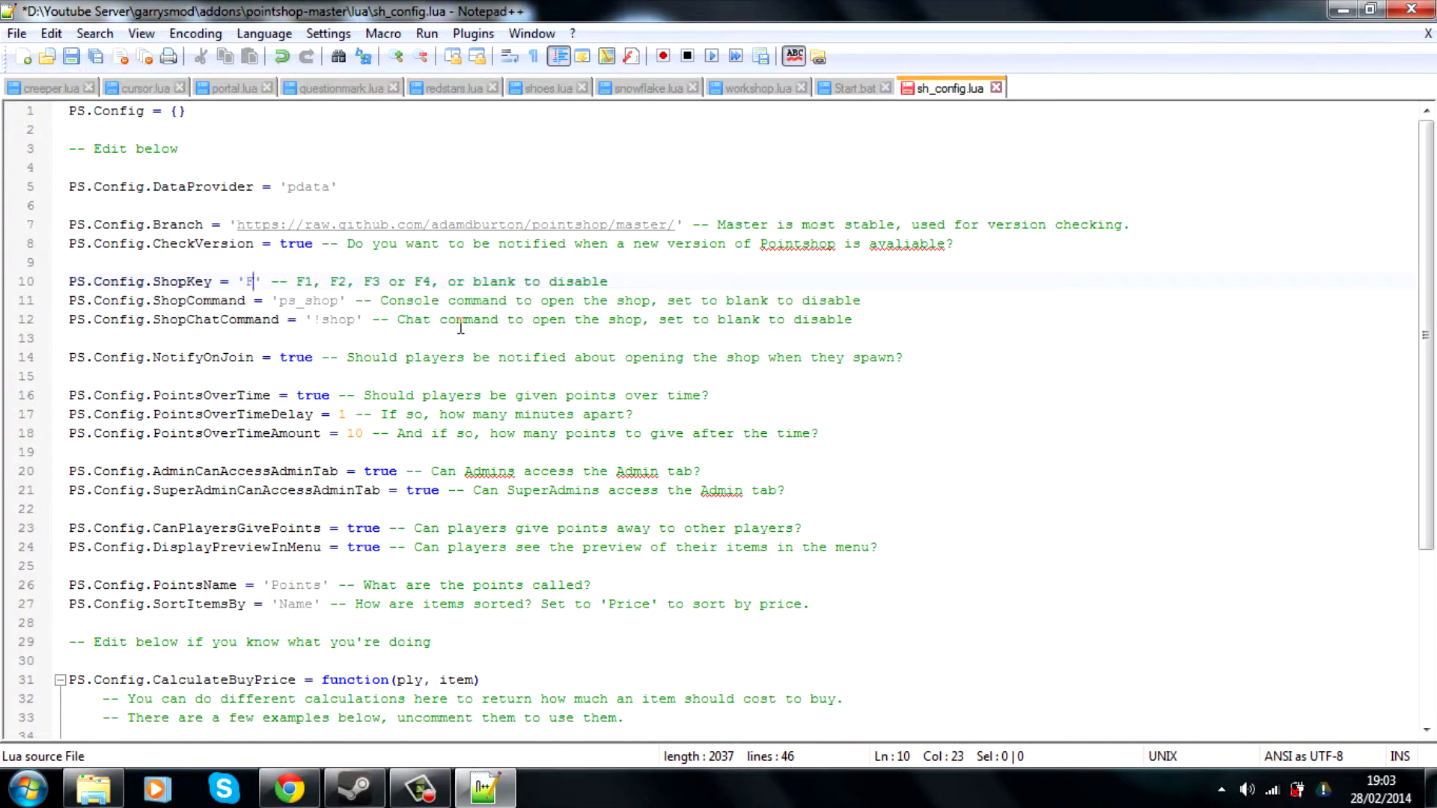
type("4")
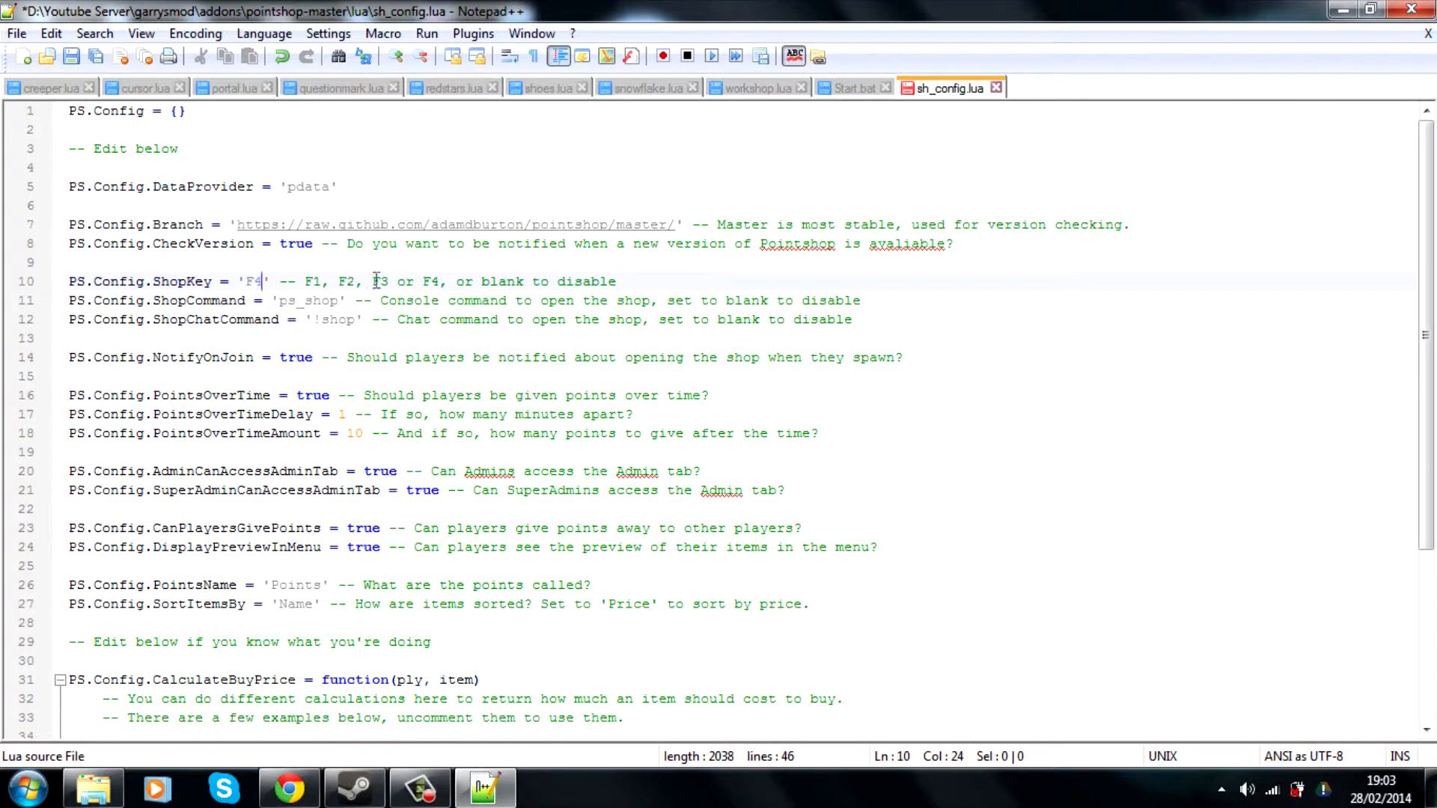
mouse_move(305, 323)
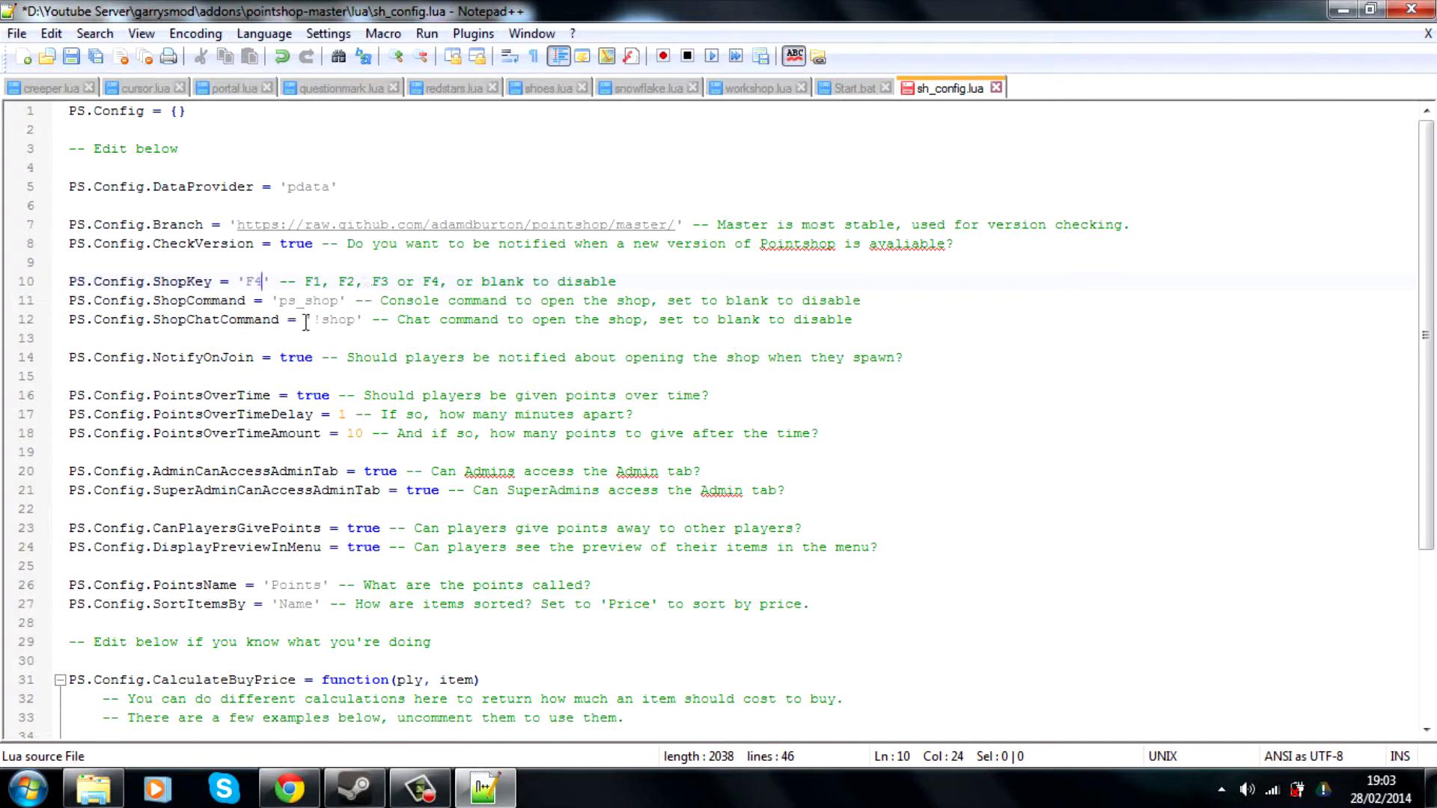
mouse_move(312, 301)
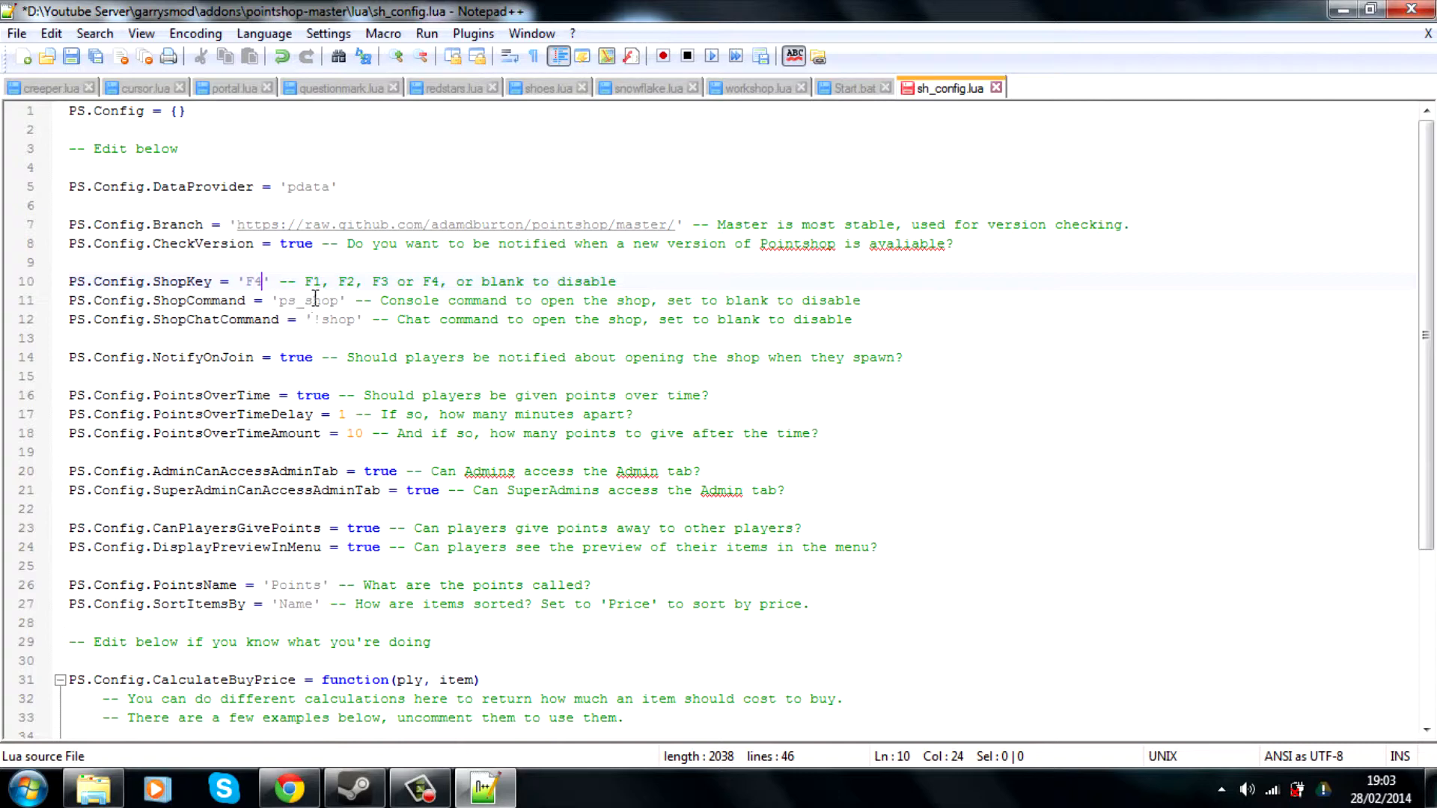
mouse_move(340, 318)
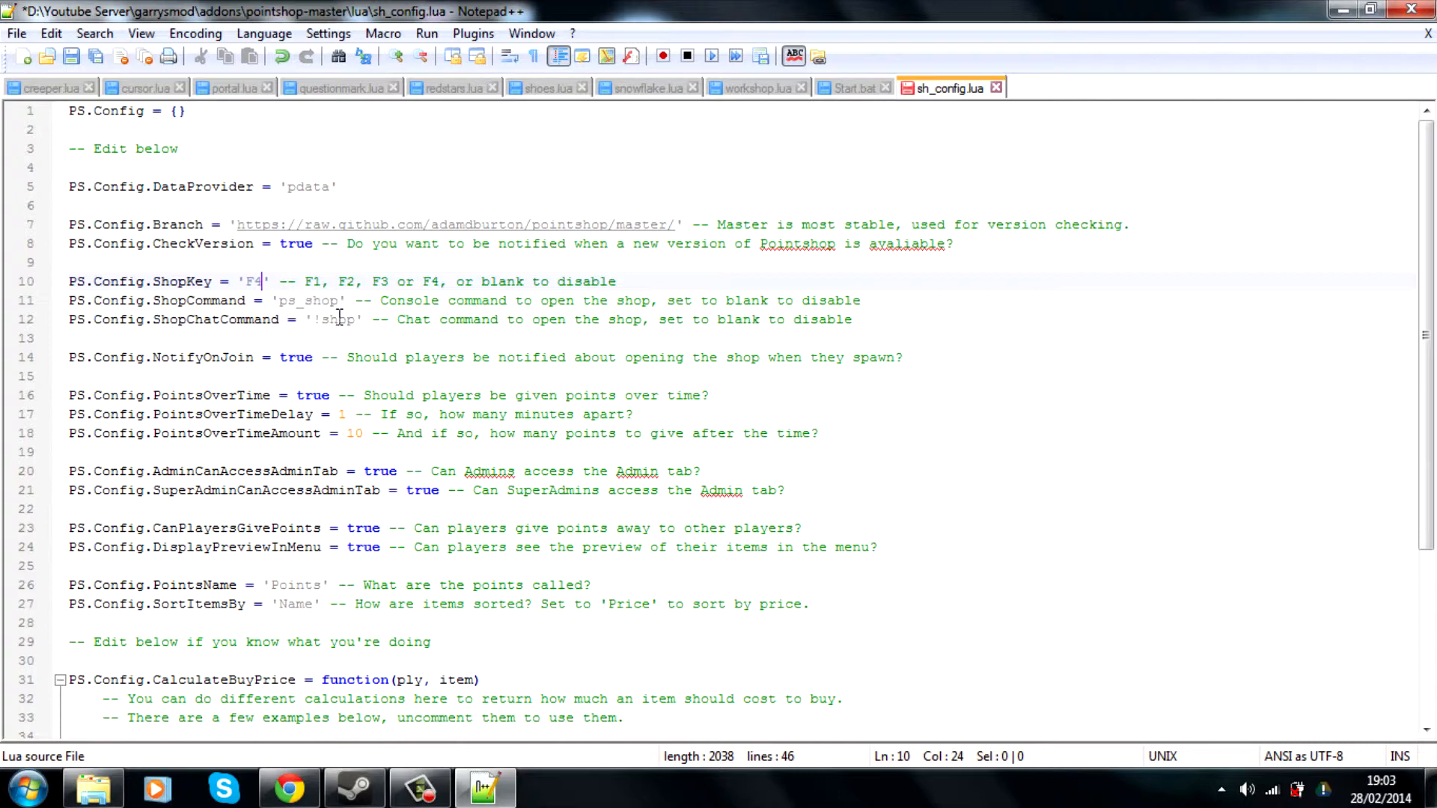
mouse_move(320, 334)
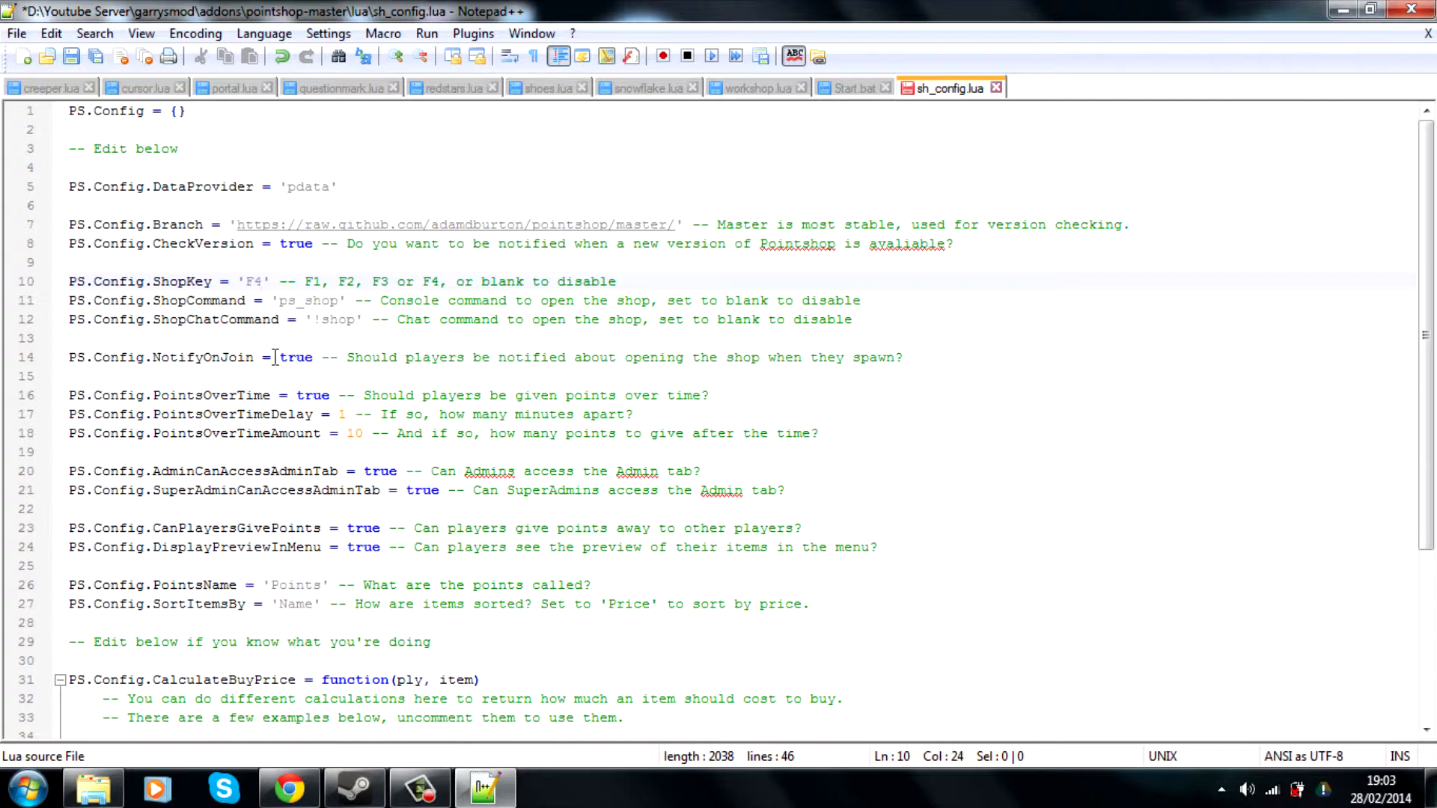
mouse_move(310, 358)
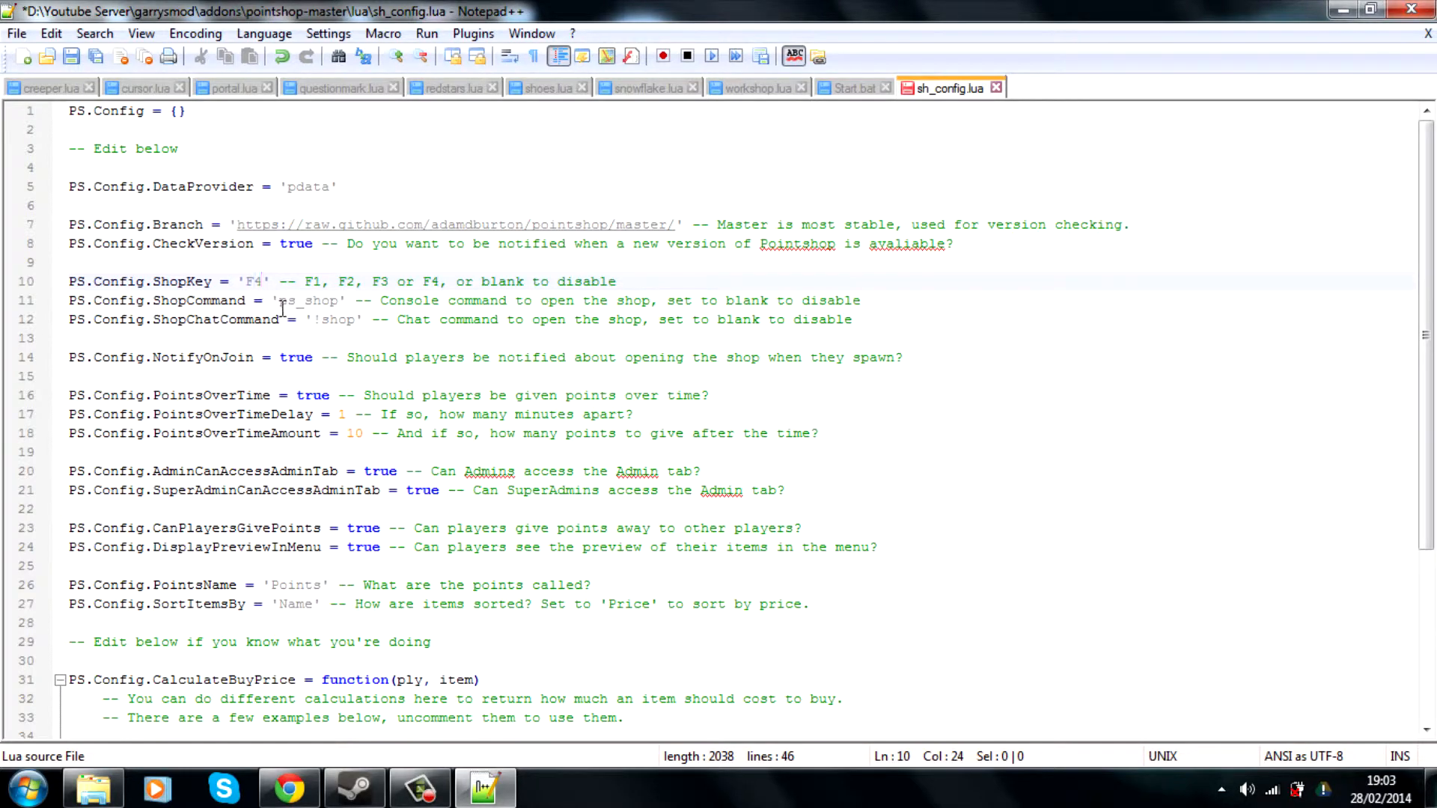
mouse_move(301, 318)
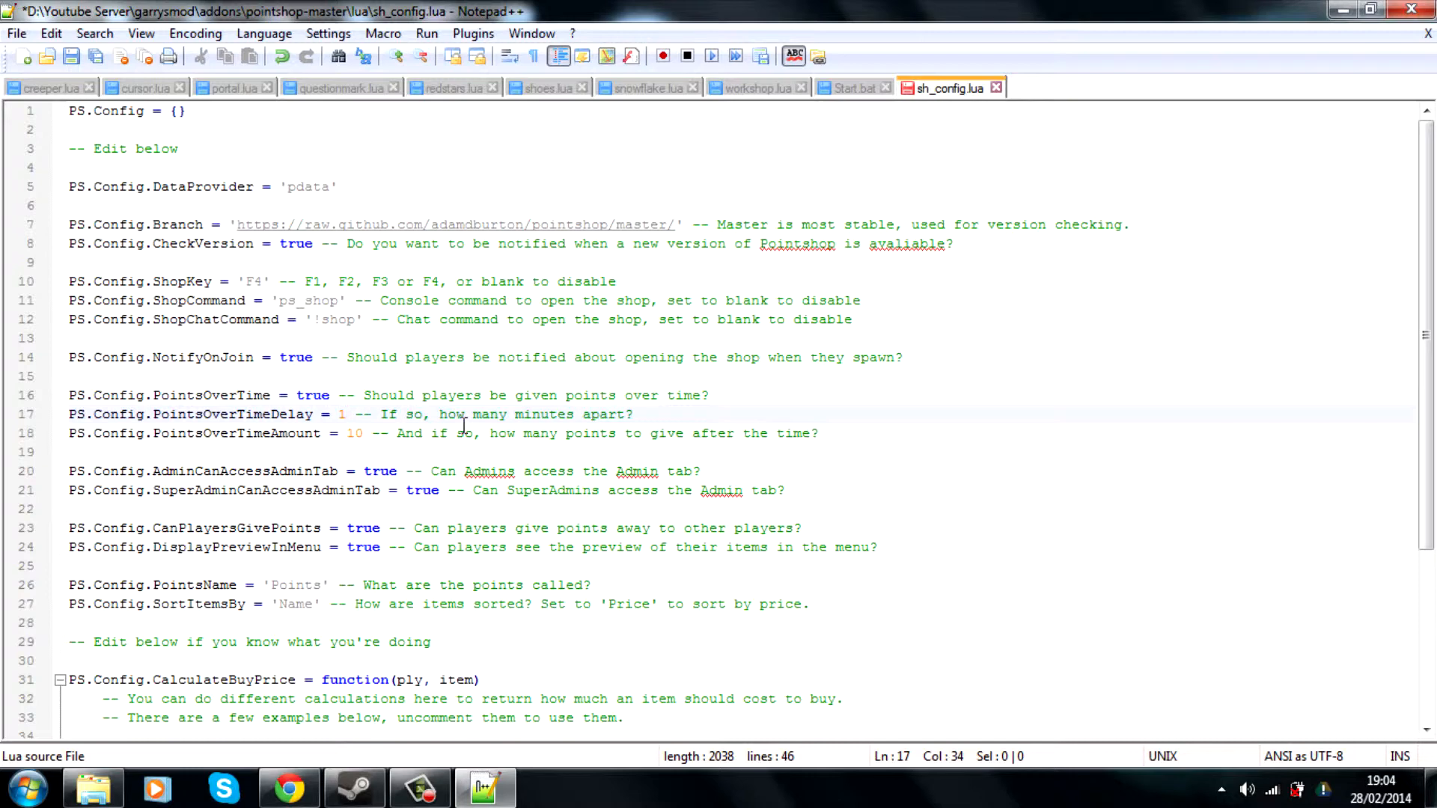
Change PS.Config.PointsOverTimeDelay from 1 to 10, keeping PointsOverTimeAmount at 10
type("0")
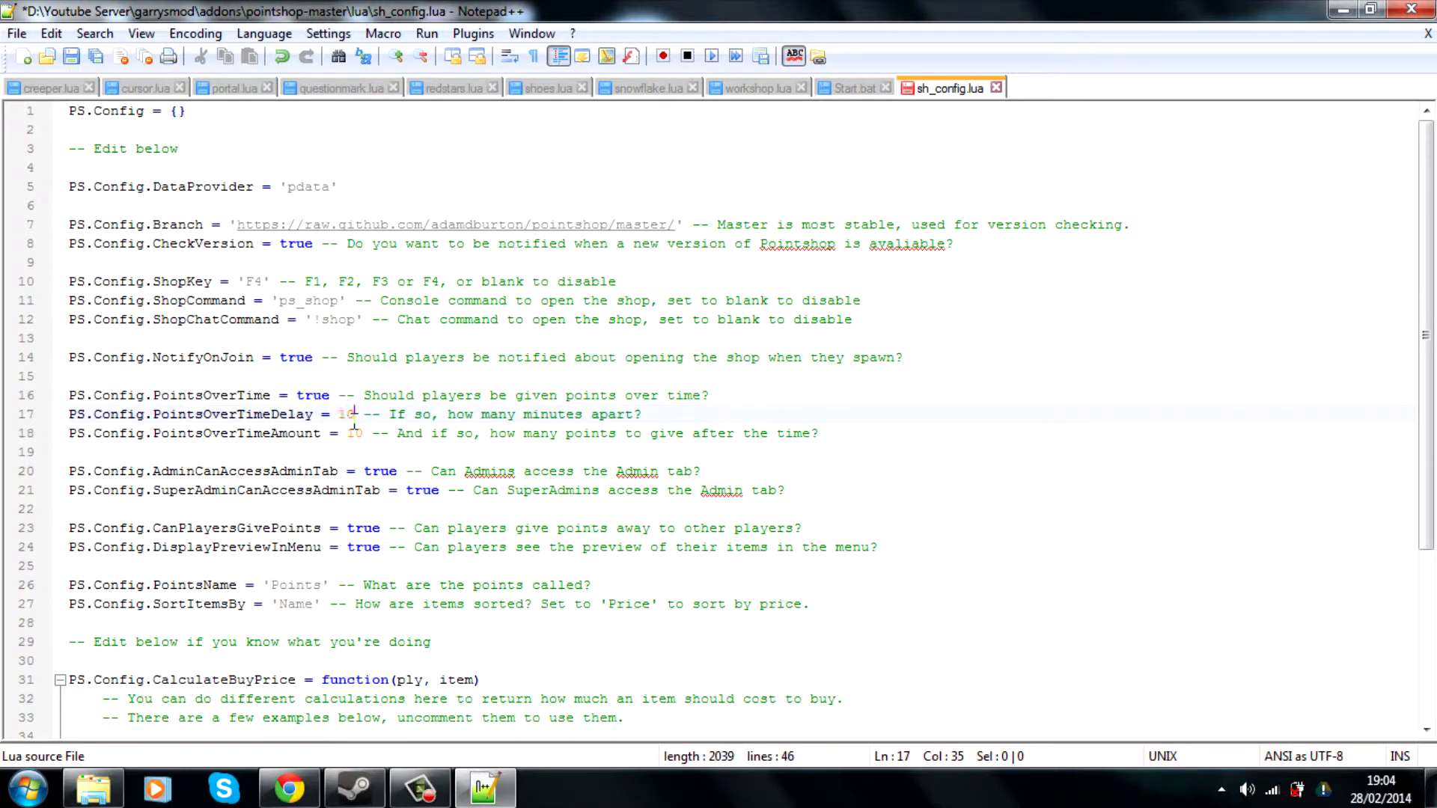
mouse_move(354, 415)
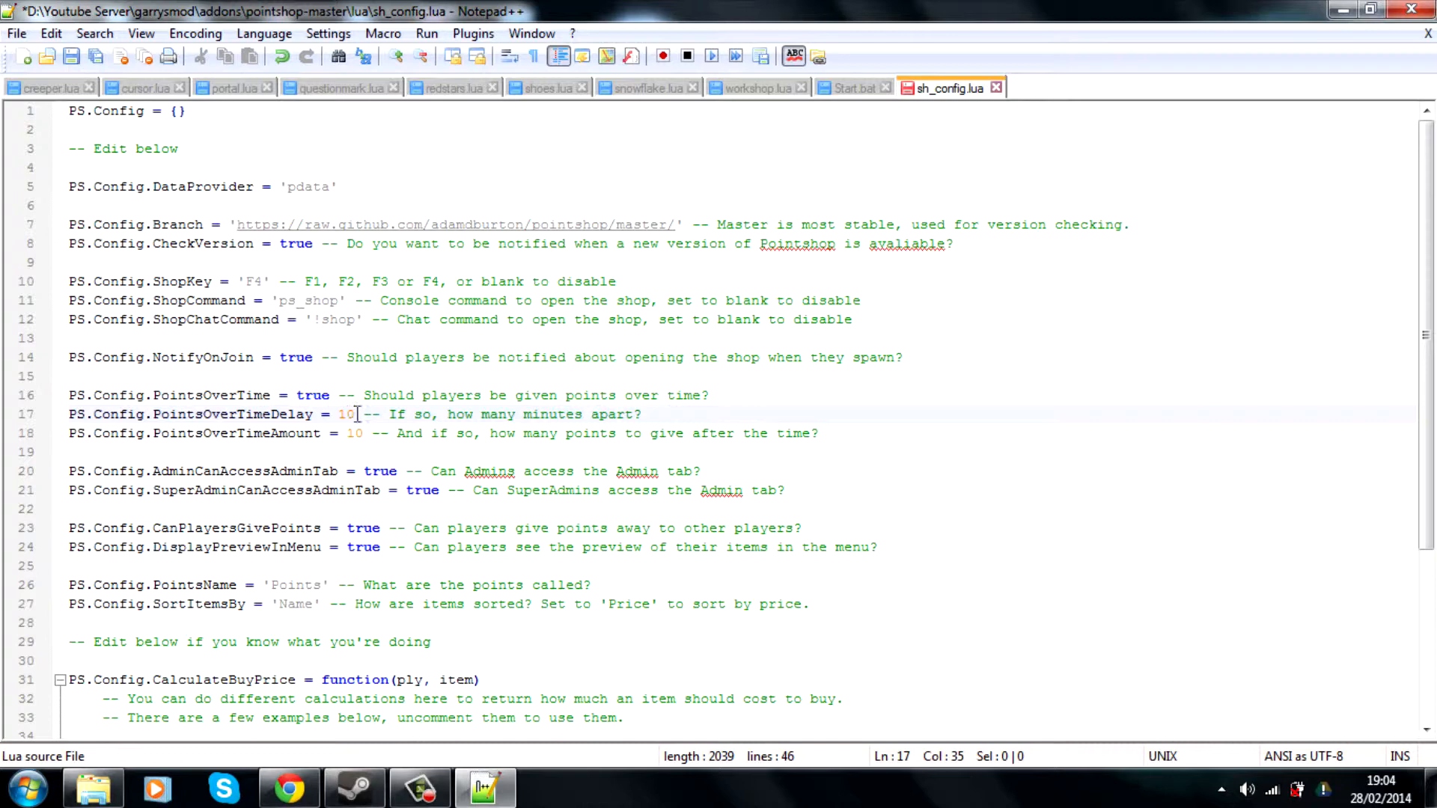
mouse_move(346, 410)
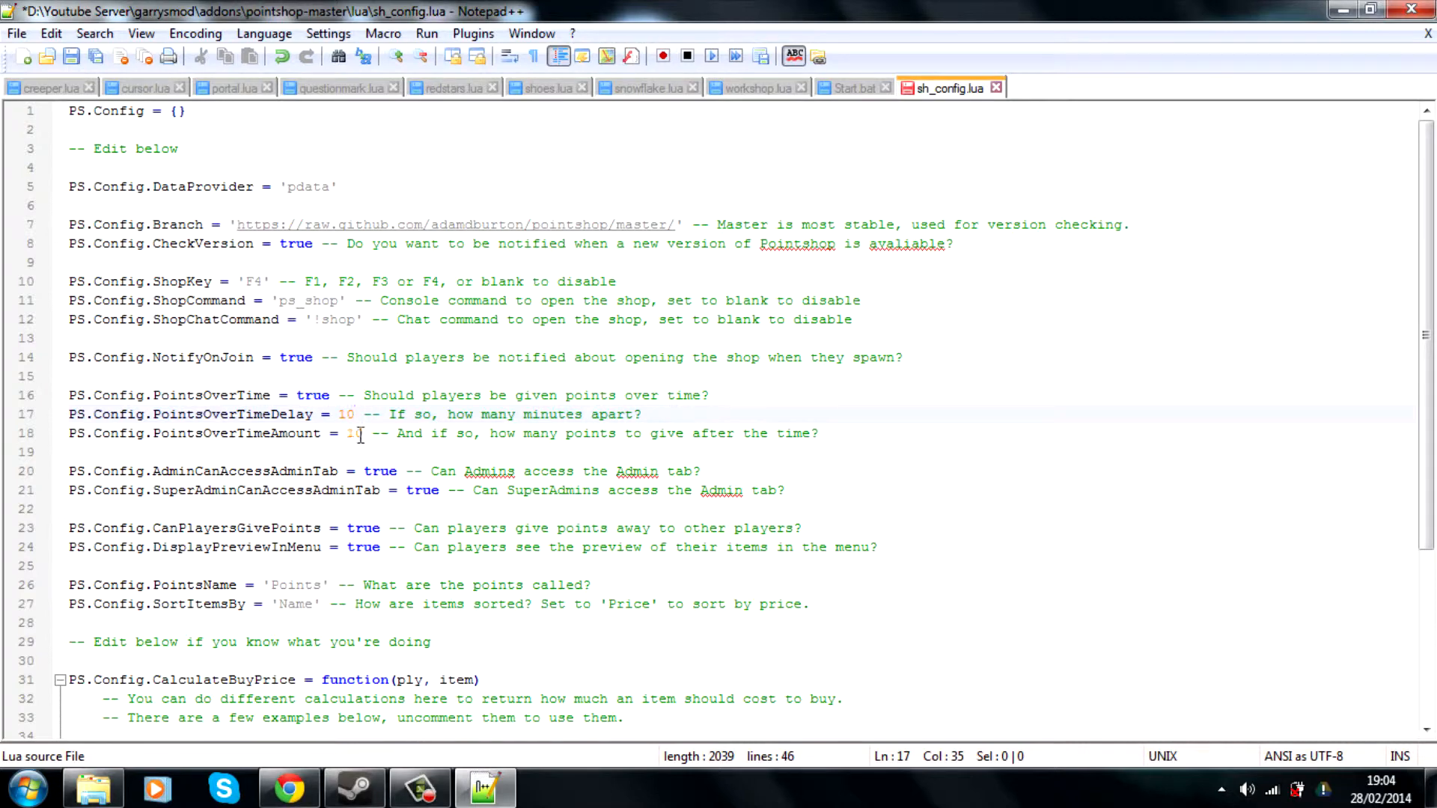
left_click(363, 432)
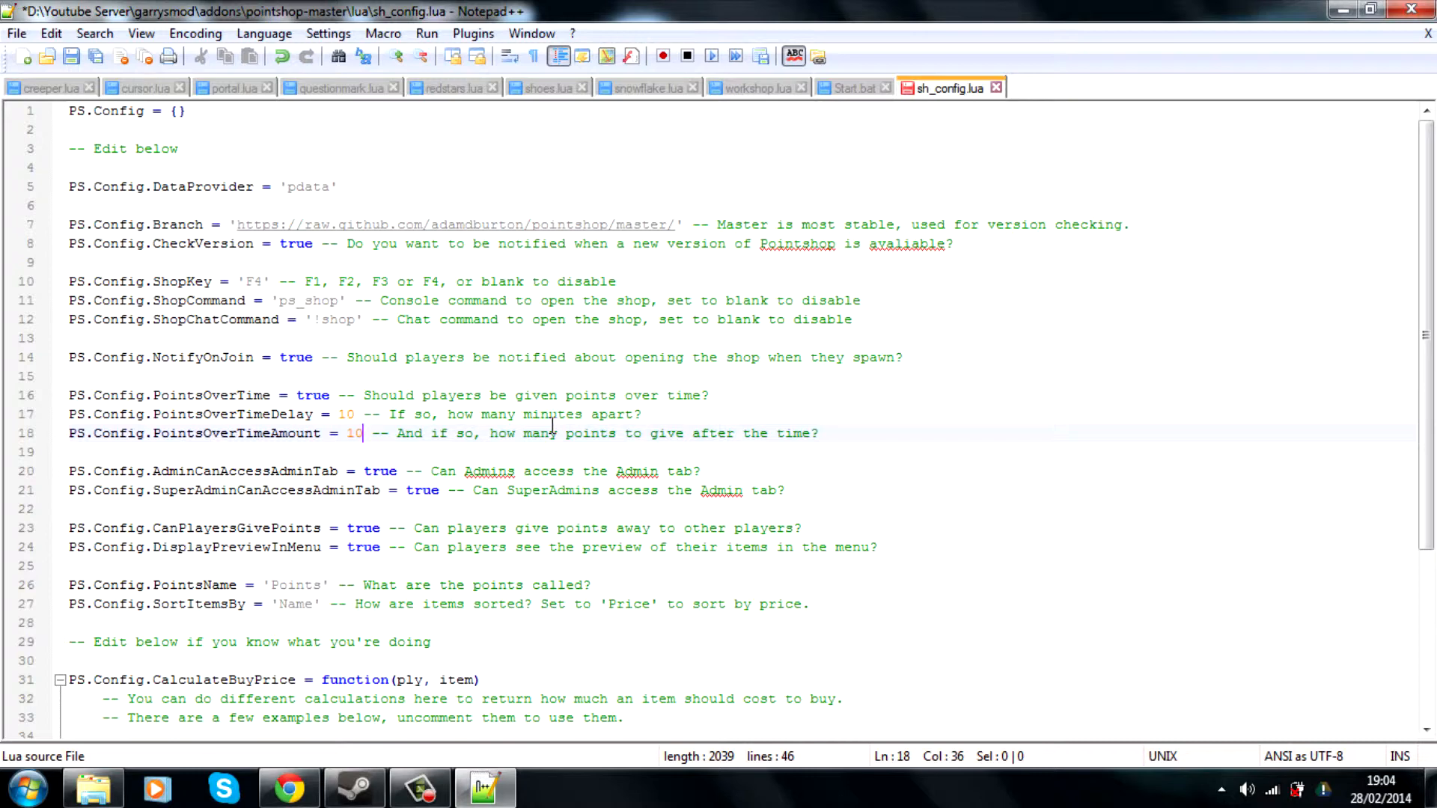
type("00")
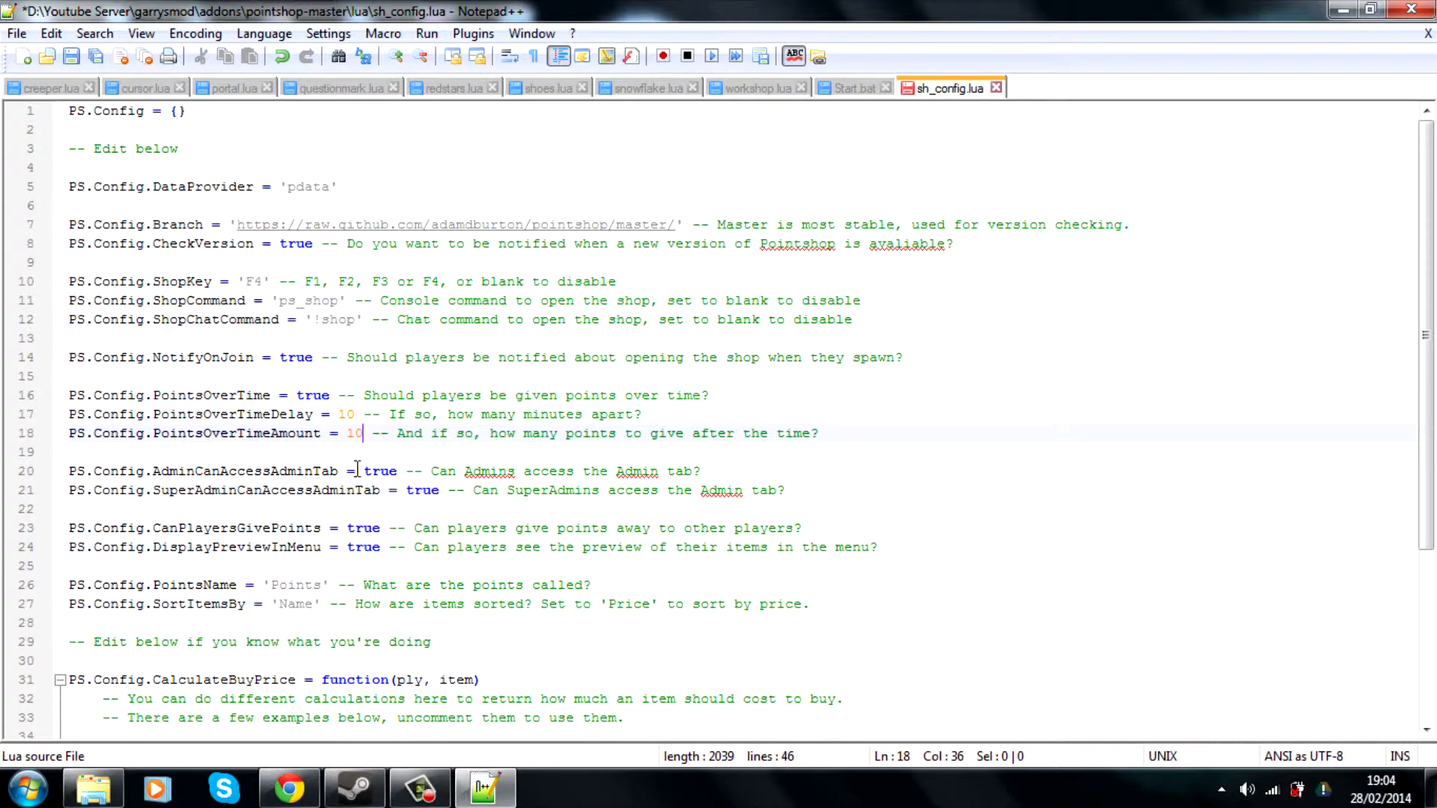
mouse_move(399, 472)
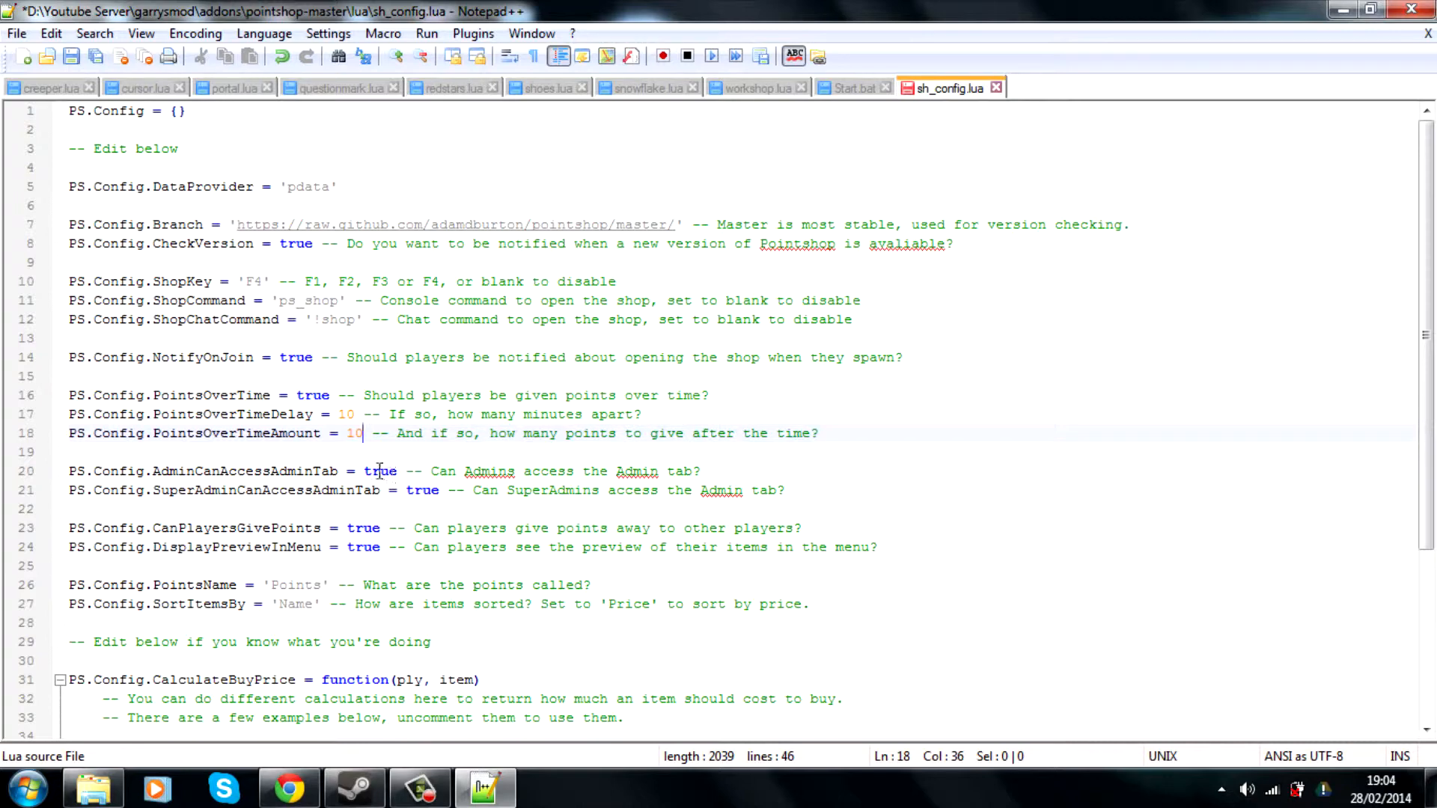
Set PS.Config.AdminCanAccessAdminTab to false
left_click(418, 491)
type("fal")
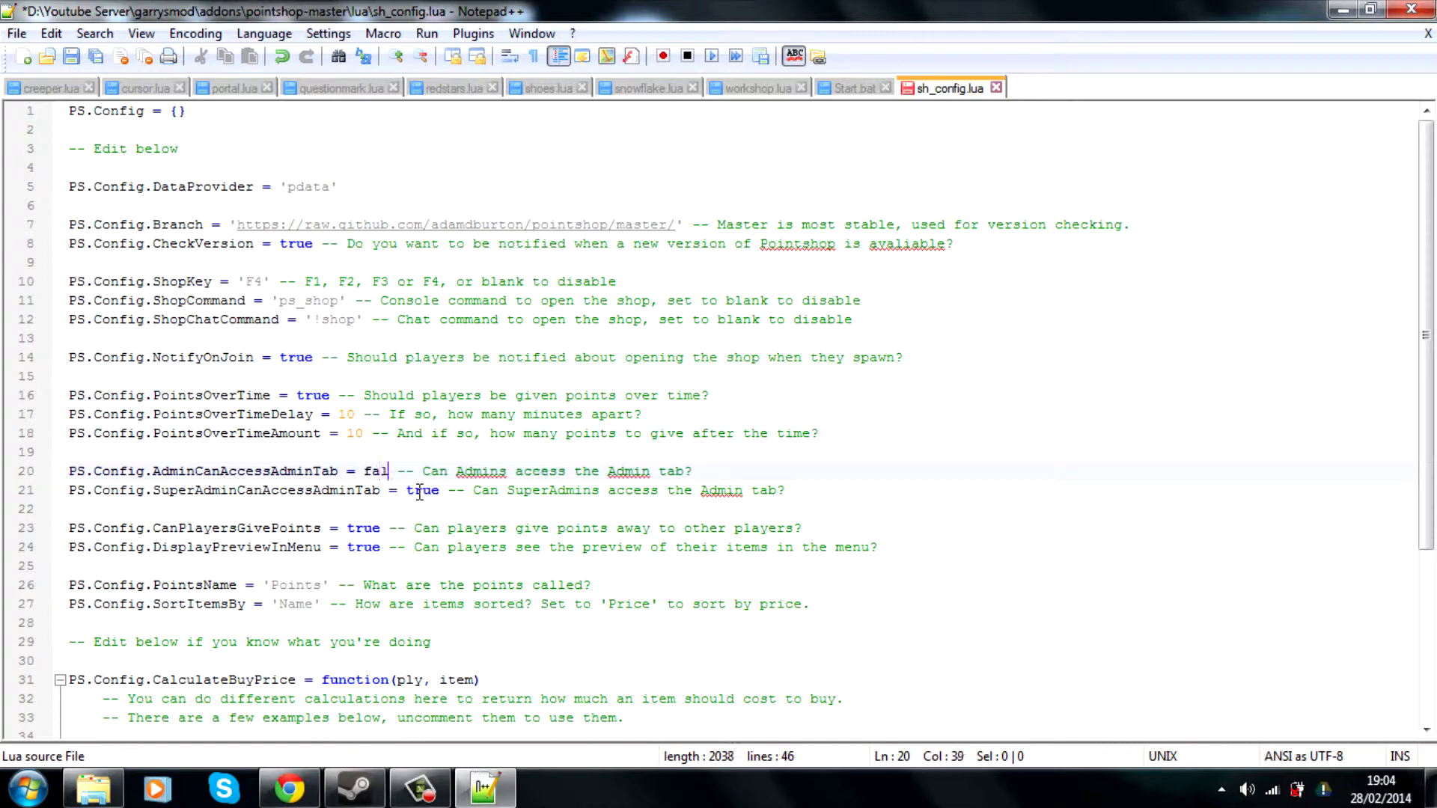
type("se")
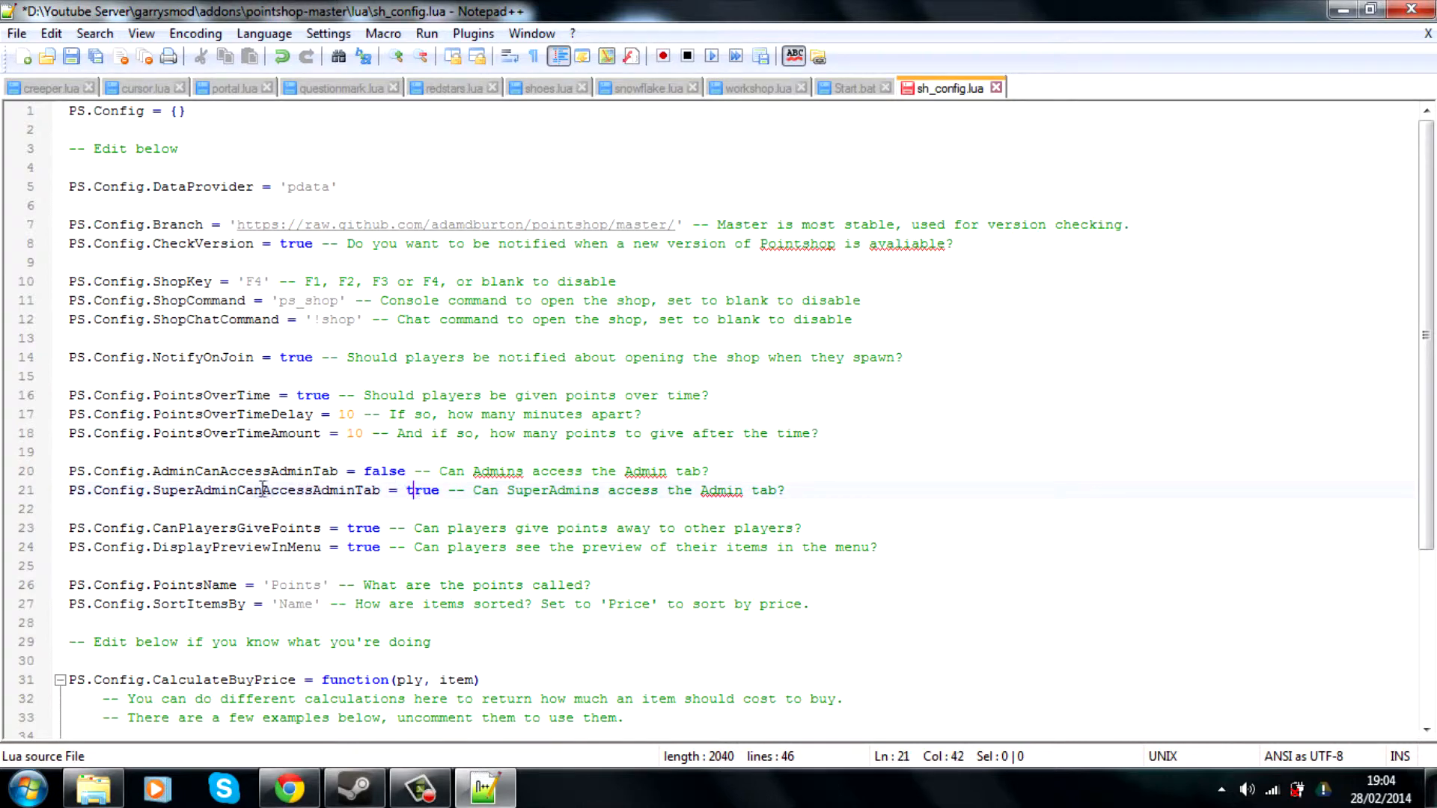
mouse_move(445, 489)
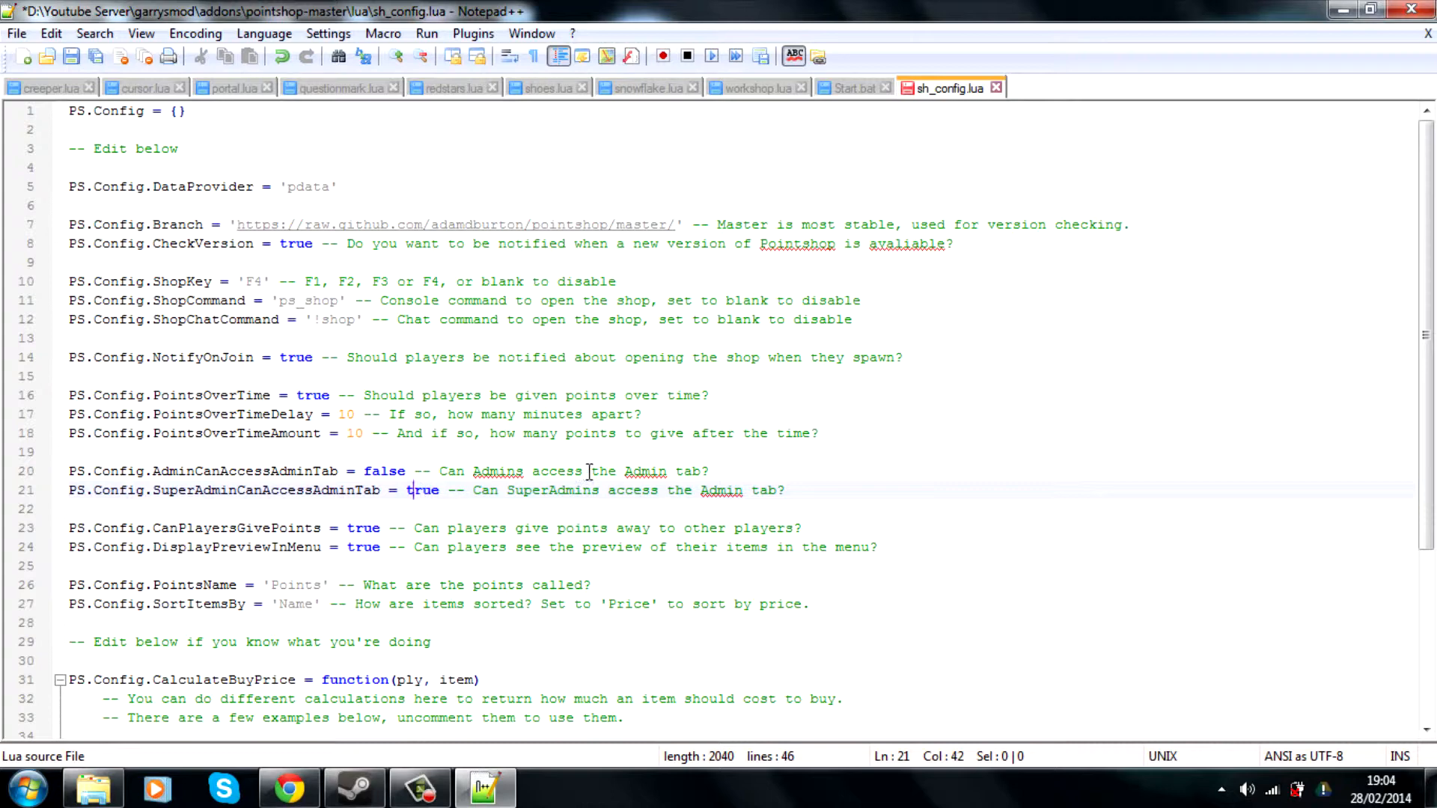
mouse_move(442, 513)
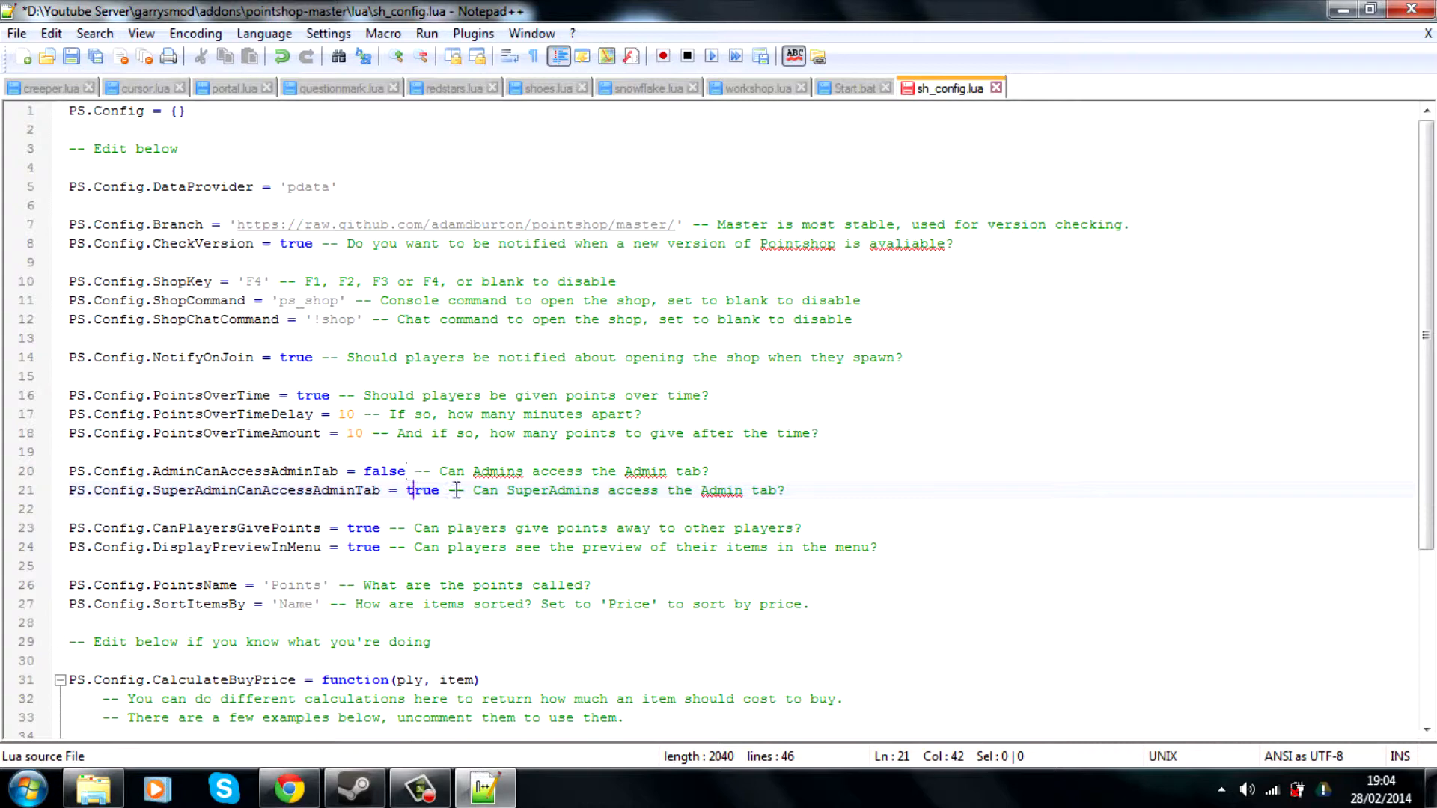
mouse_move(518, 490)
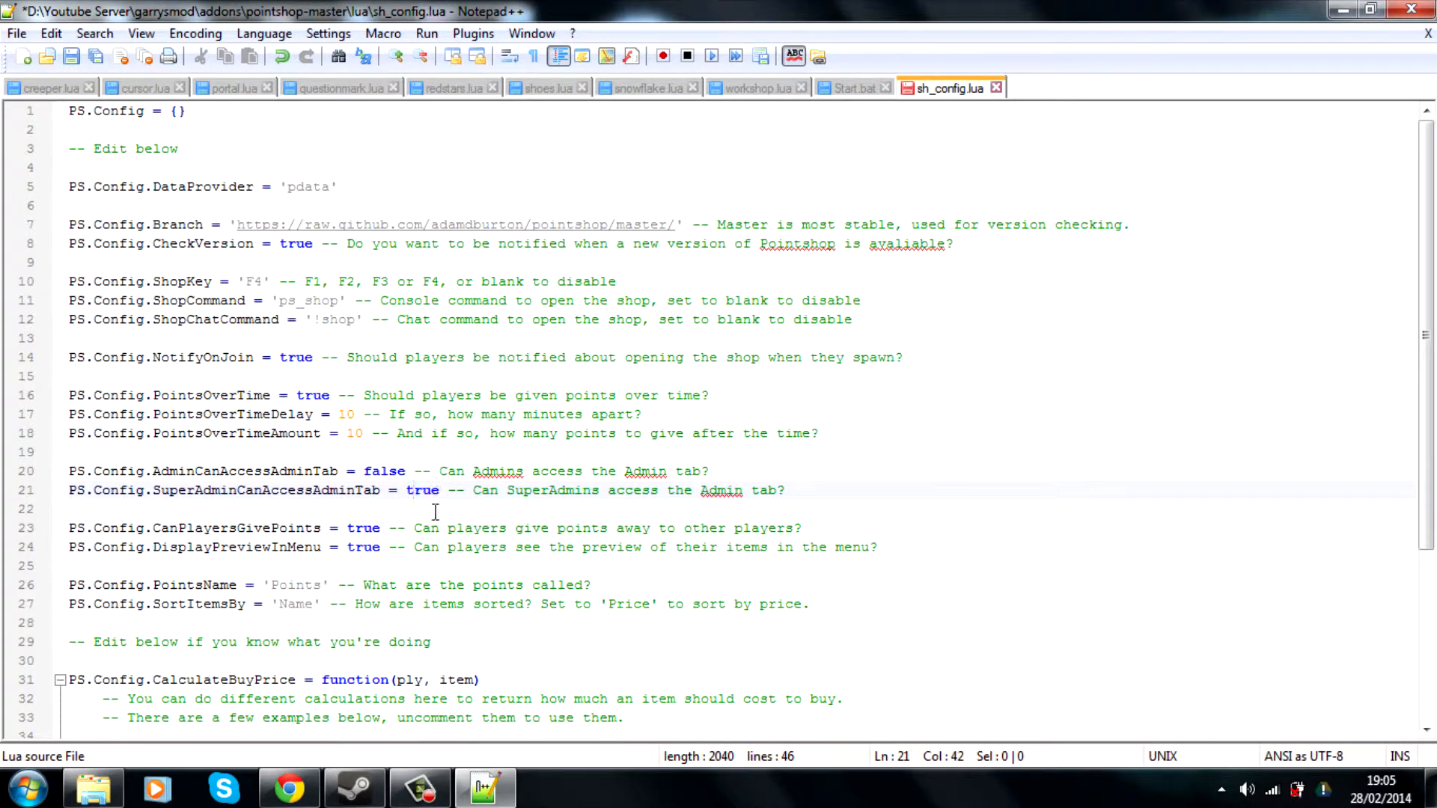
mouse_move(414, 530)
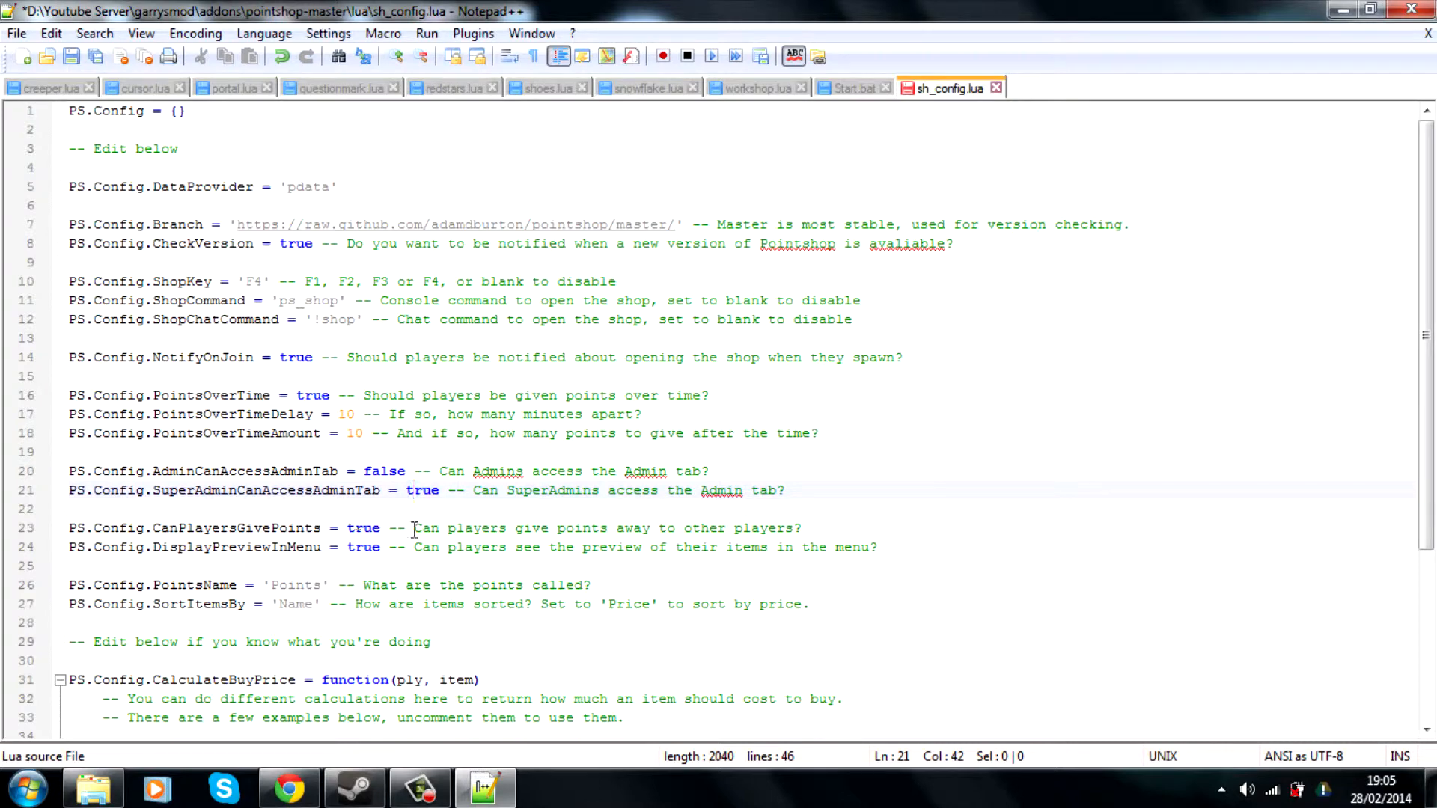
scroll("down", 3)
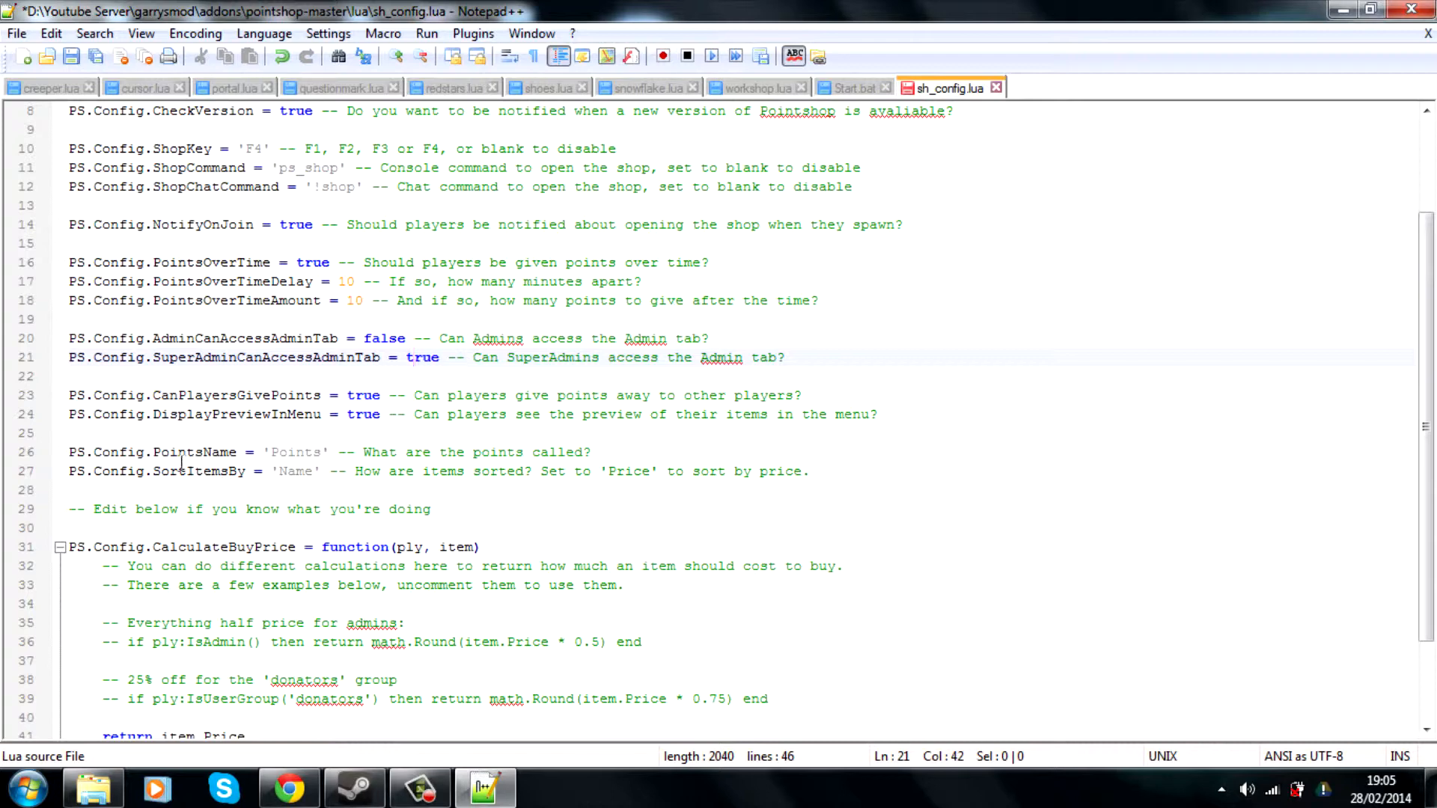
Rename PS.Config.PointsName from 'Points' to 'Cookie'
left_click(275, 452)
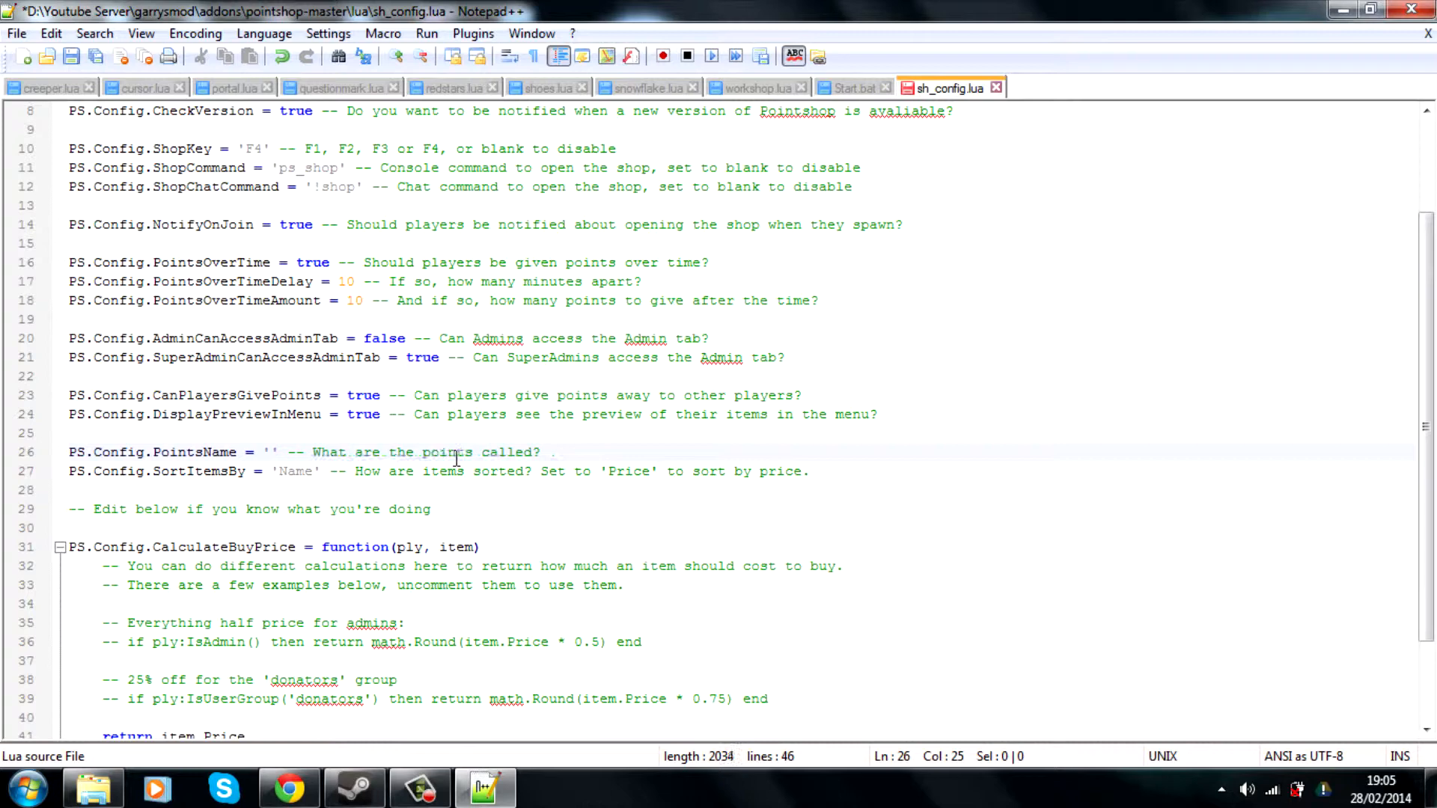
type("Cook")
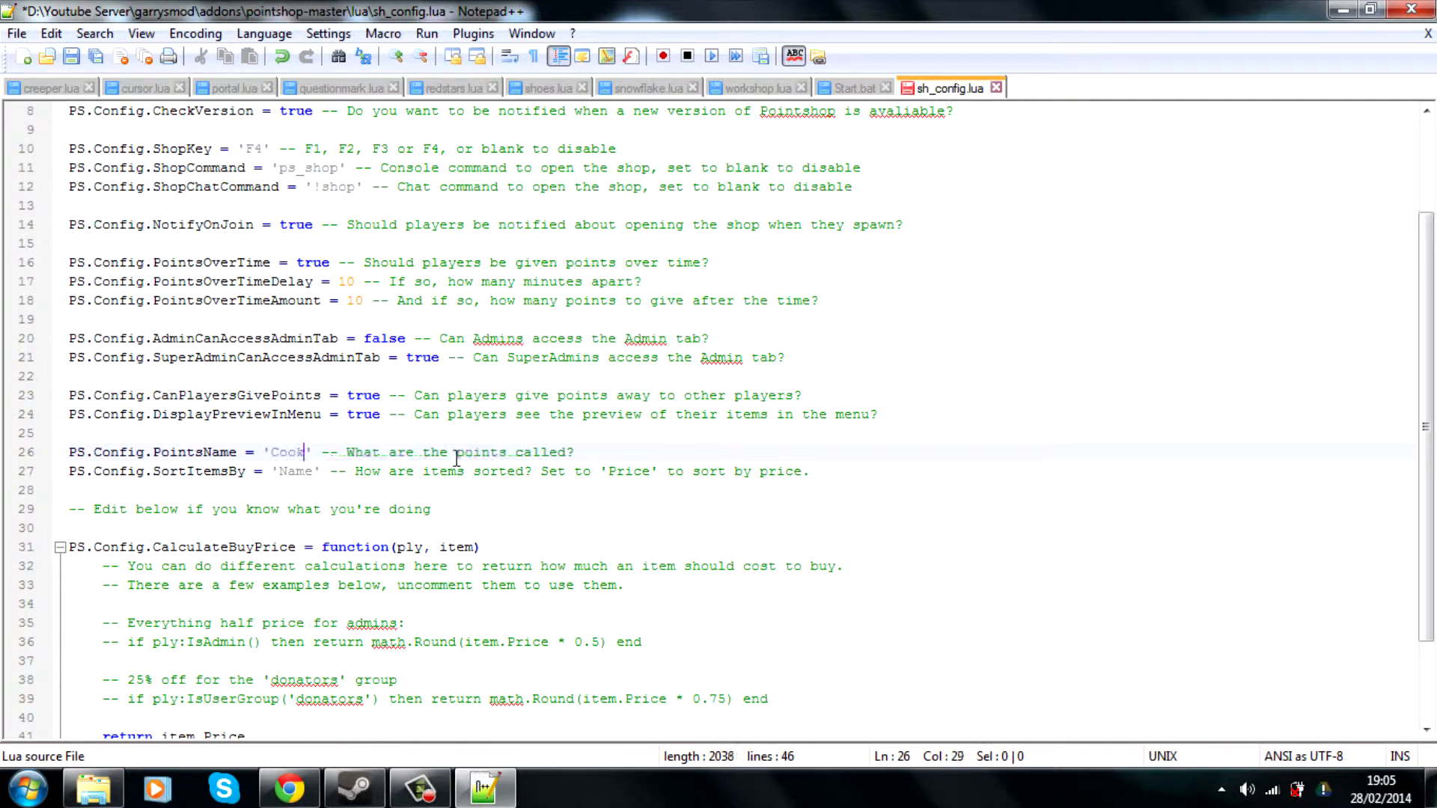
type("ie")
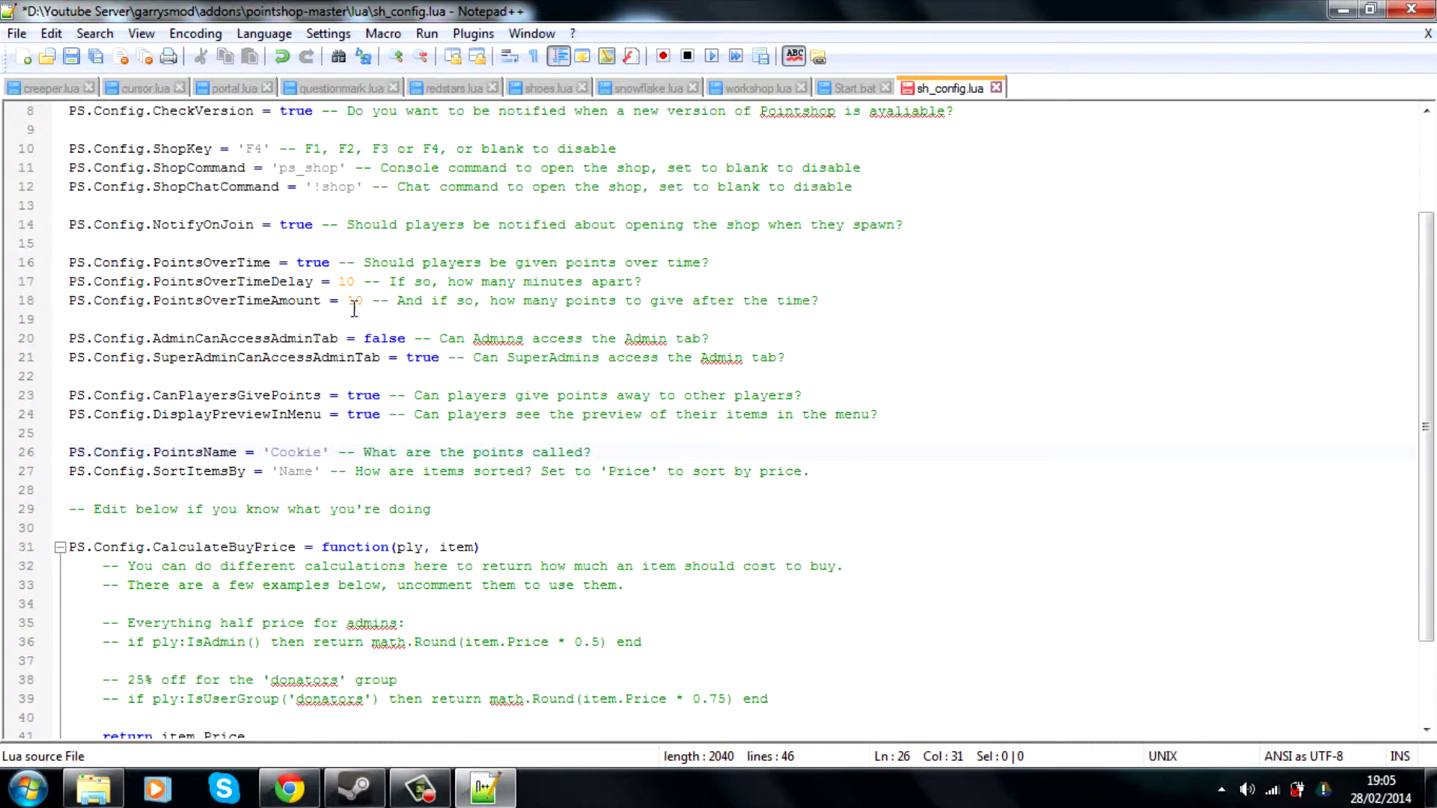
scroll("down", 3)
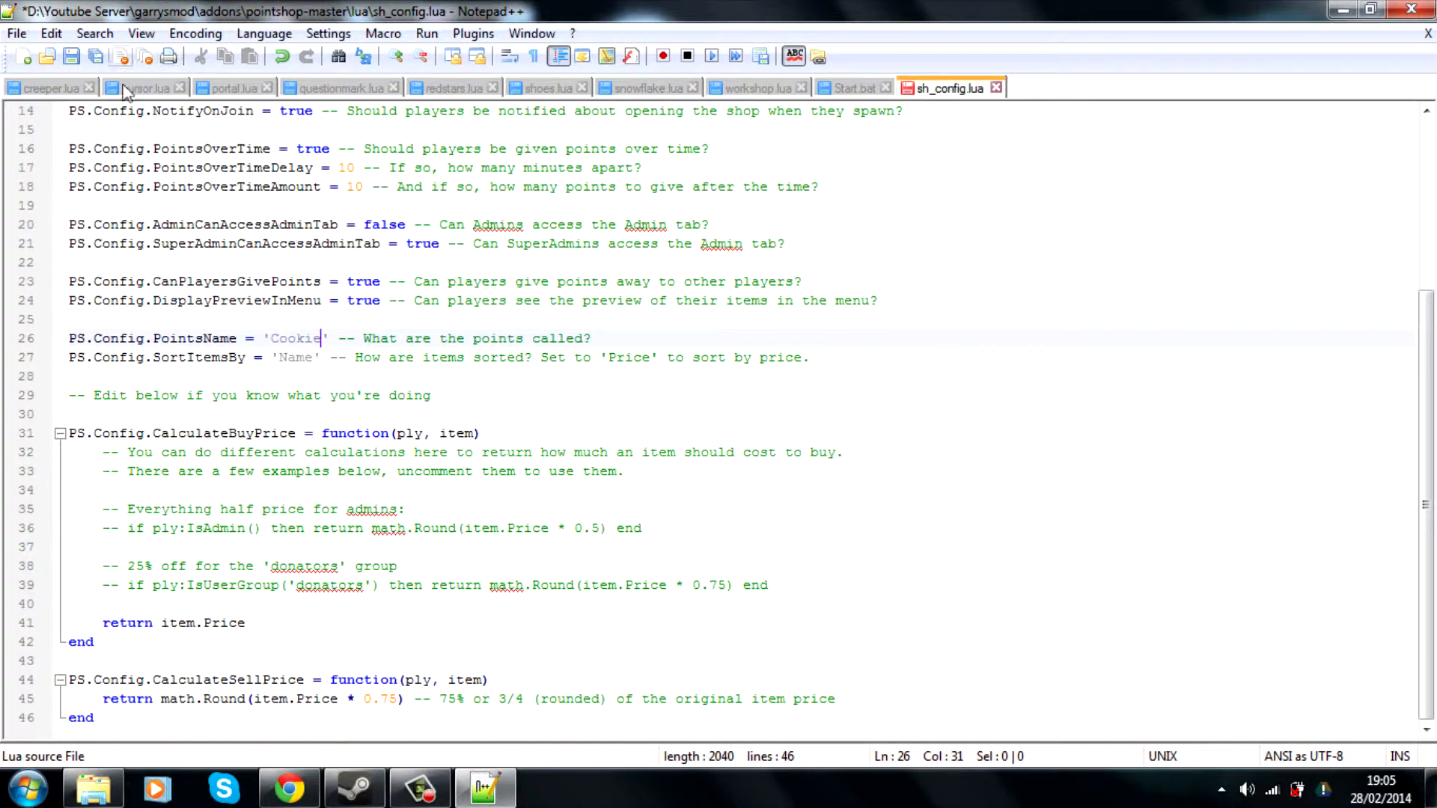
Navigate into lua\items and look inside the weapons item folder
scroll("up", 3)
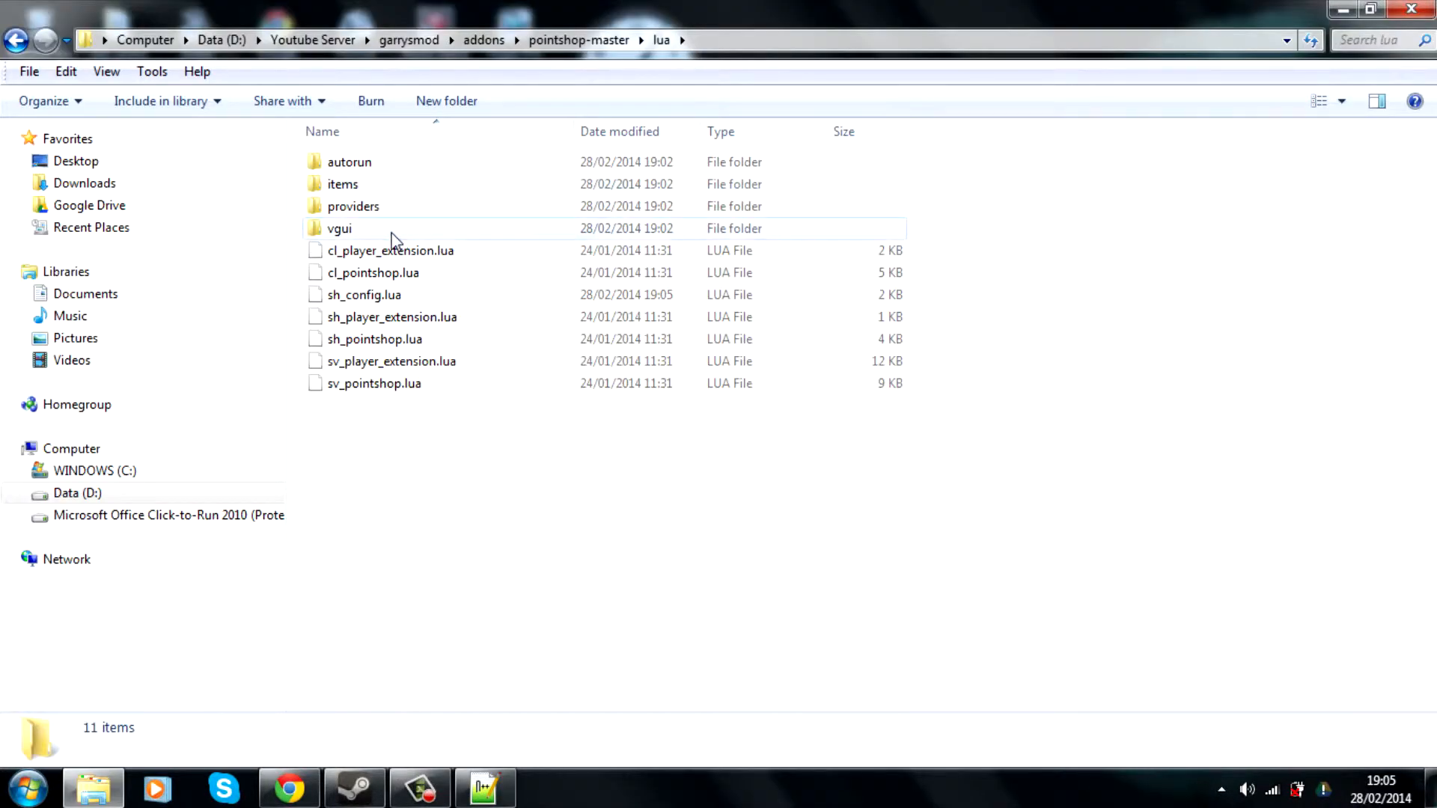
double_click(341, 183)
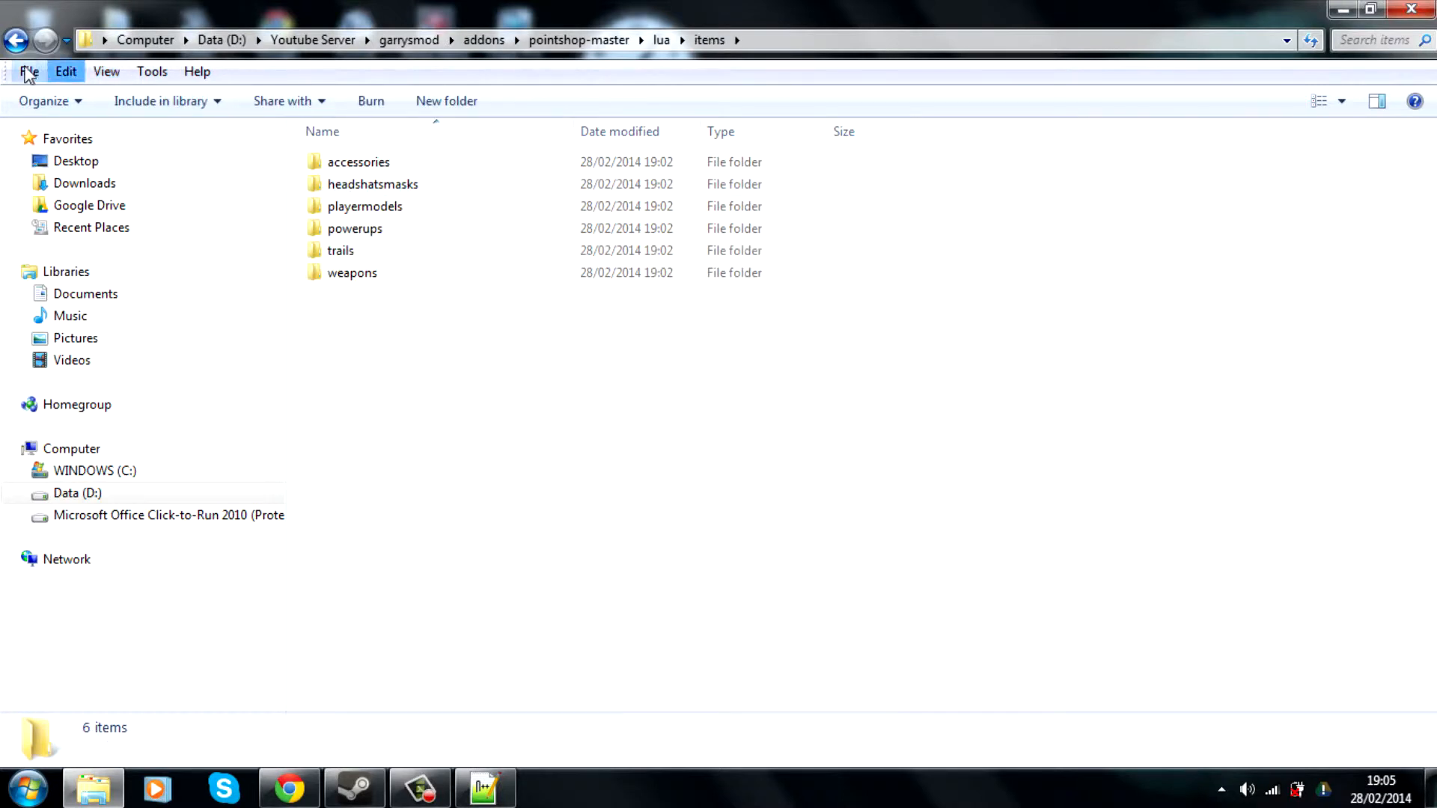
left_click(15, 39)
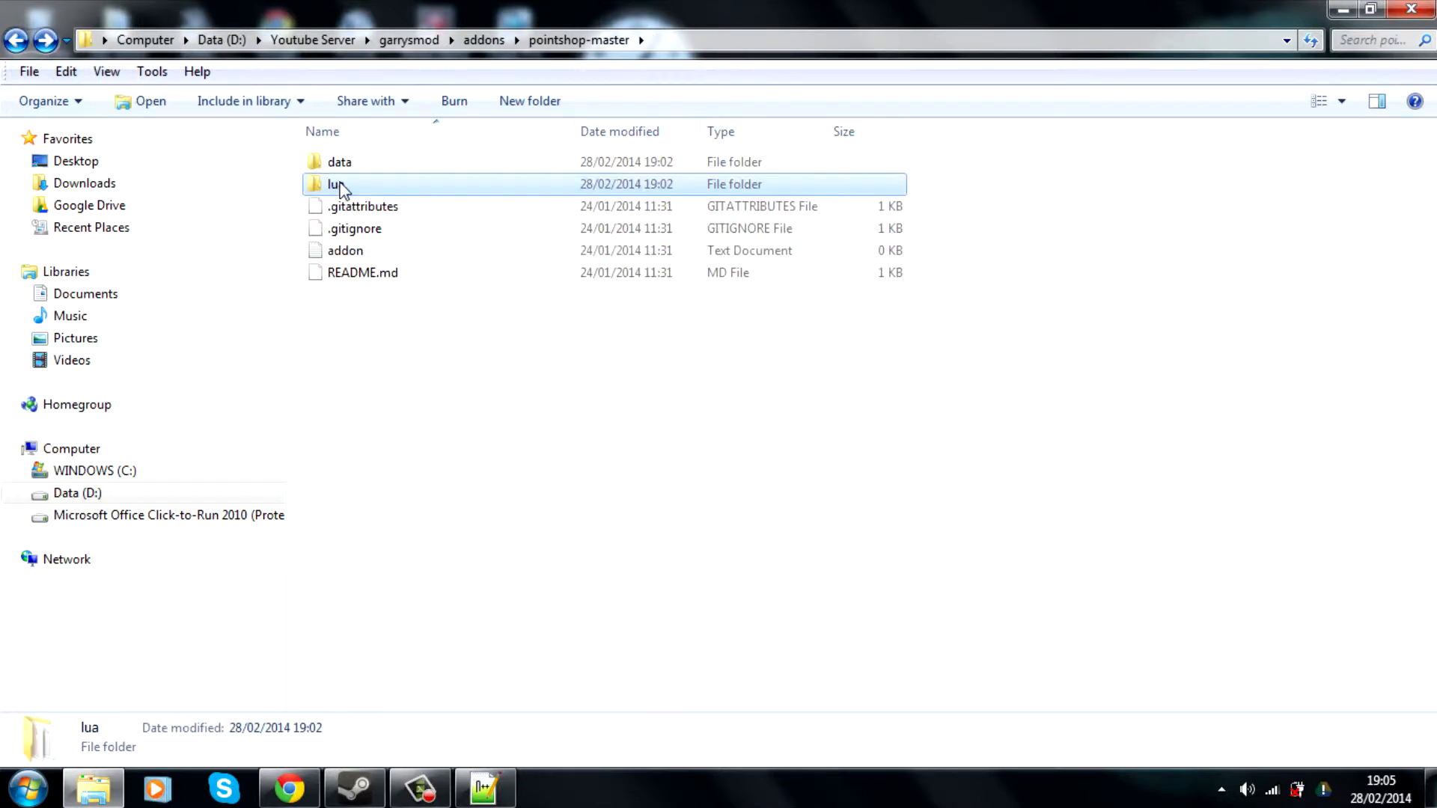
double_click(333, 184)
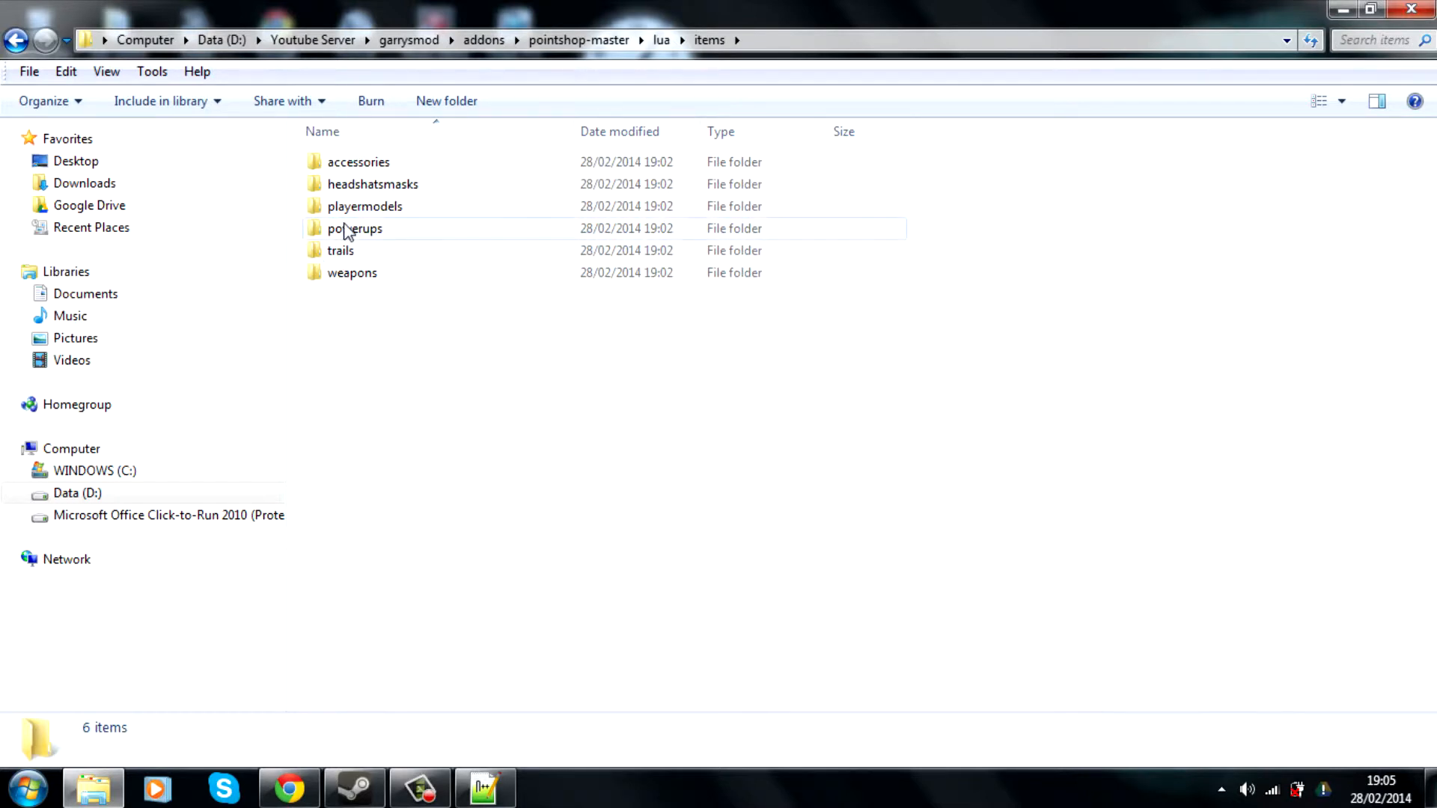
double_click(352, 272)
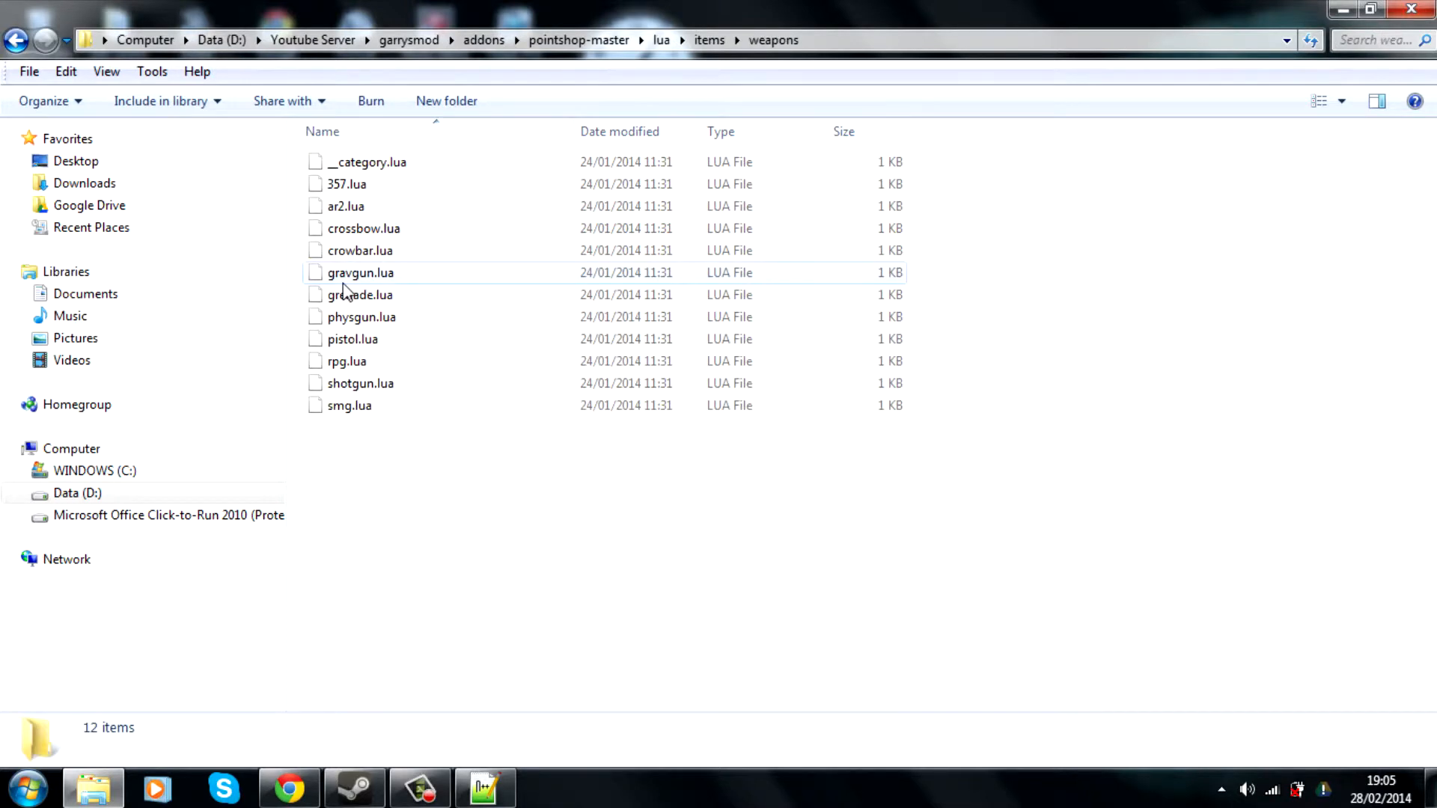
left_click(15, 39)
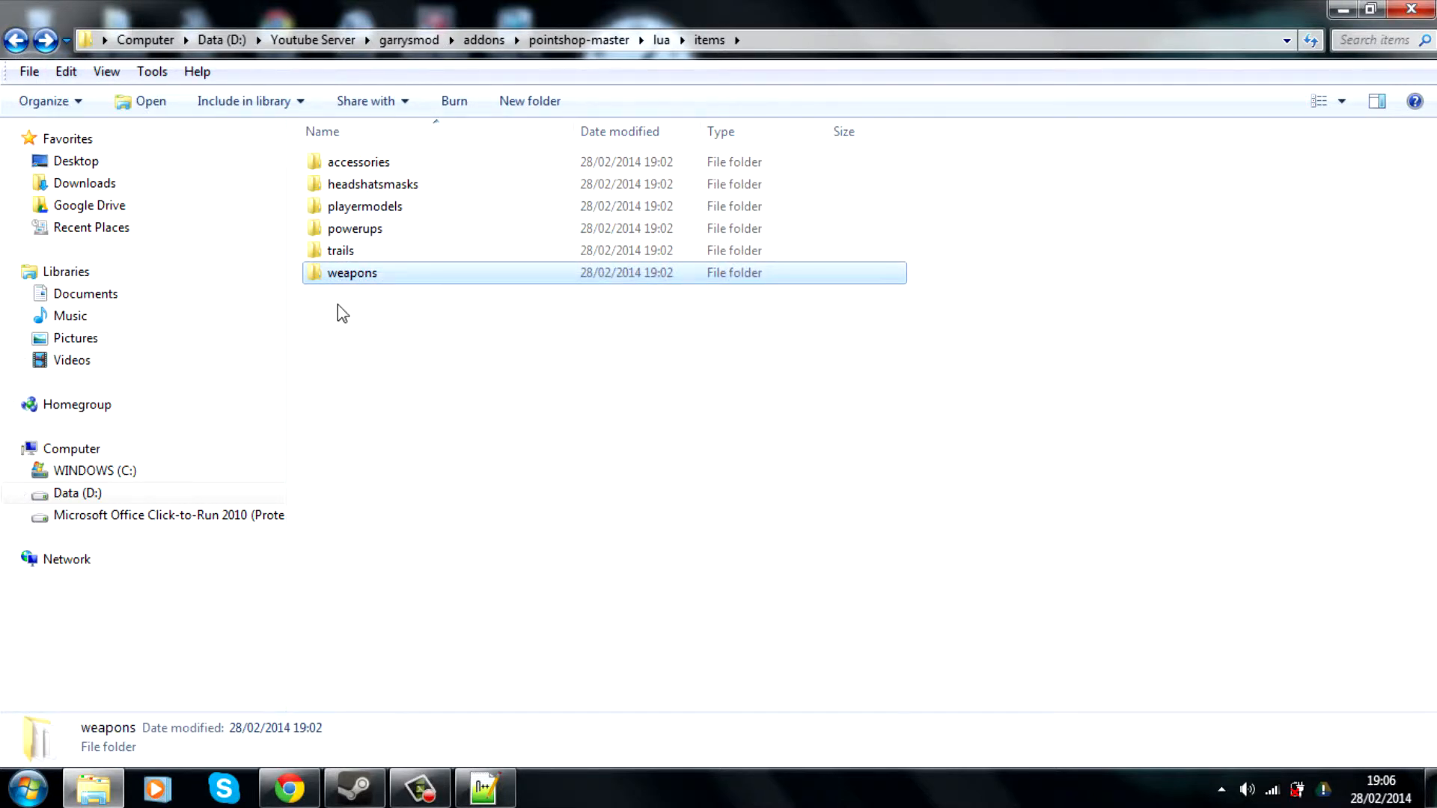
mouse_move(365, 280)
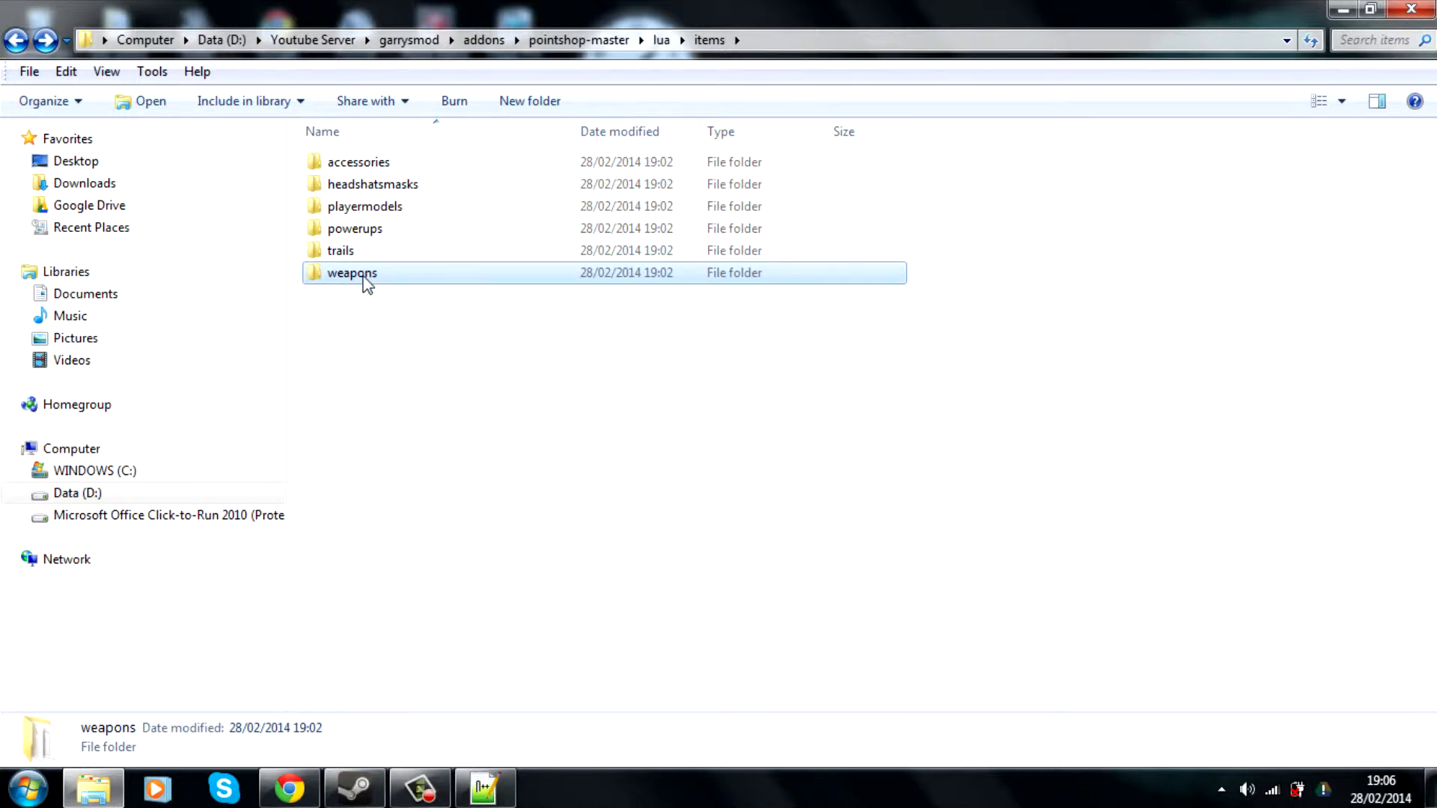
mouse_move(352, 272)
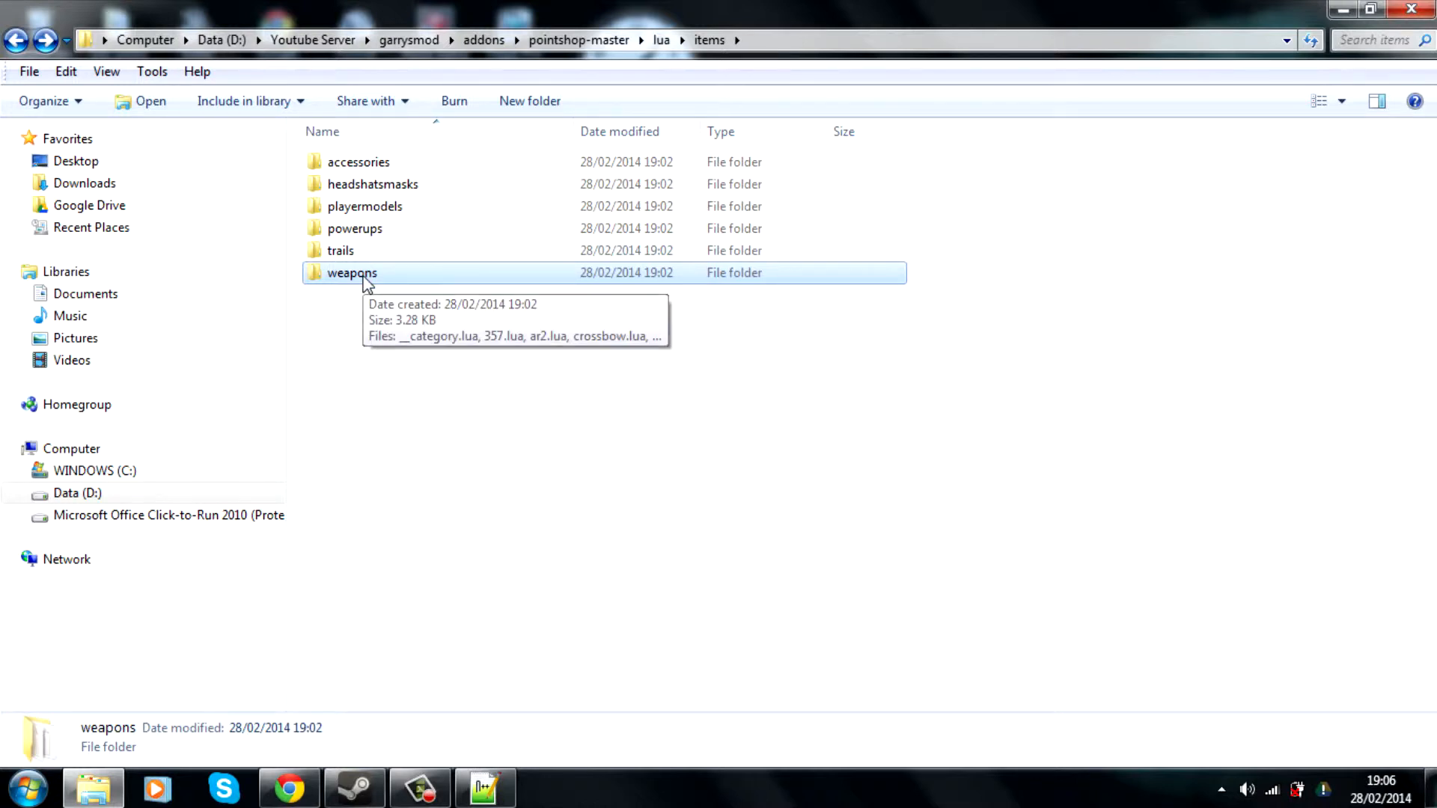
Look inside the trails and powerups item folders, returning to the items folder
double_click(352, 272)
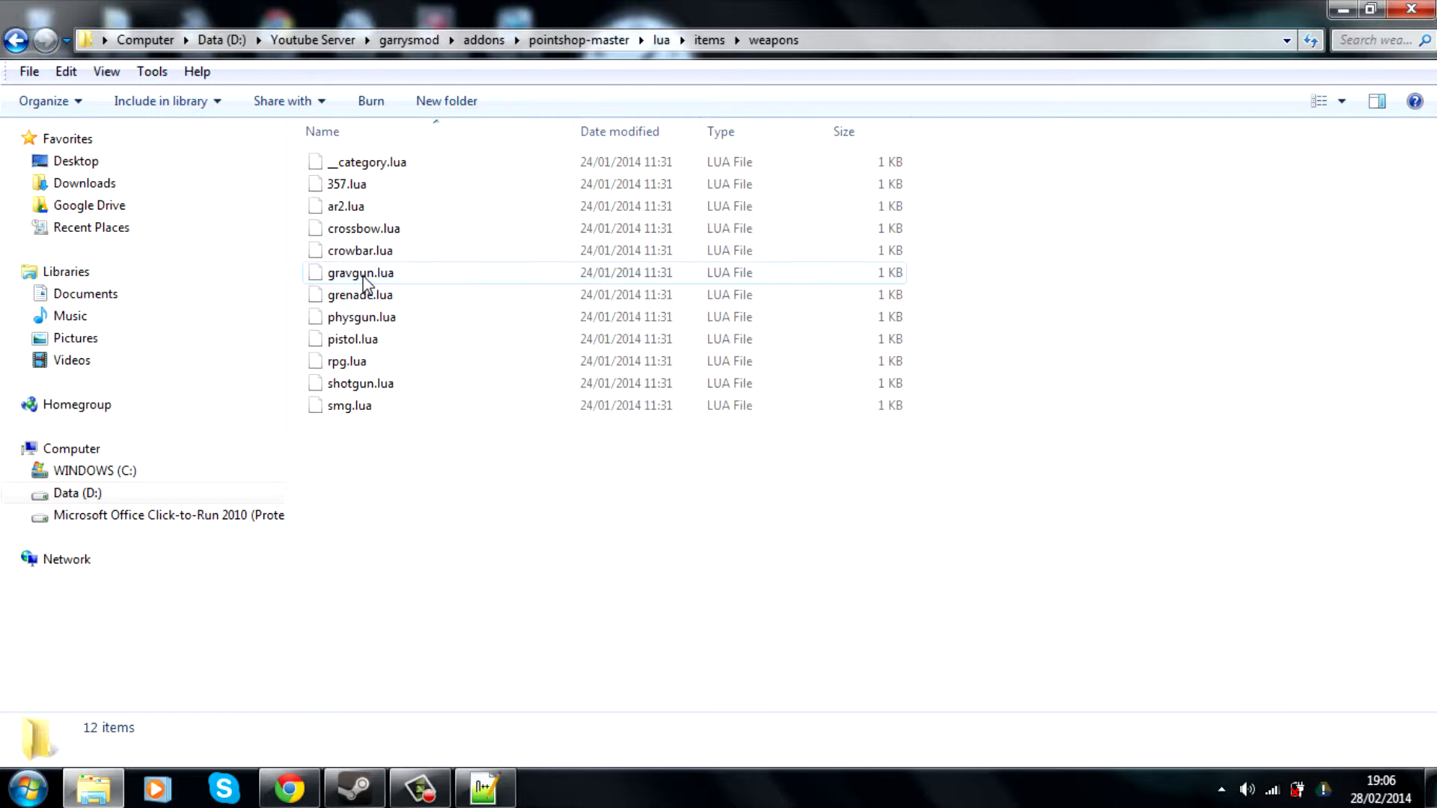
mouse_move(458, 315)
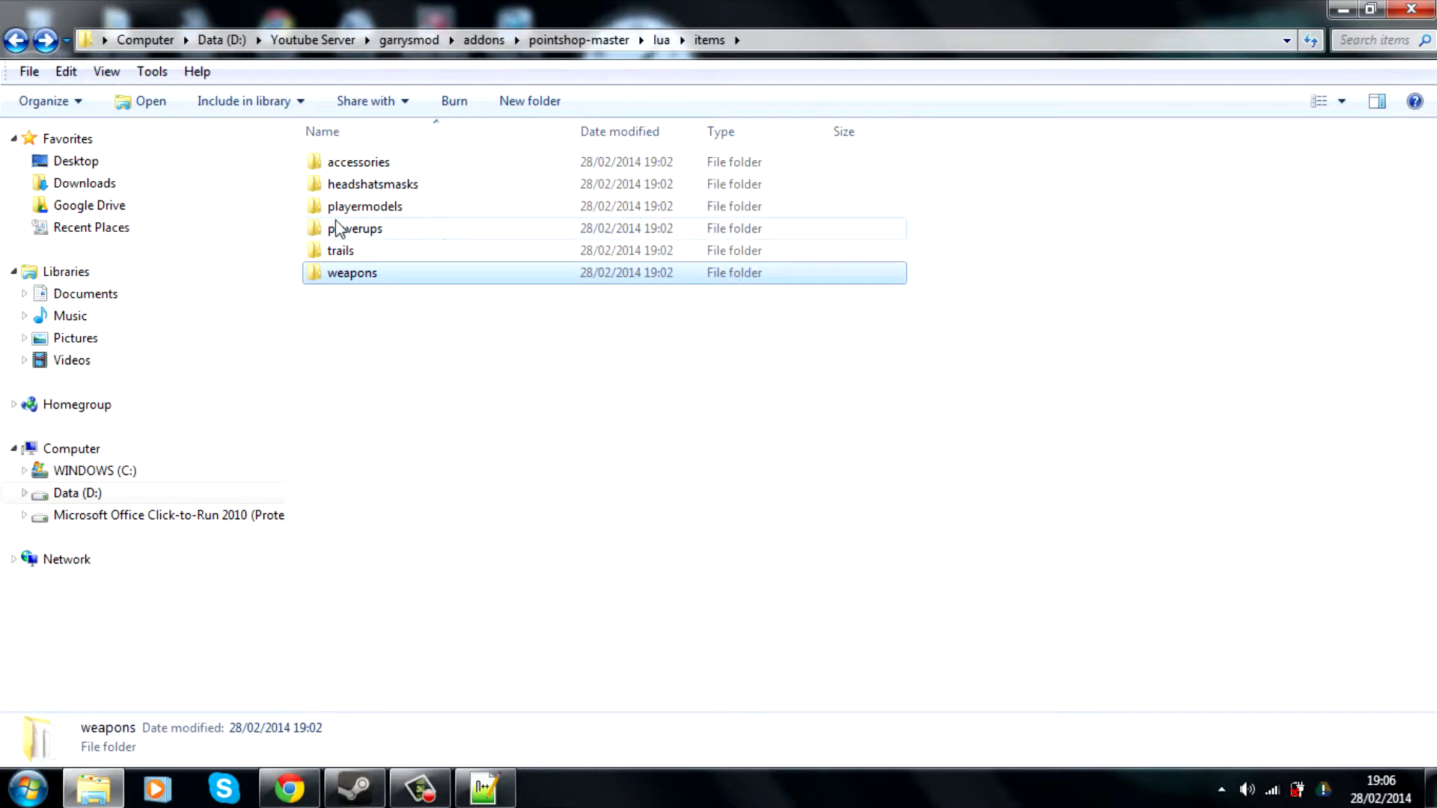
double_click(340, 250)
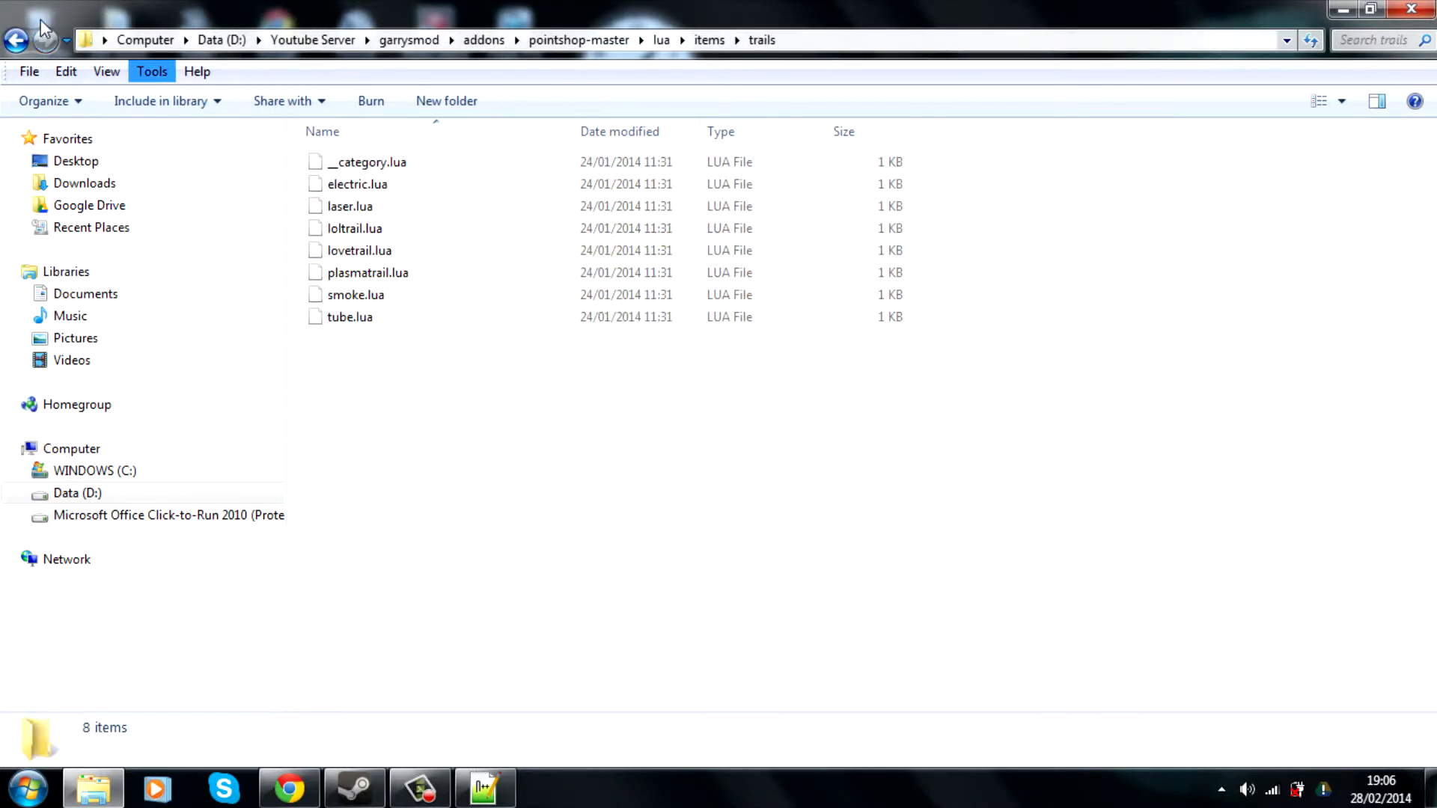
left_click(14, 39)
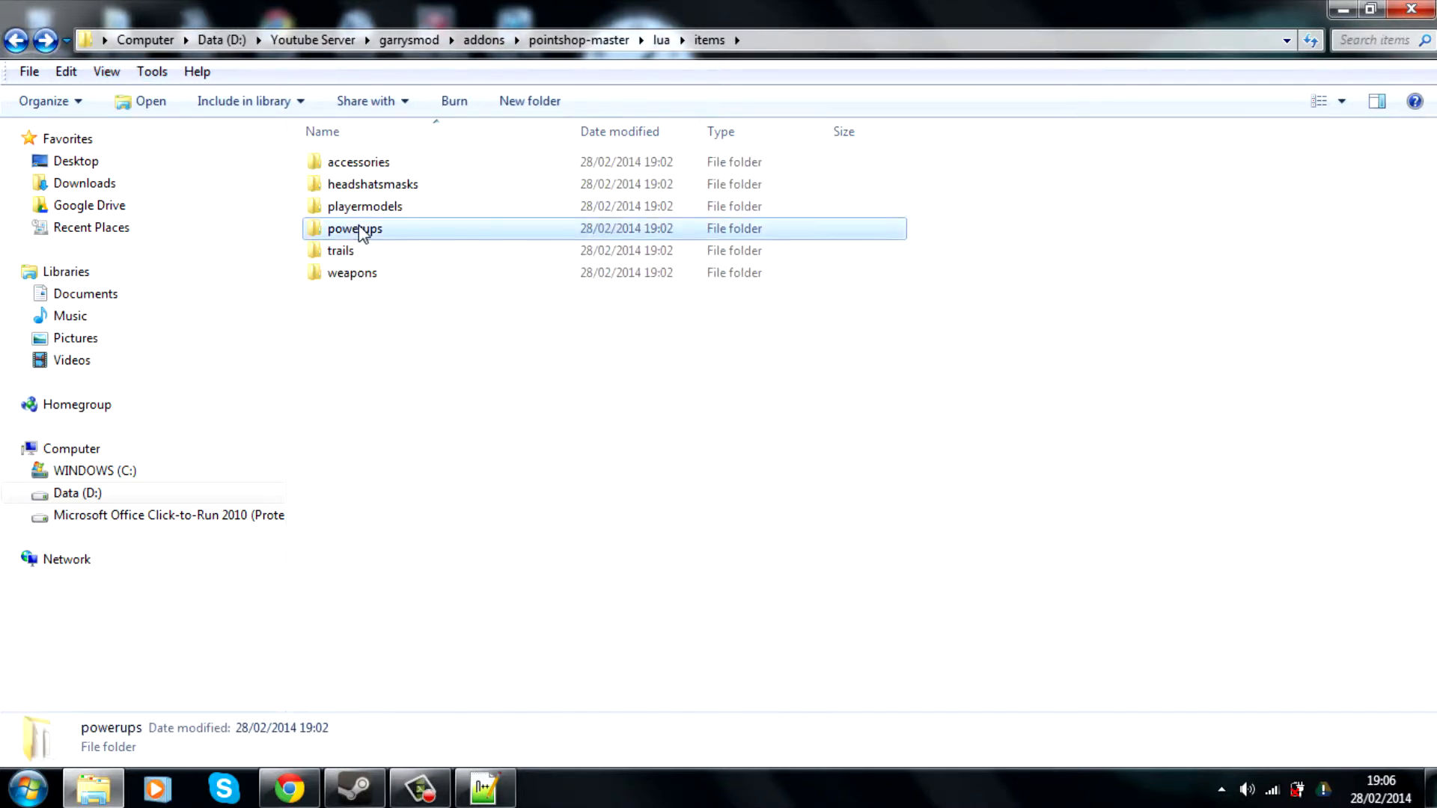
double_click(353, 227)
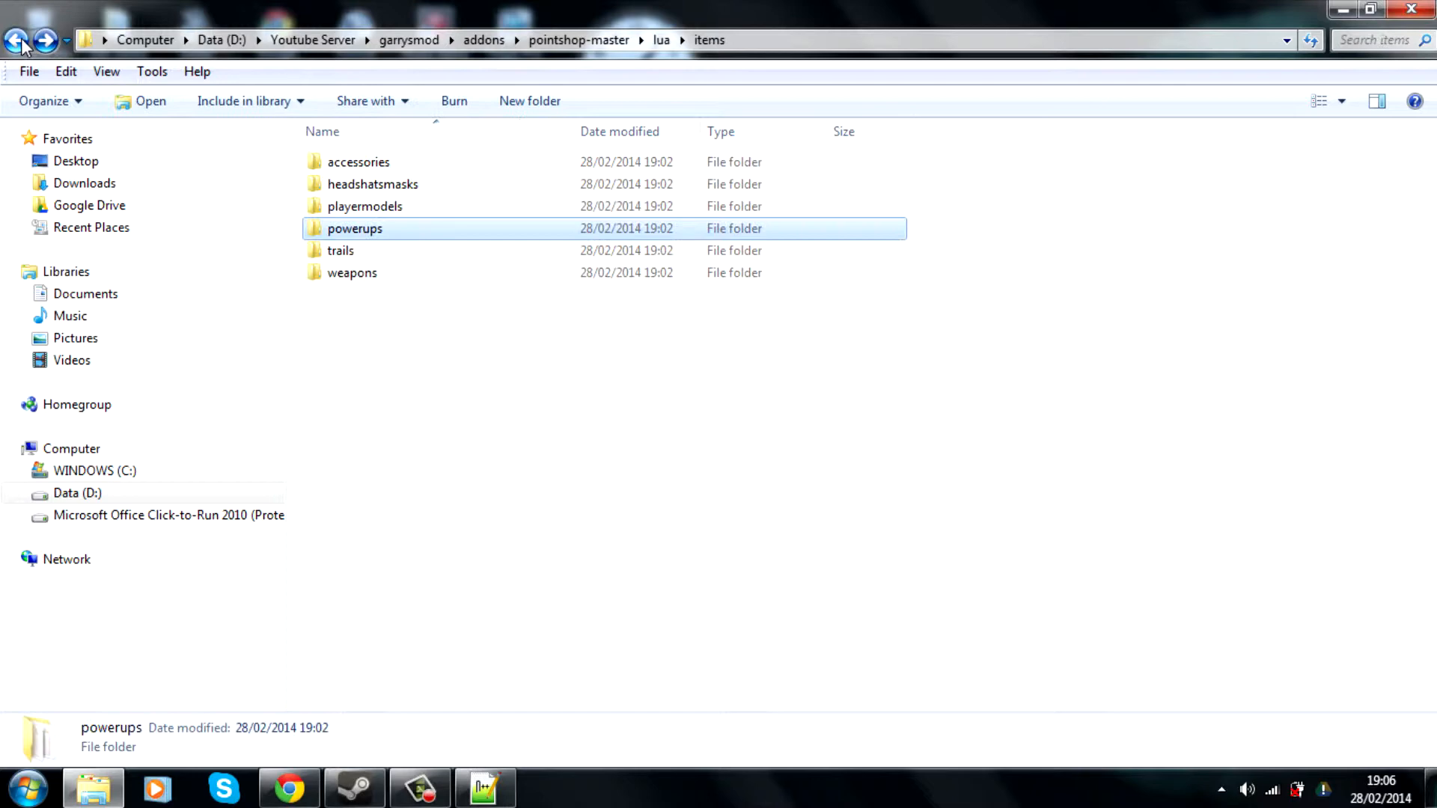
left_click(366, 207)
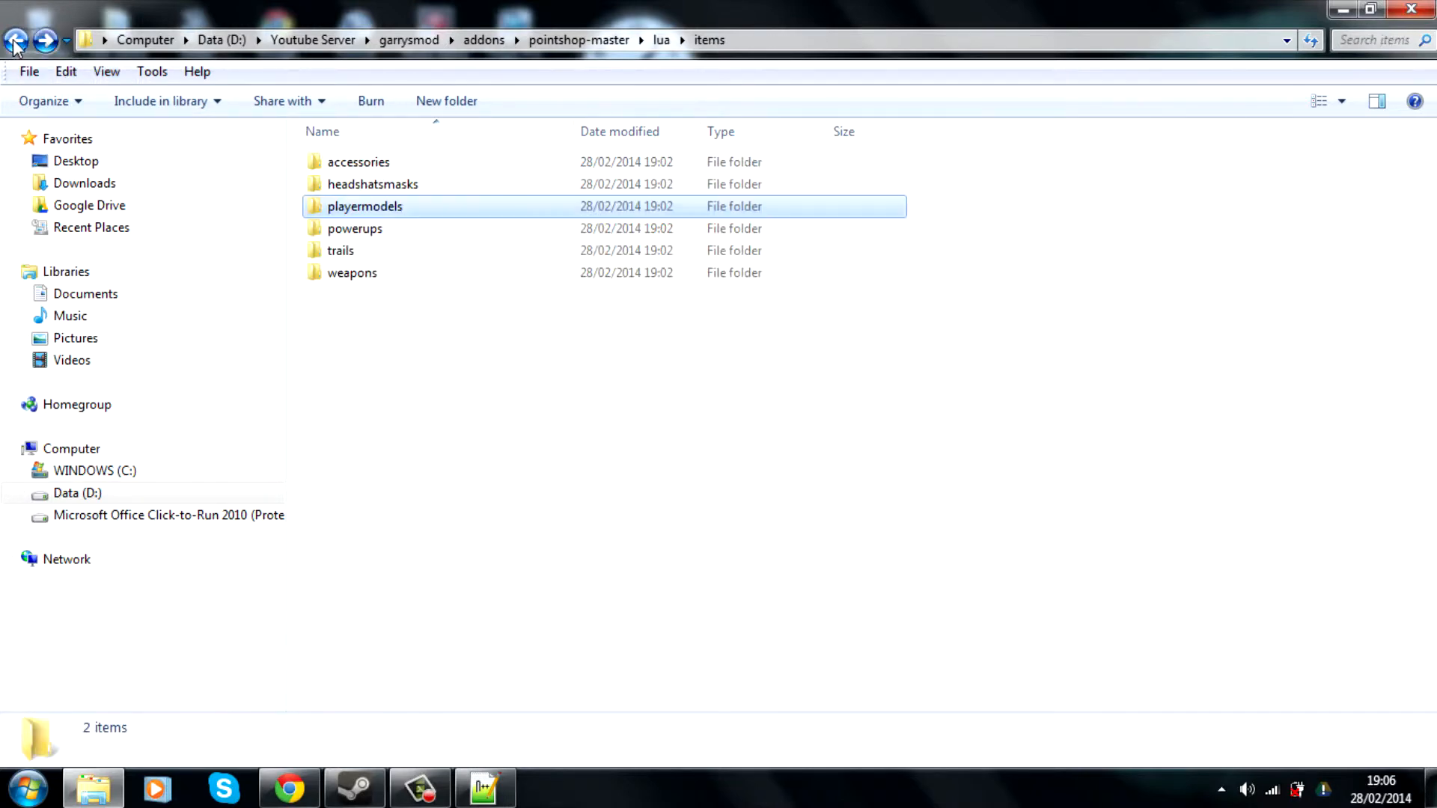
mouse_move(365, 206)
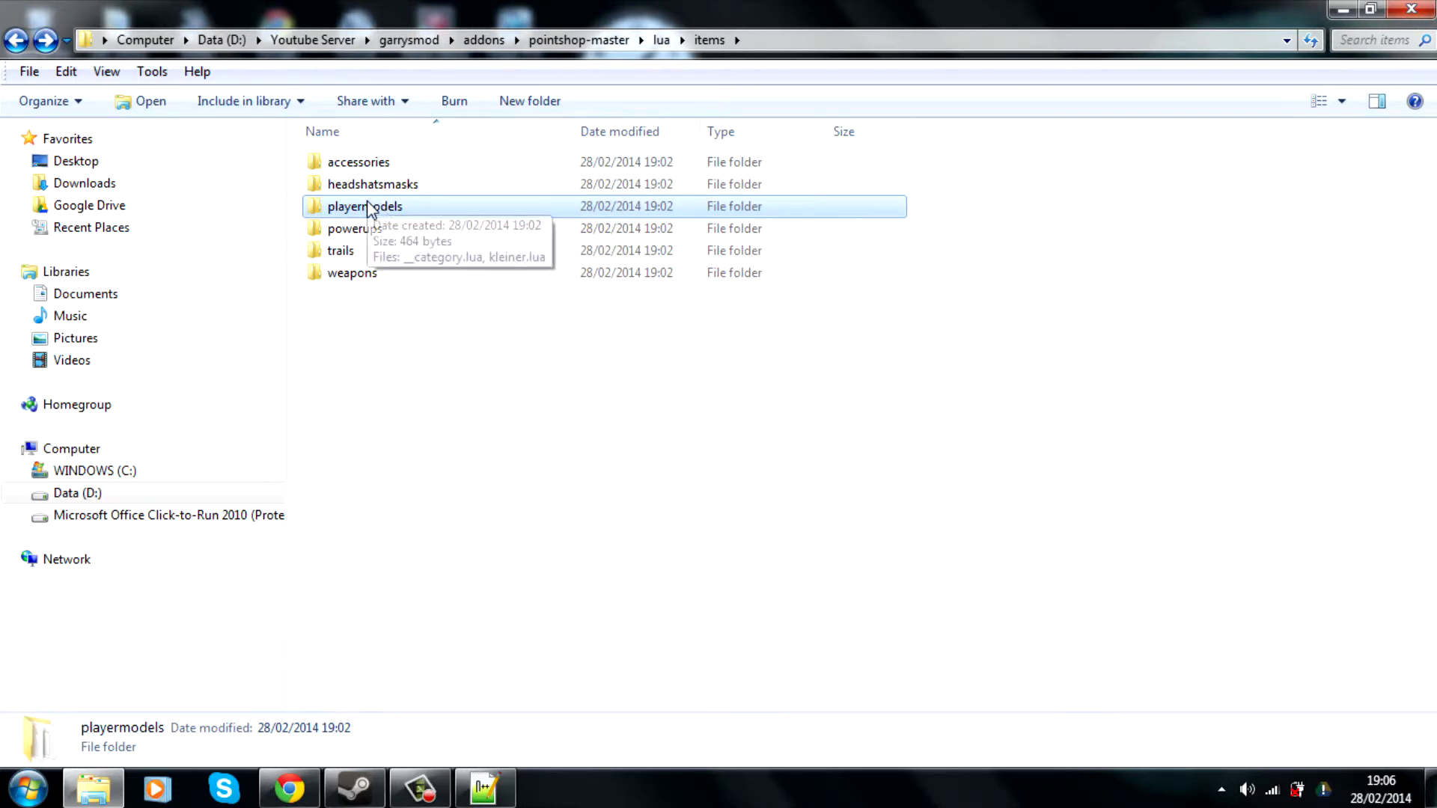
mouse_move(352, 273)
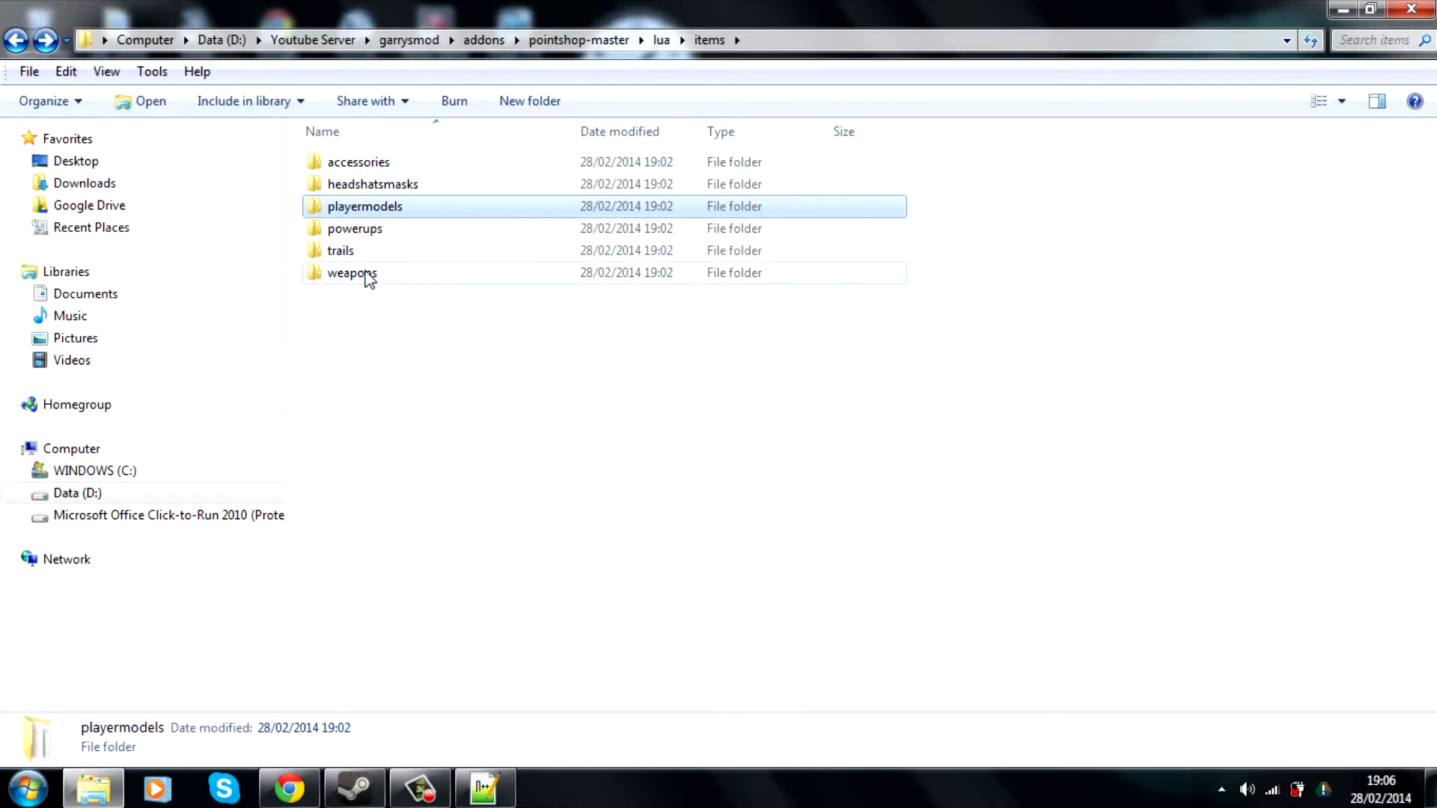
mouse_move(176, 180)
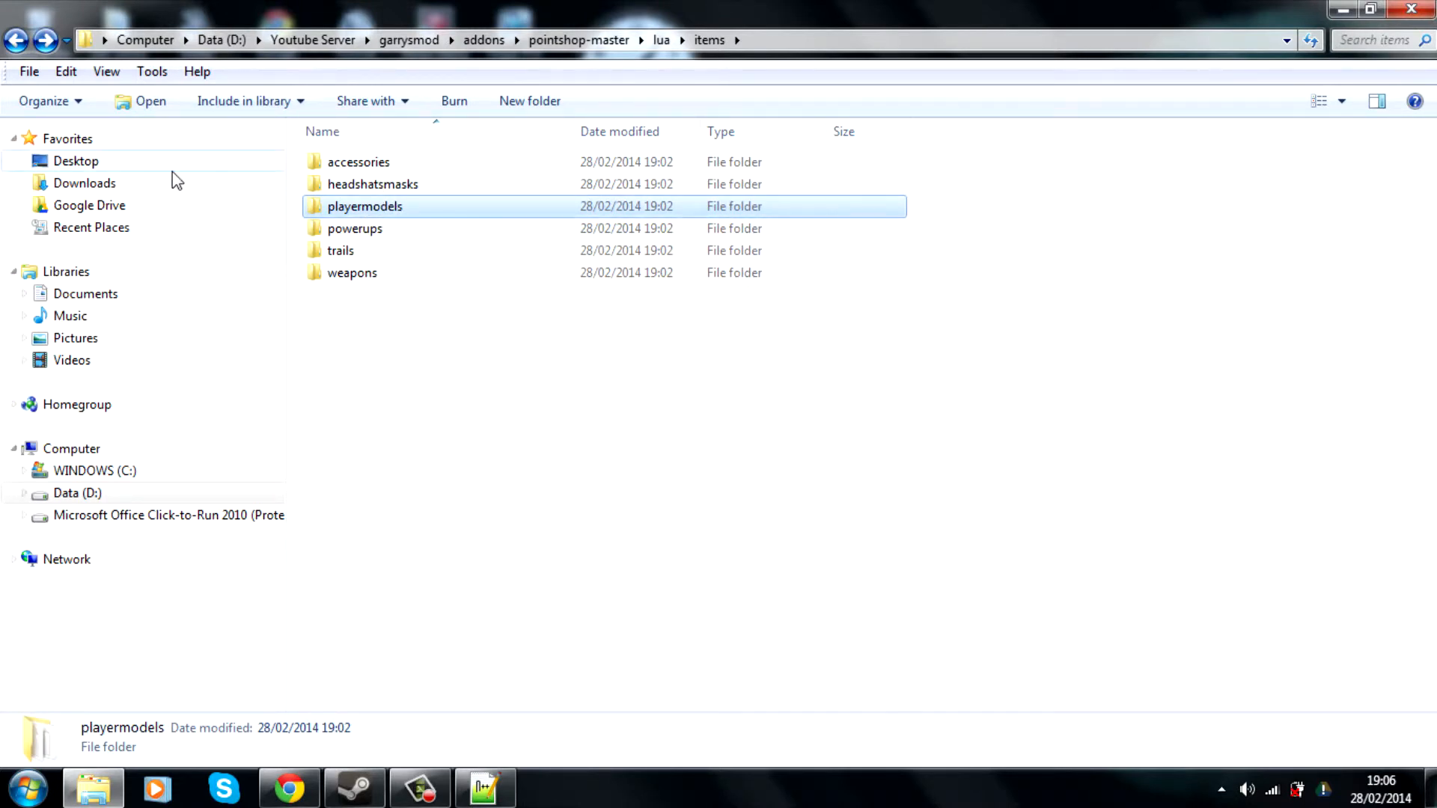
mouse_move(371, 238)
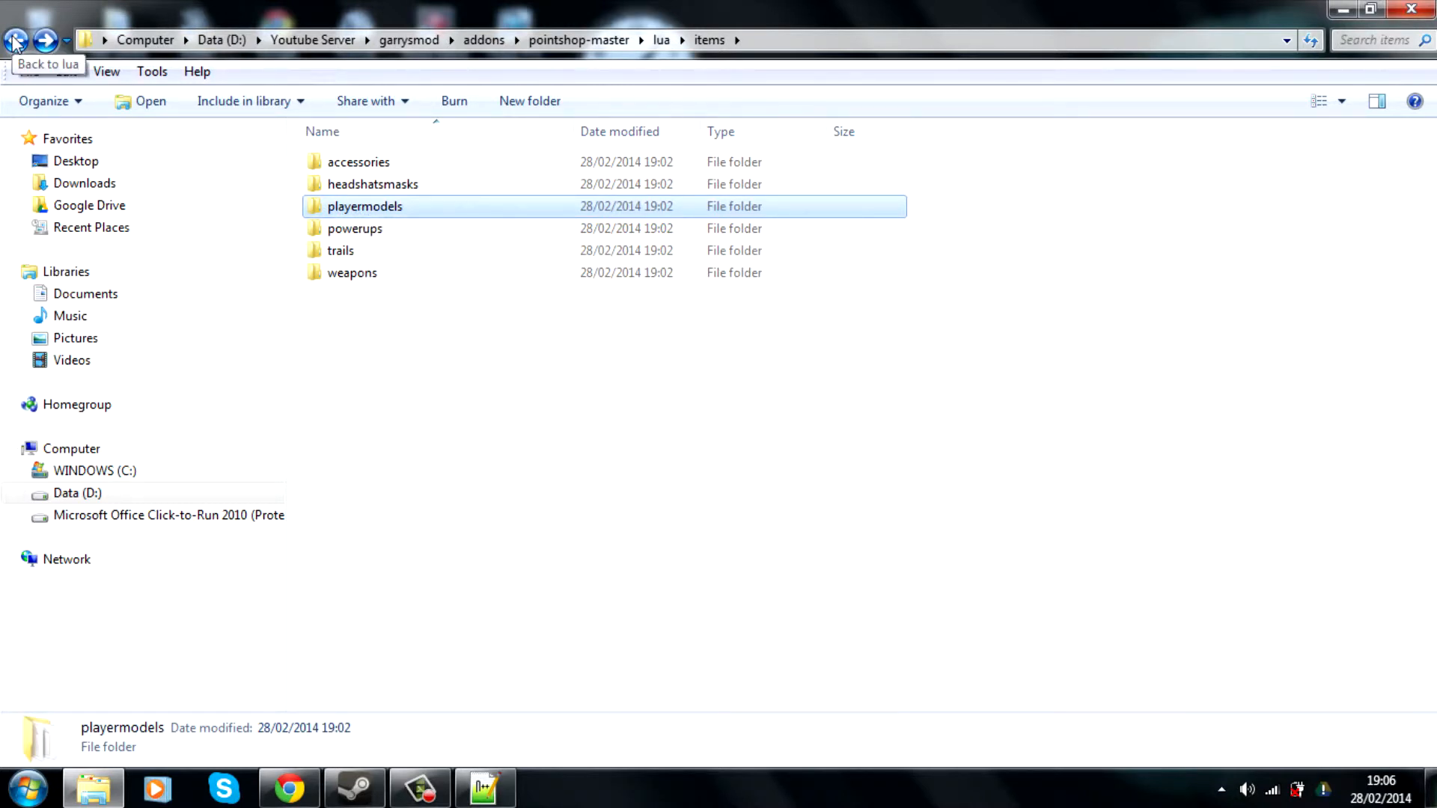
Flip through the Weapons, Player Models and Powerups tabs of the 0-Cookie PointShop menu, ending on Admin
left_click(679, 789)
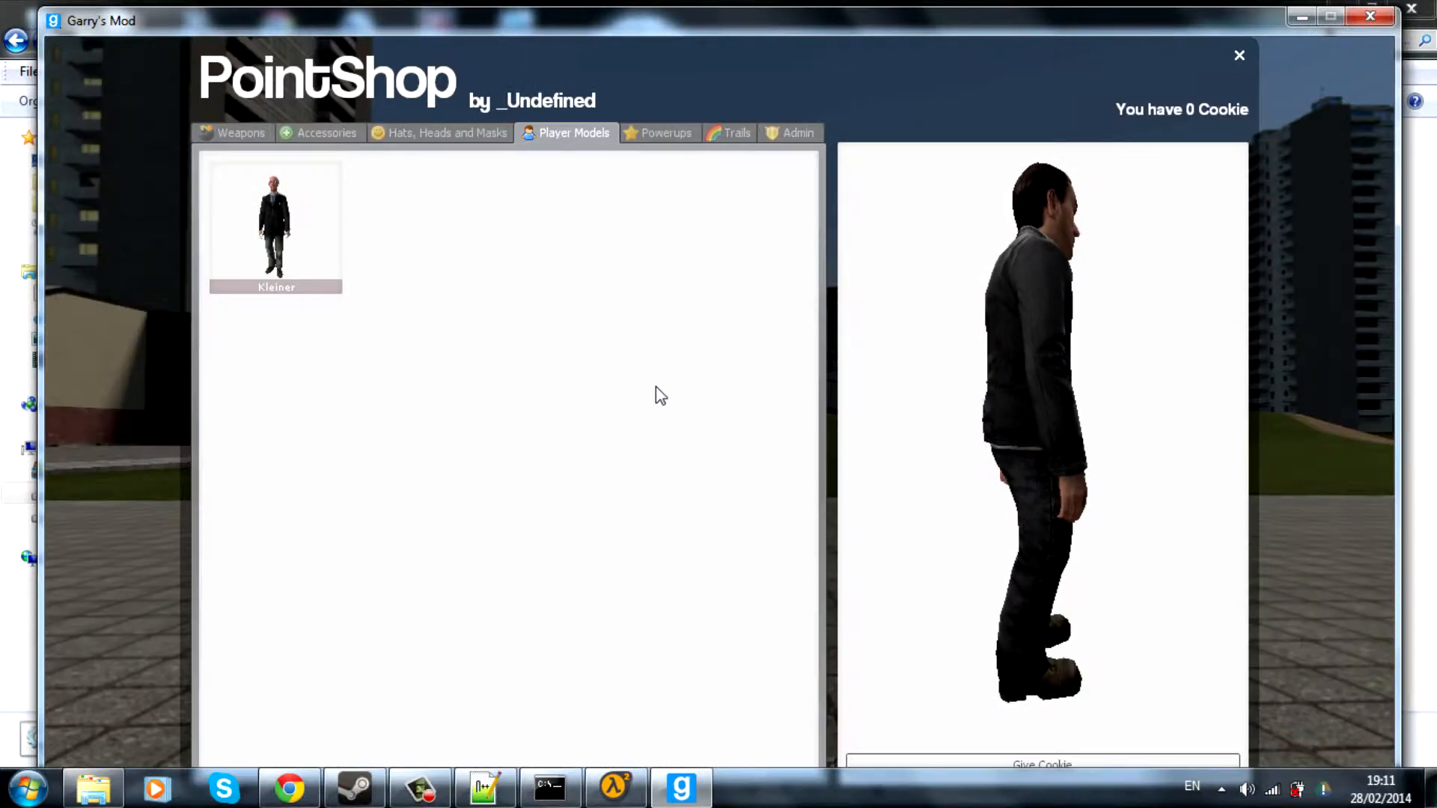
left_click(239, 133)
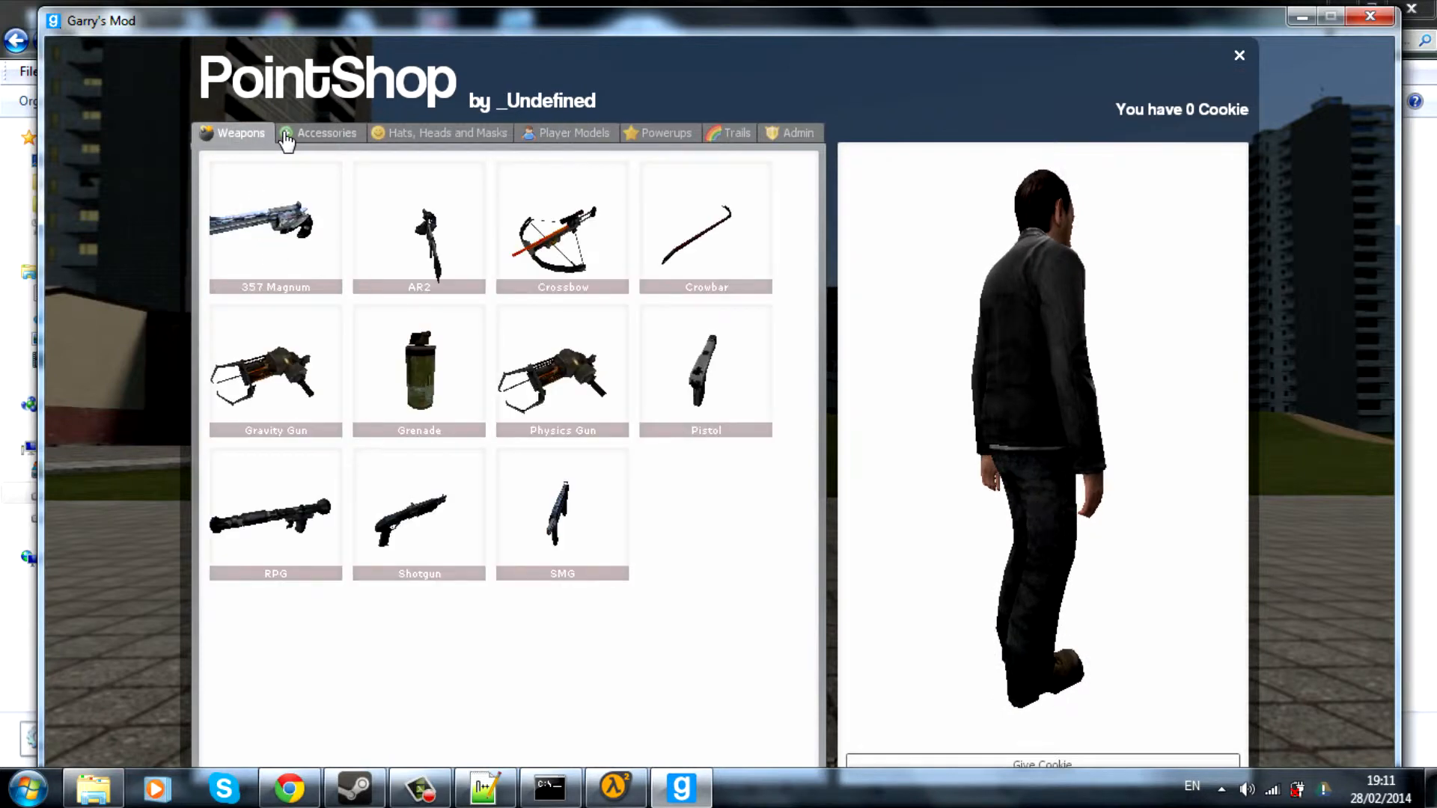
left_click(574, 133)
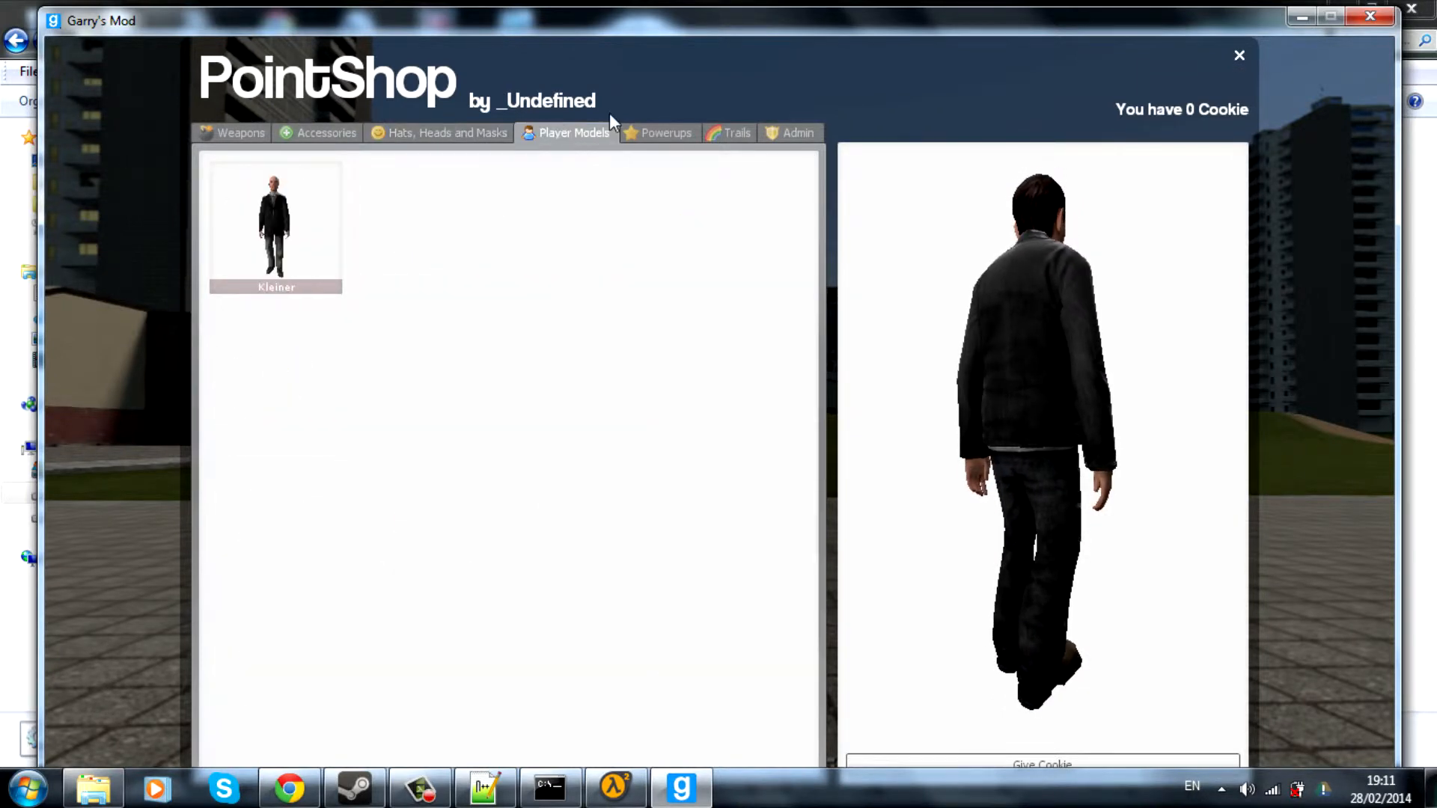
left_click(664, 133)
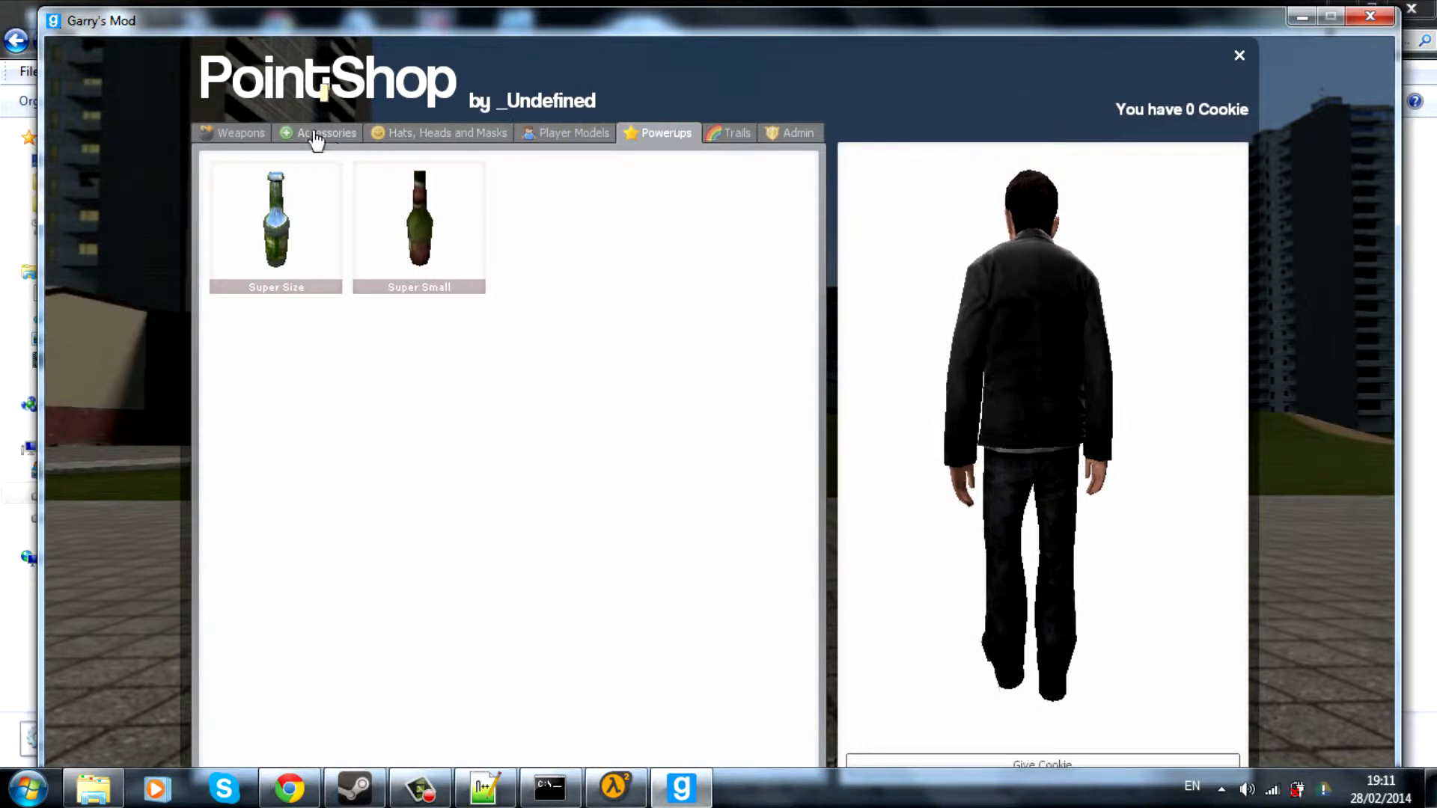
left_click(796, 133)
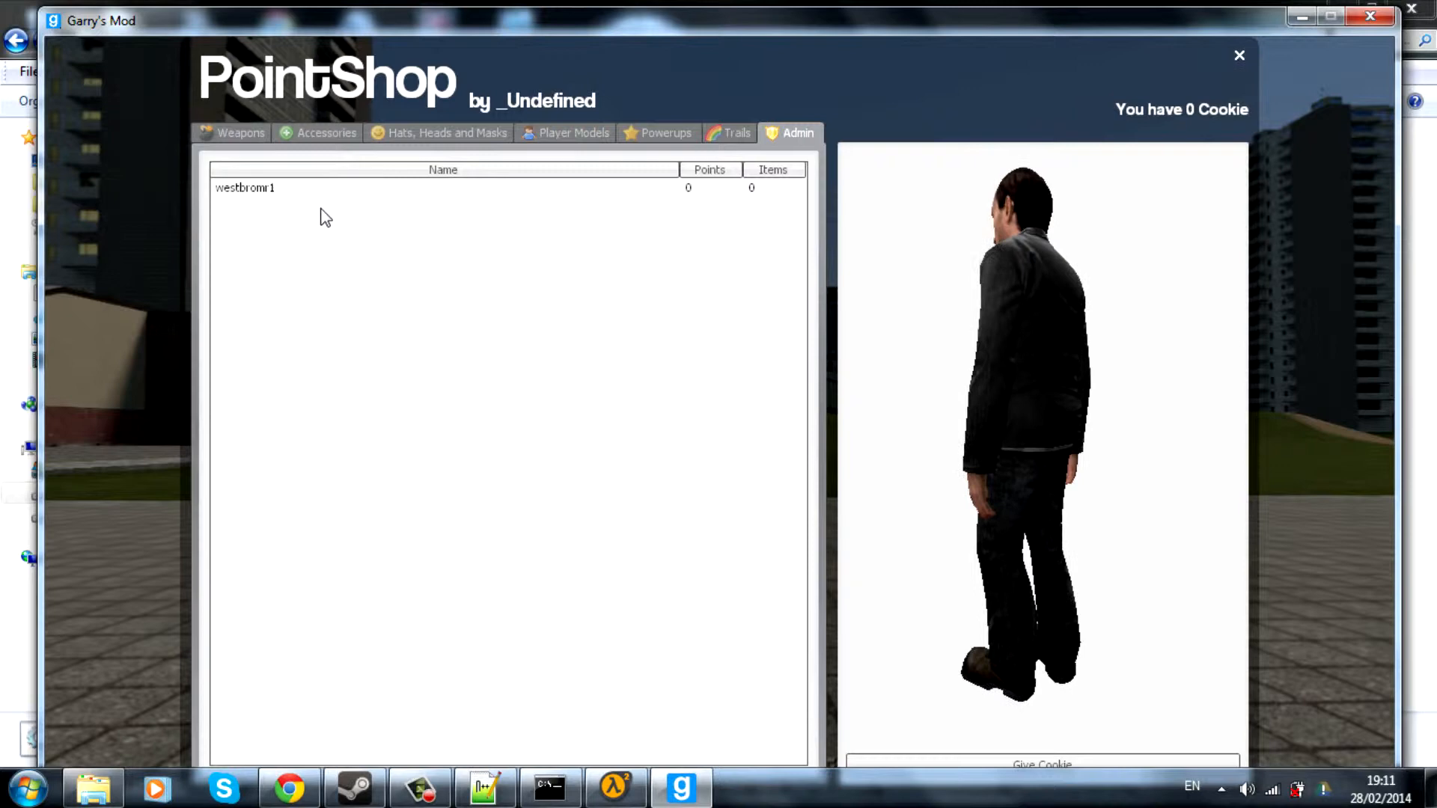
Review the admin give-points and give-item actions for the listed player, then browse Hats and Player Models
right_click(244, 189)
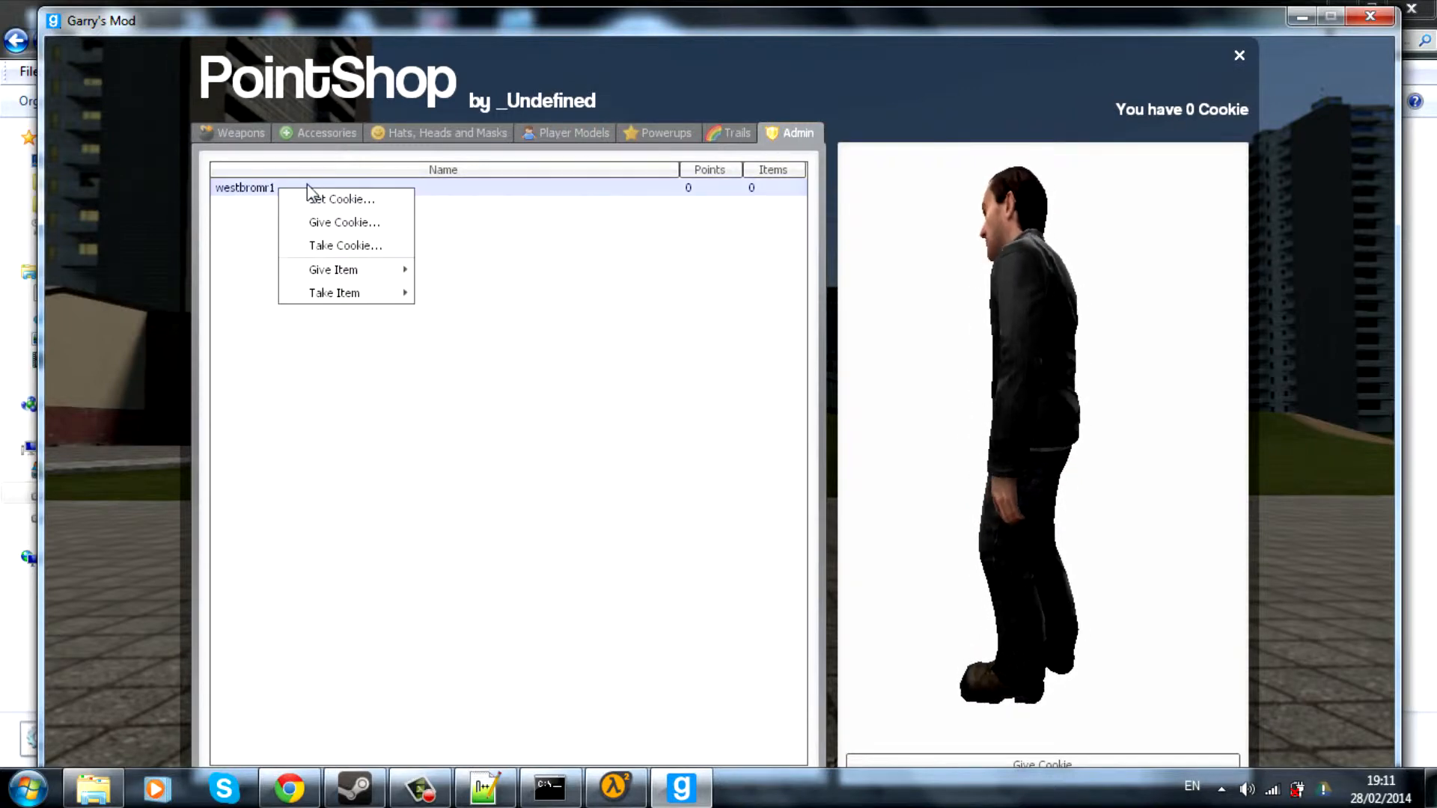
mouse_move(346, 245)
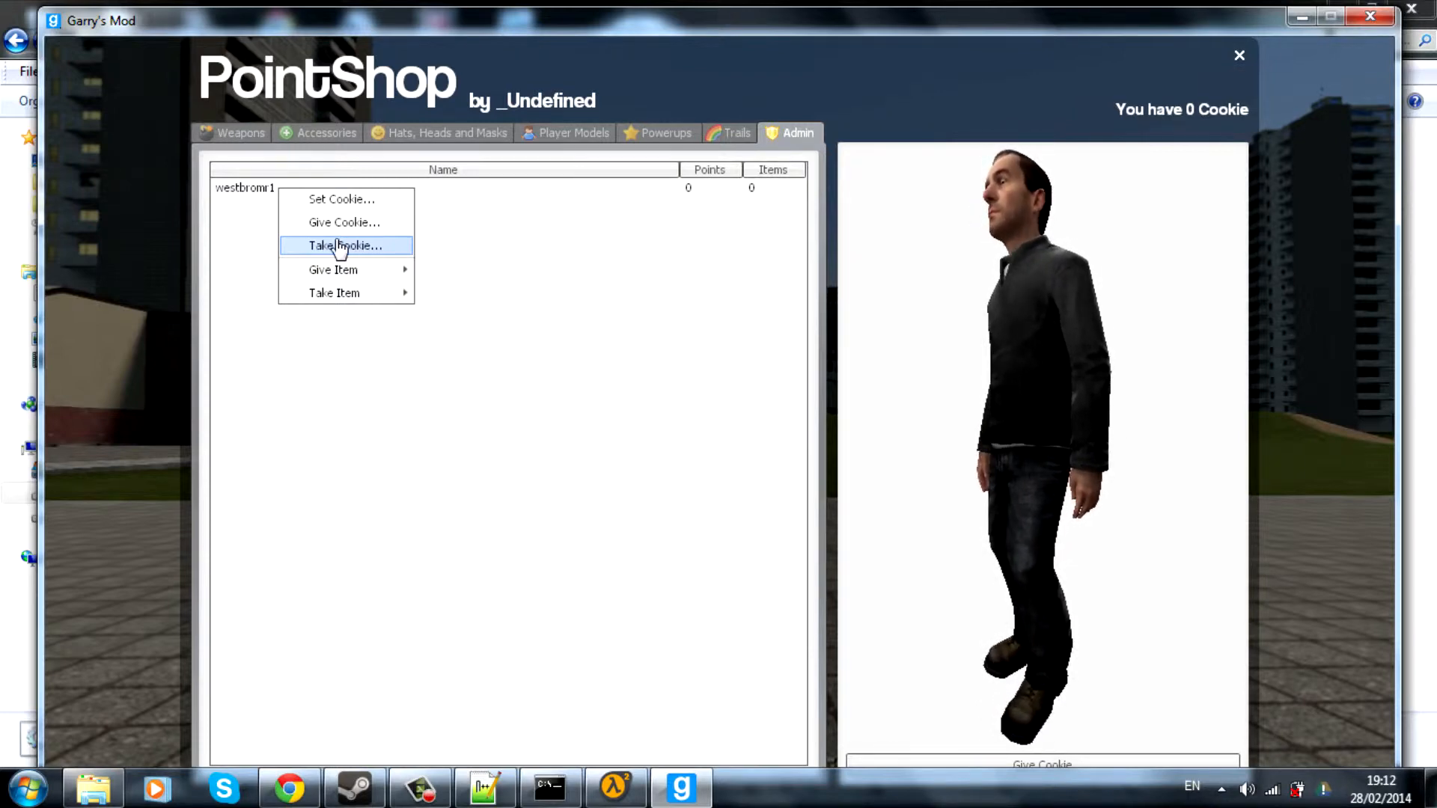
mouse_move(344, 222)
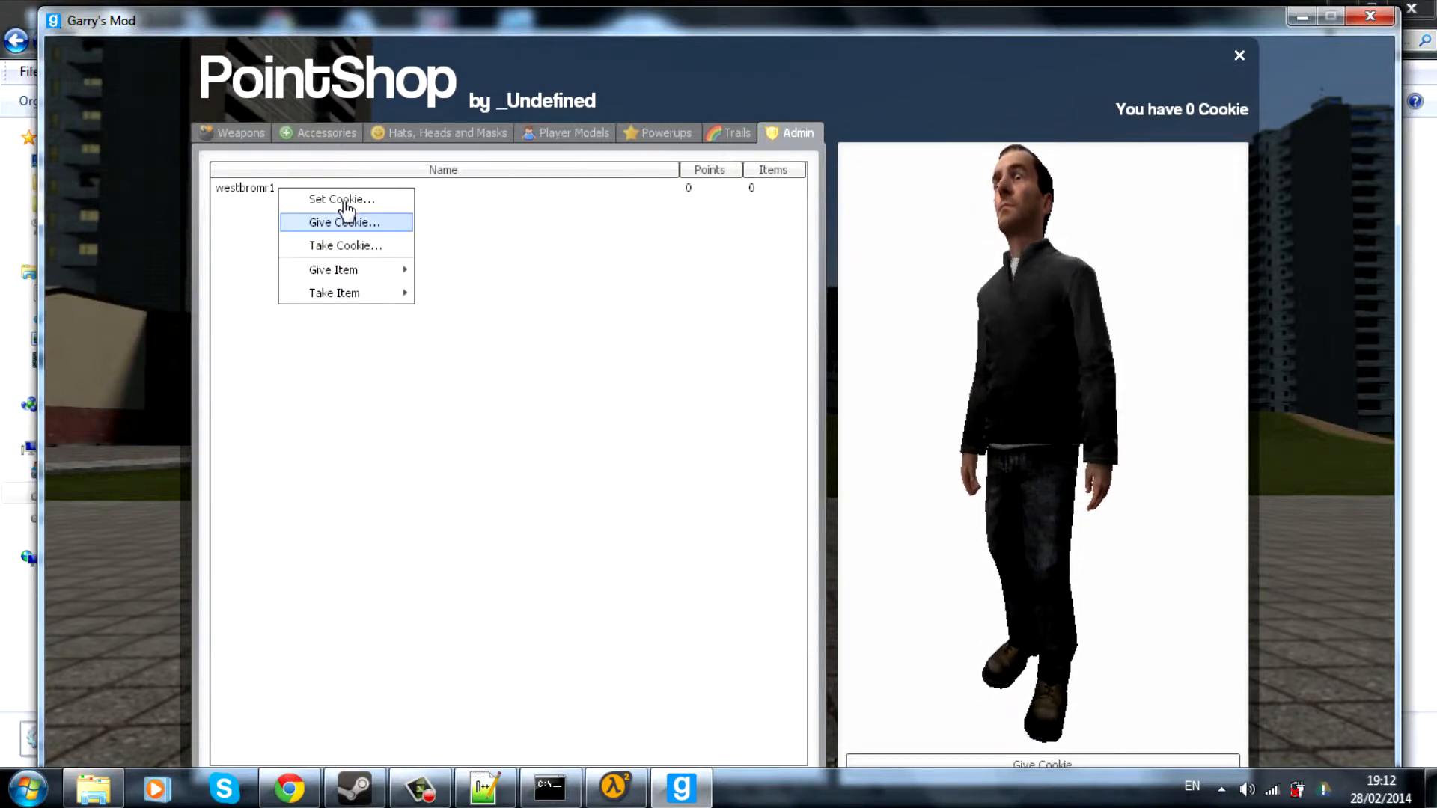
mouse_move(329, 229)
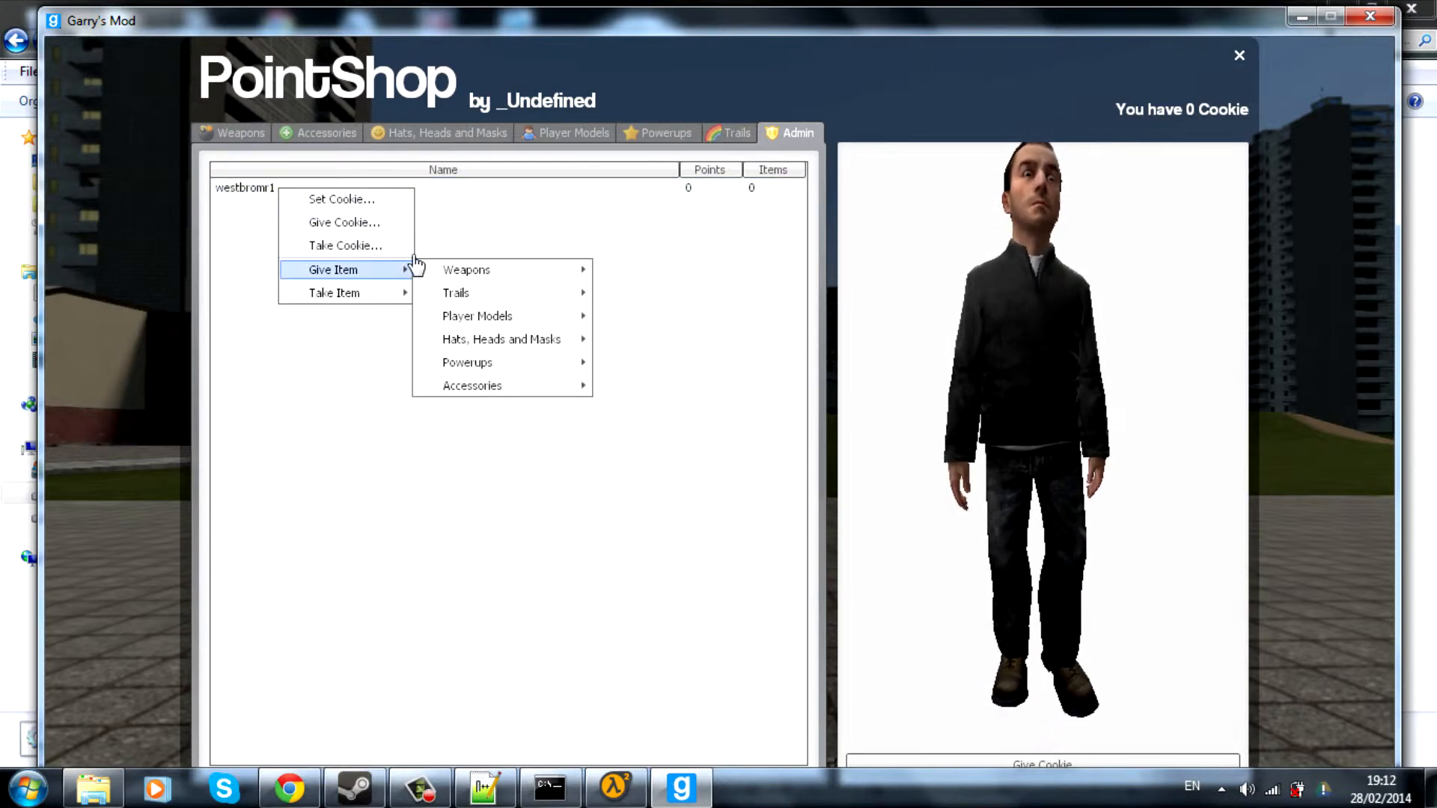
mouse_move(500, 340)
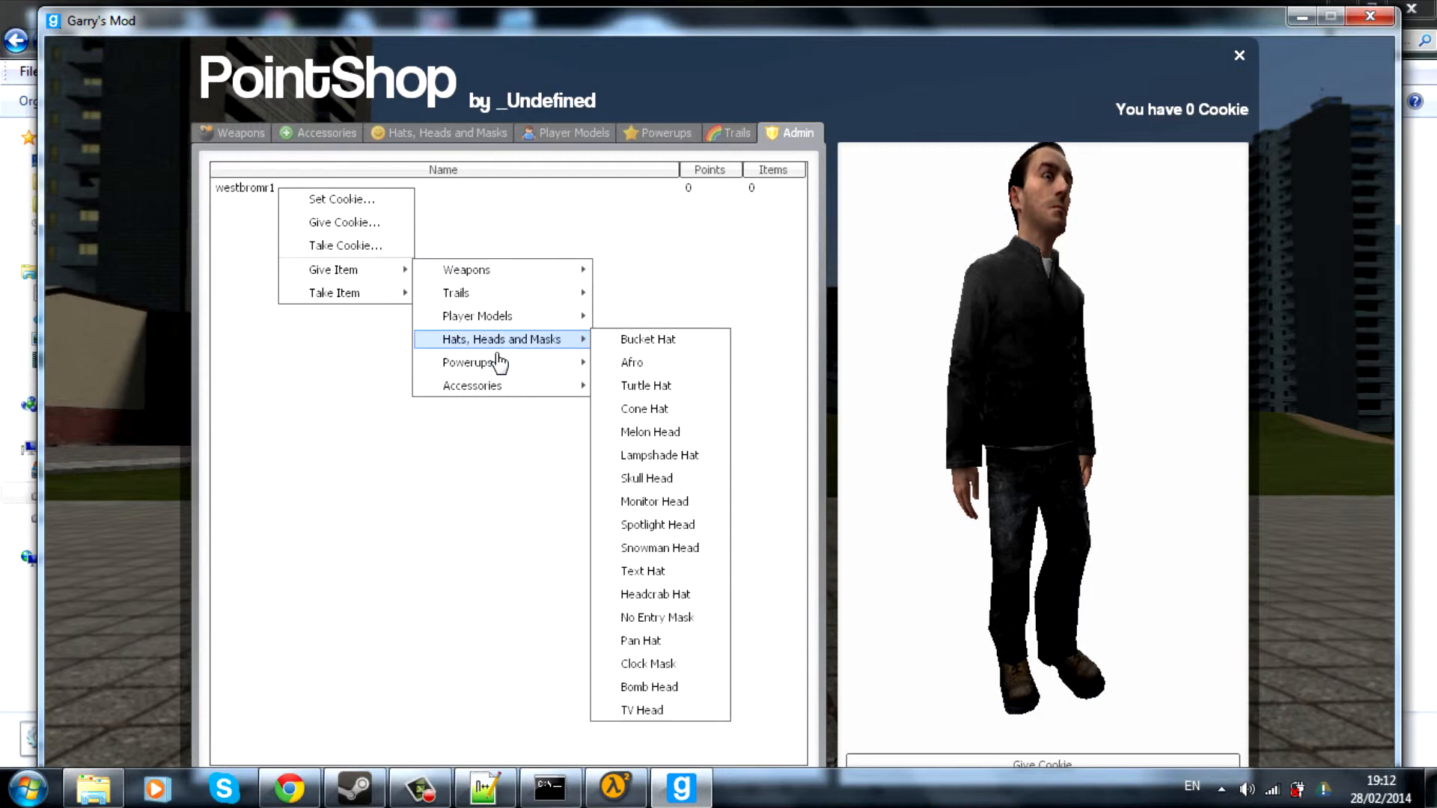
mouse_move(467, 362)
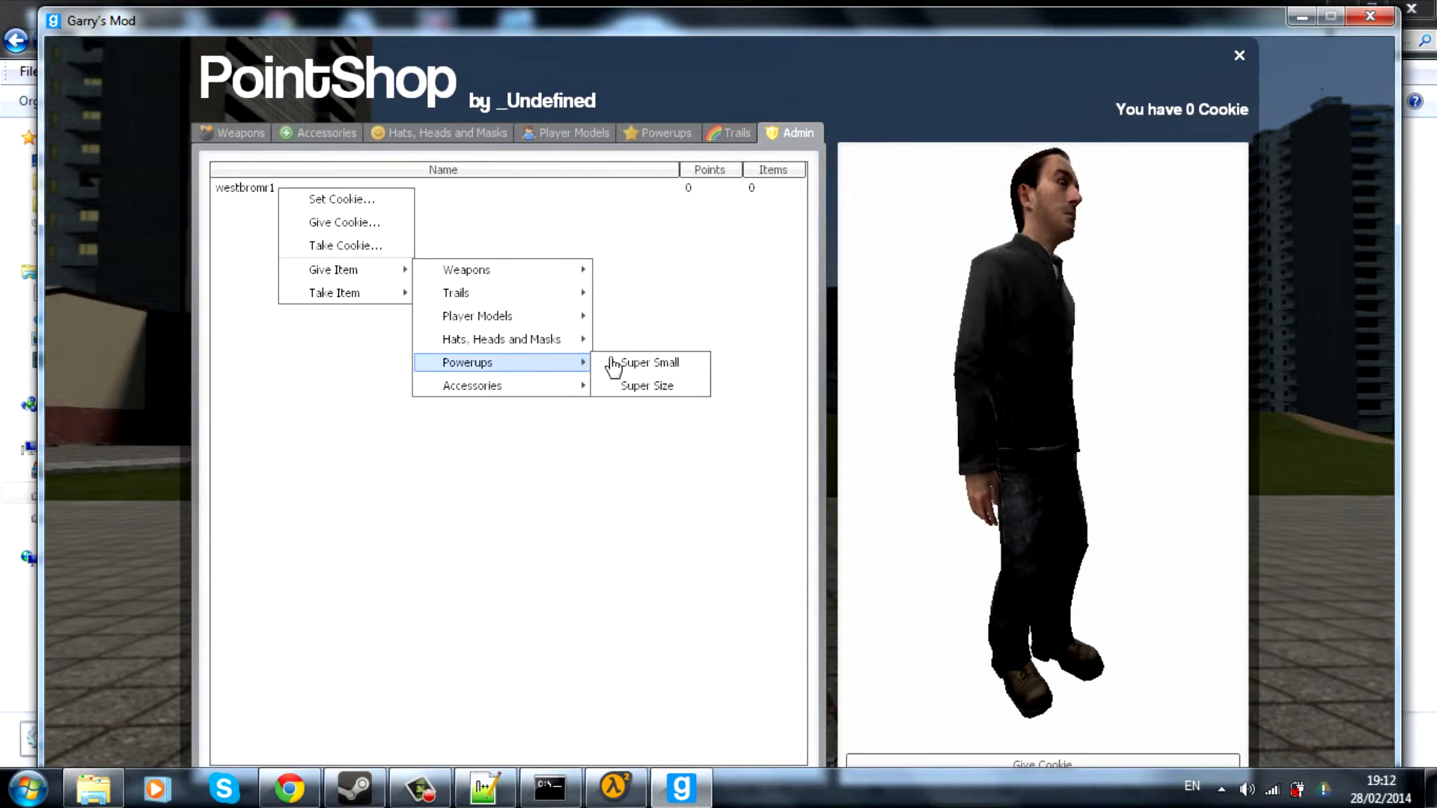
mouse_move(344, 269)
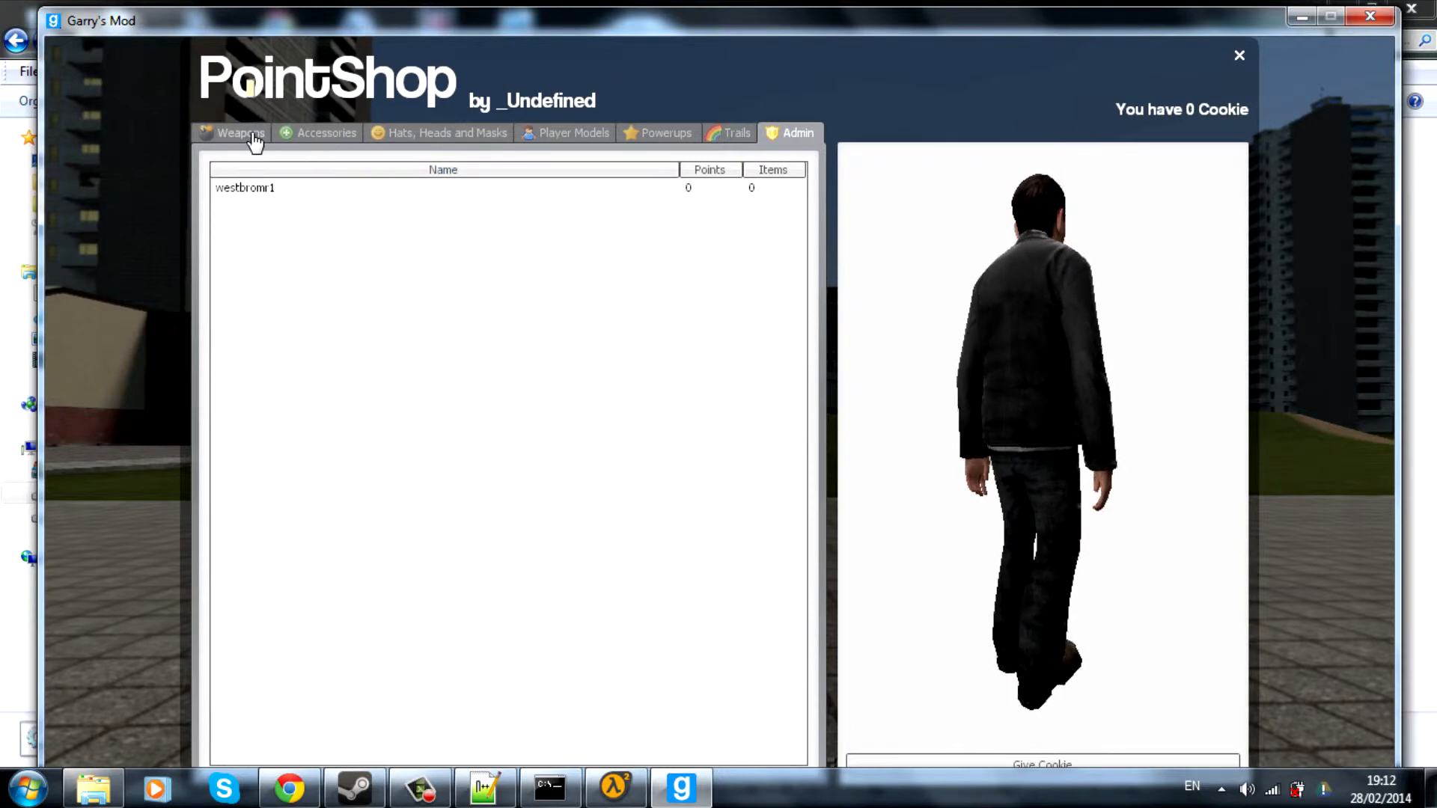
left_click(448, 133)
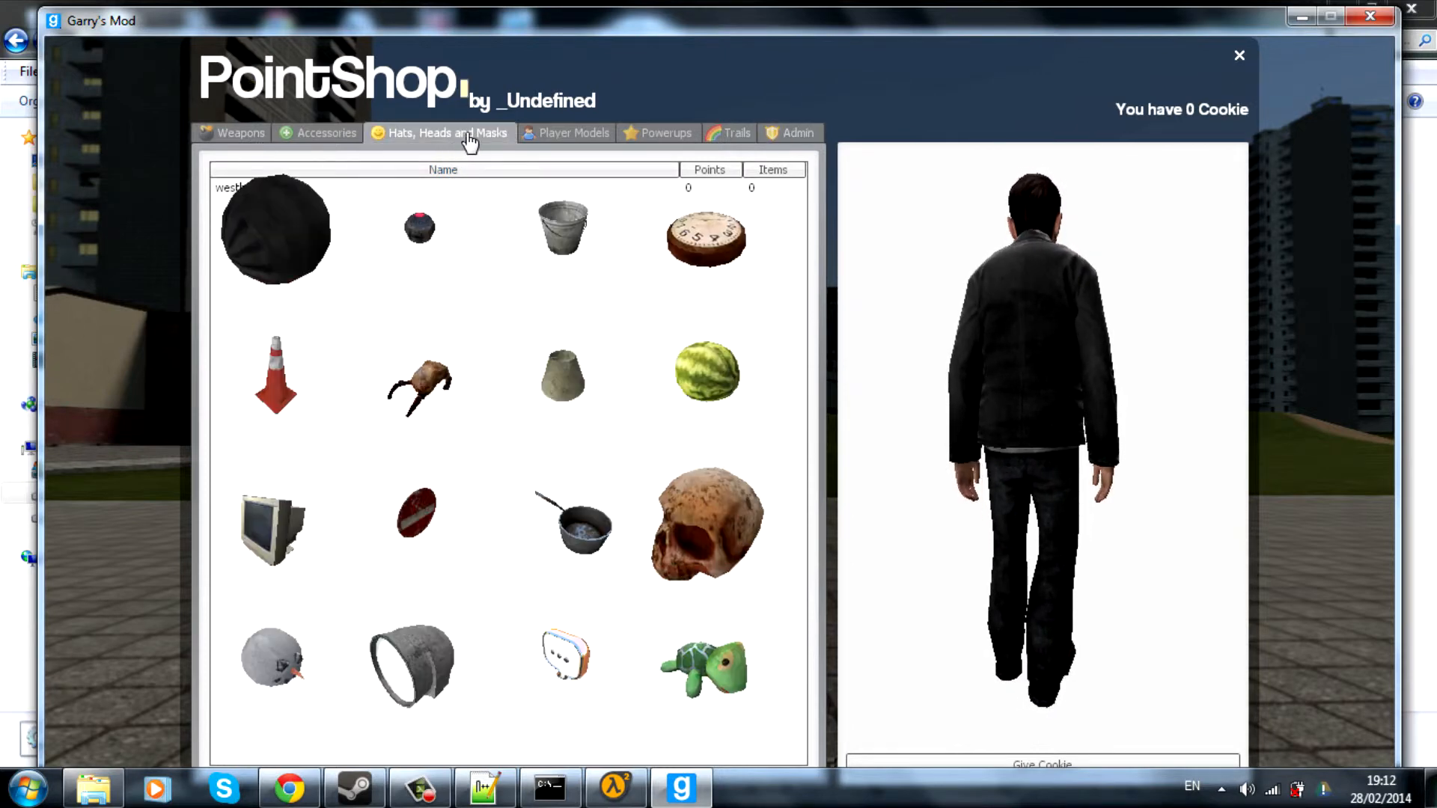
left_click(575, 133)
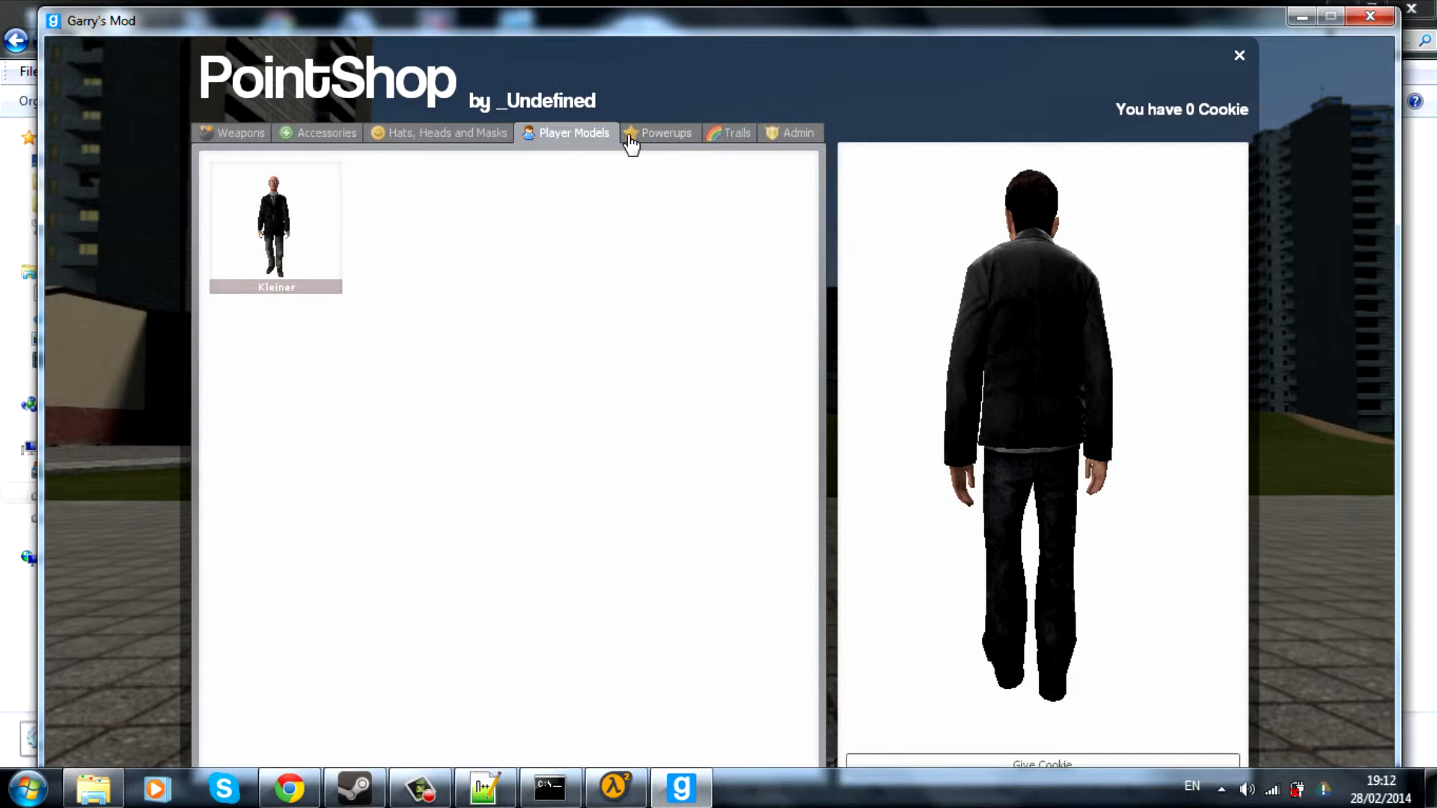